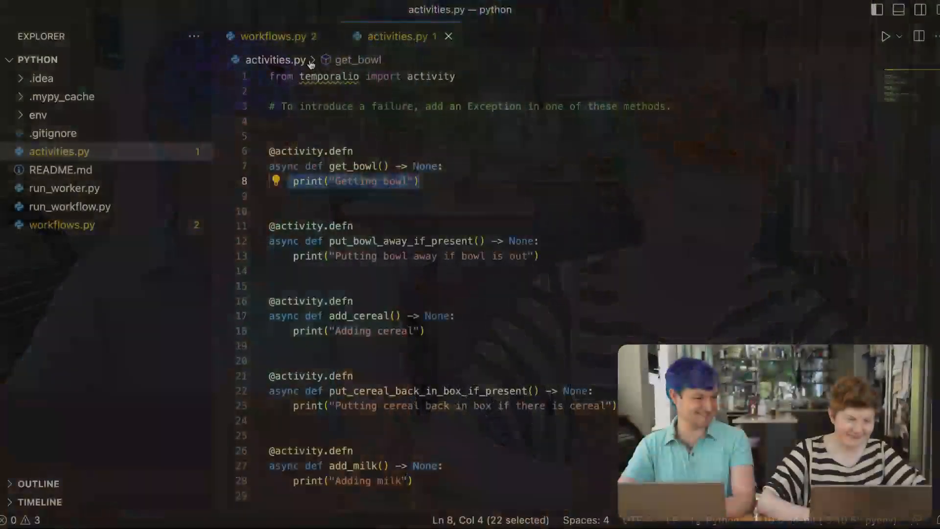
- Switch to workflows.py and select the pass placeholder in BreakfastWorkflow's run method
click(274, 37)
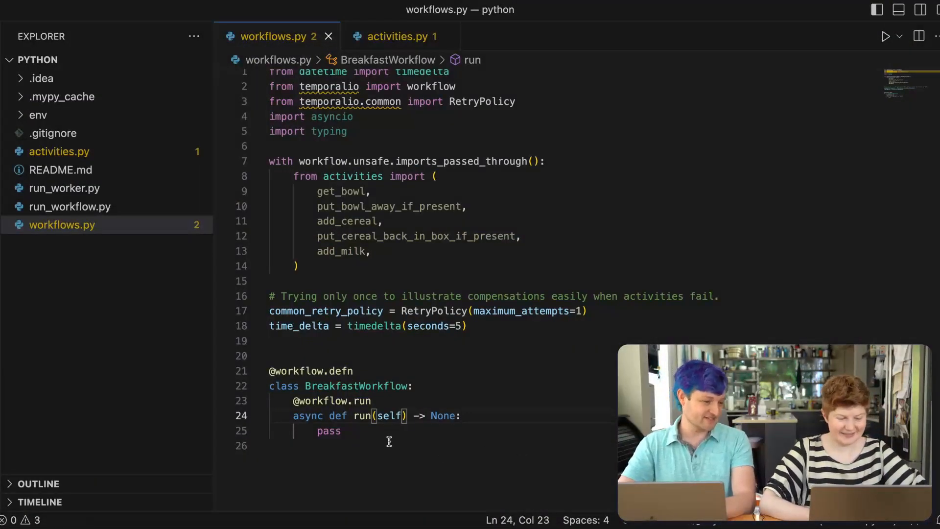
scroll(down, 3)
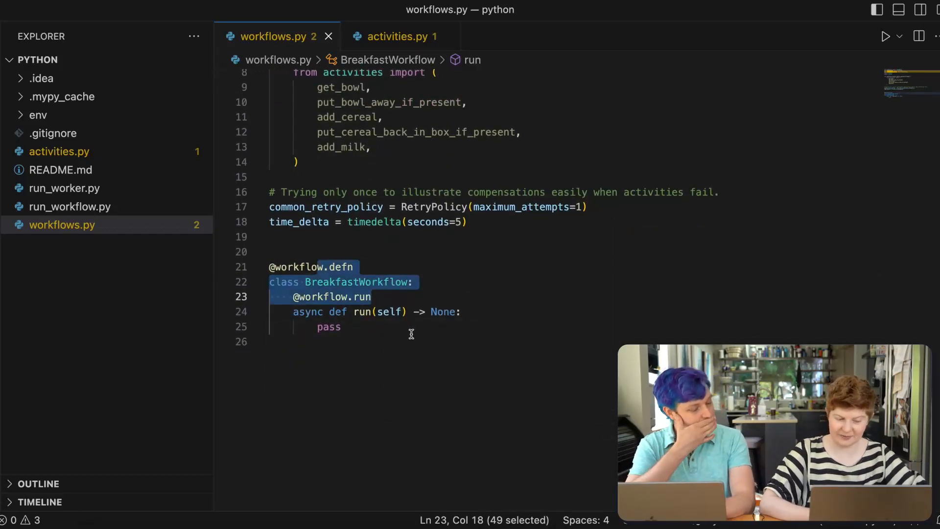
click(365, 312)
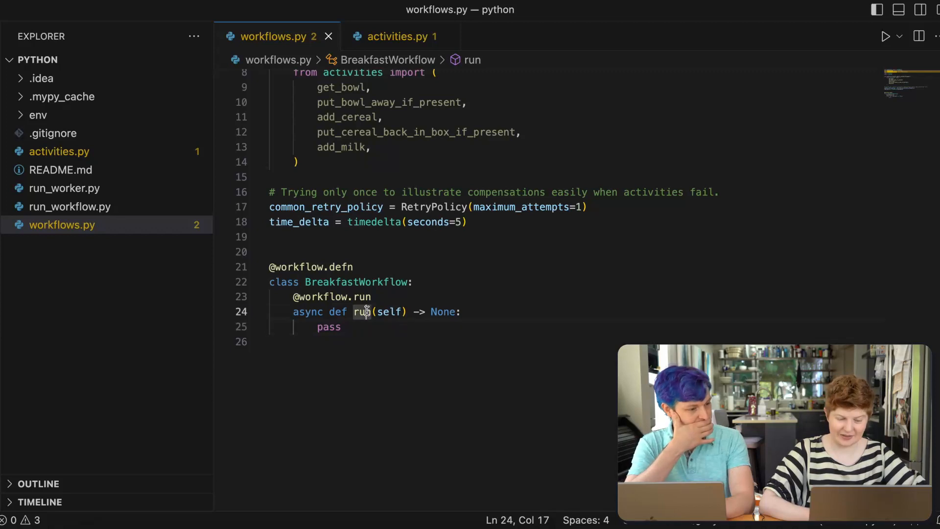
double_click(329, 327)
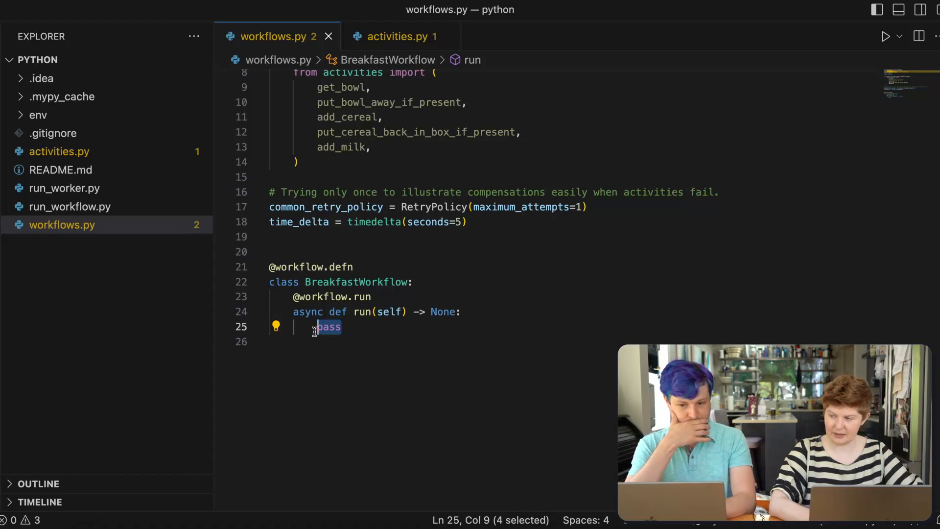
- Replace pass with workflow.execute_activity(get_bowl, ...)
text(workflow.ex)
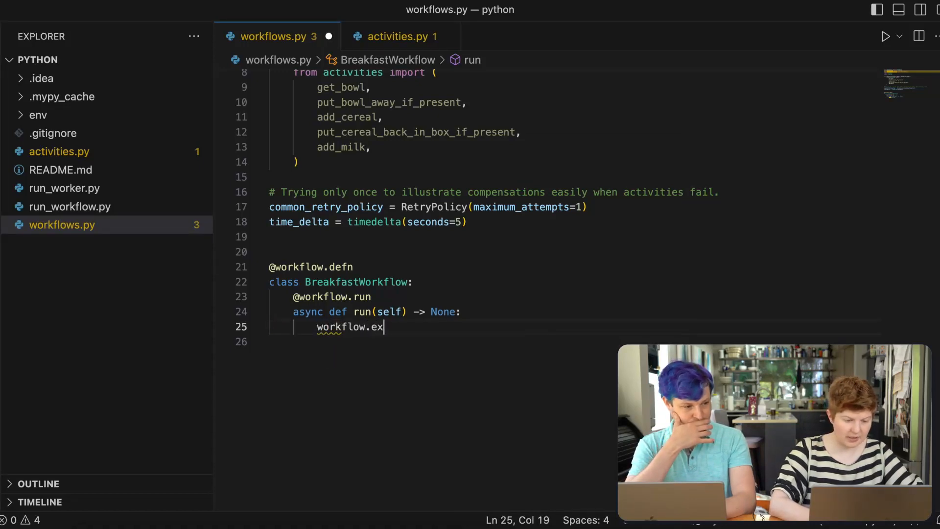
text(ecuteA)
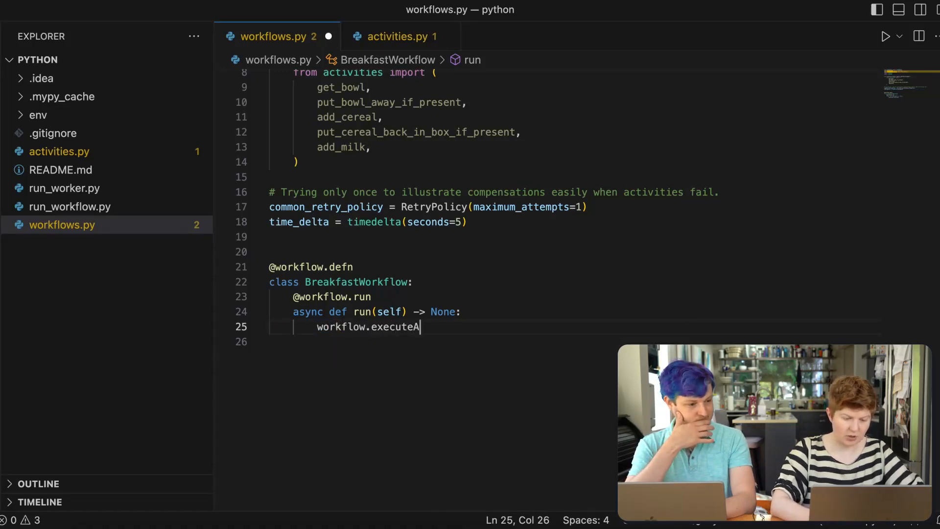
text(ctivity())
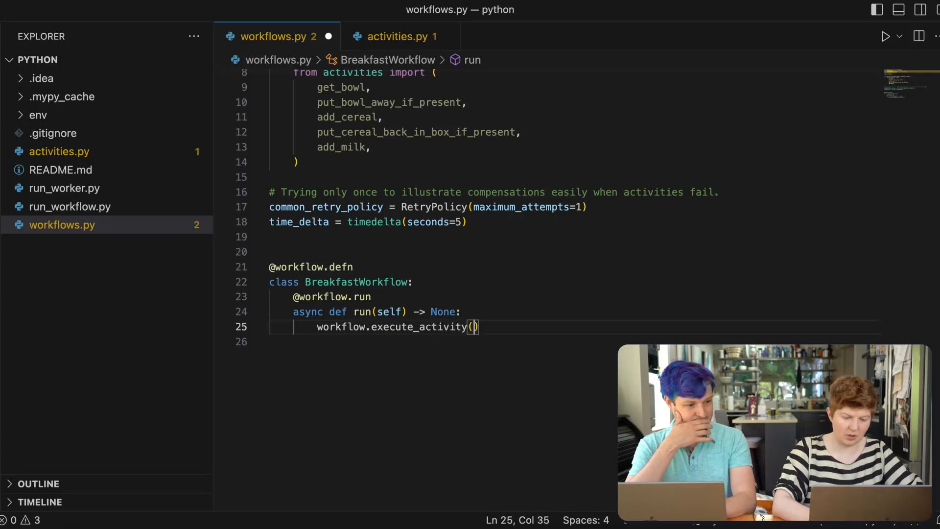
text(get_bowl)
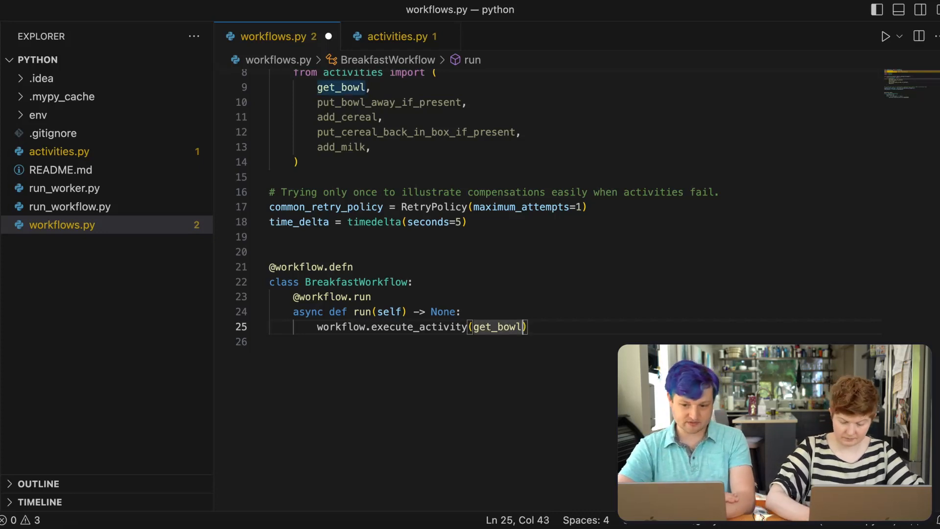
text(,)
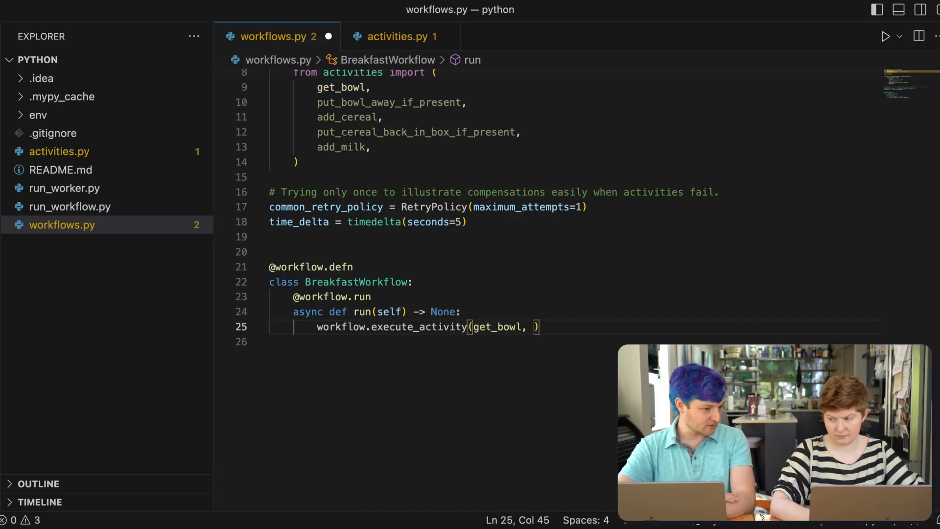
- Add start_to_close_timeout=time_delta and retry_policy=common_retry_policy arguments and save
text(start_to)
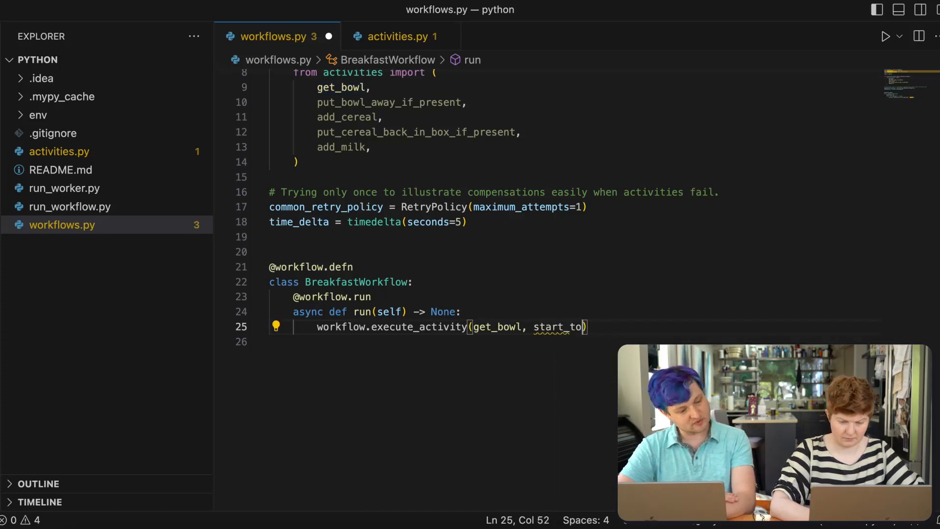
text(_close_time)
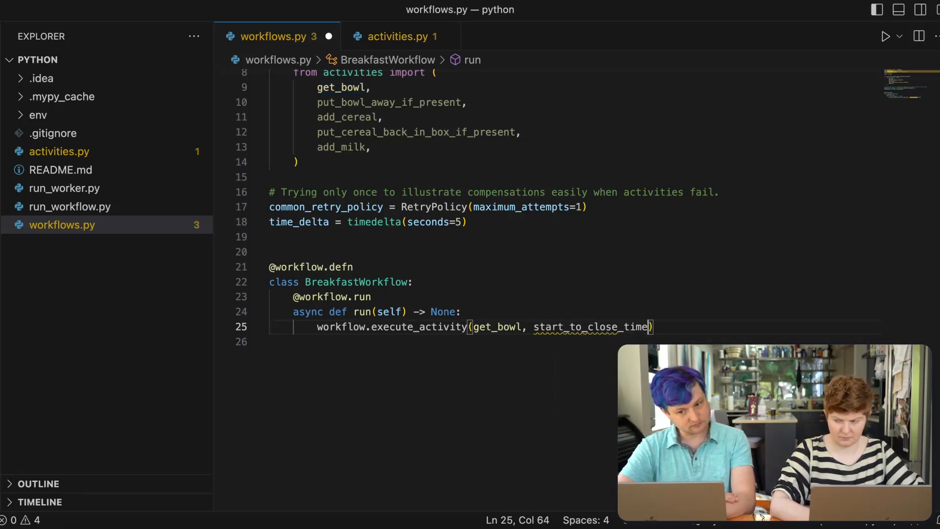
text(out)
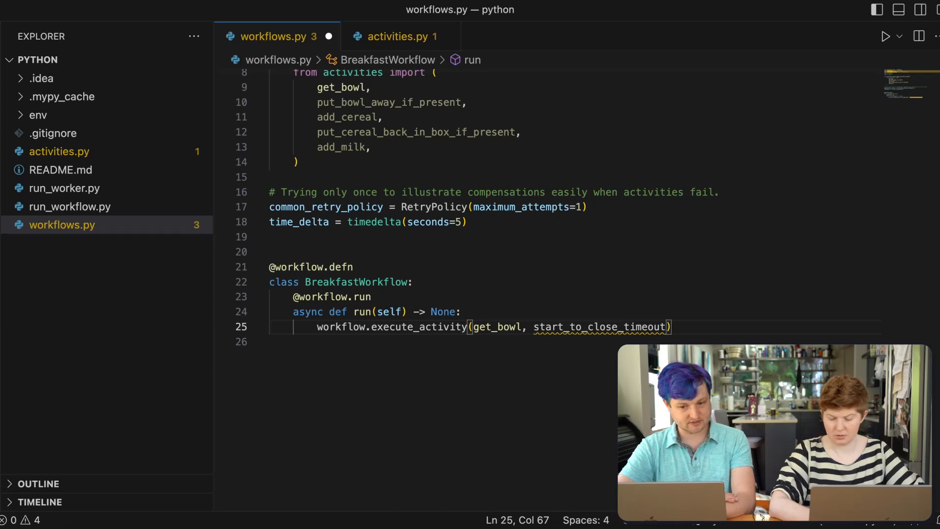
text(=tim)
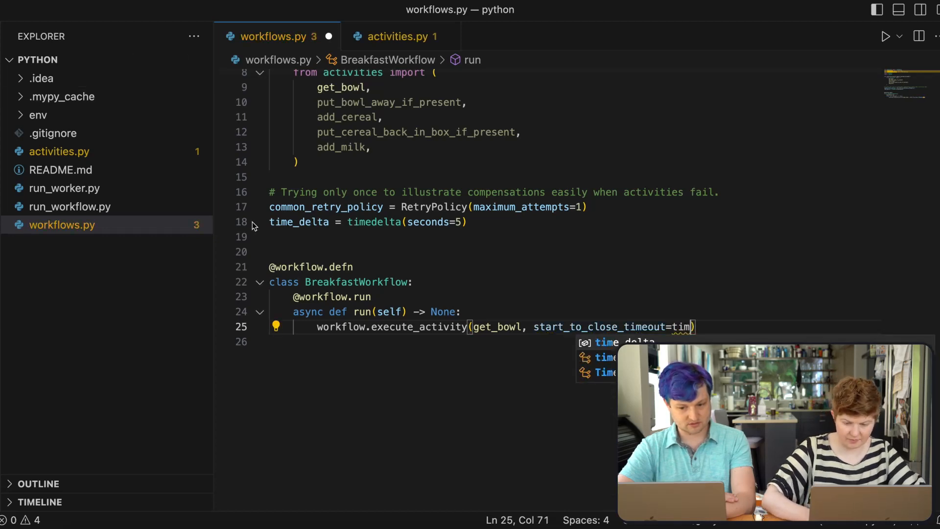
text(e_delta,)
key(Enter)
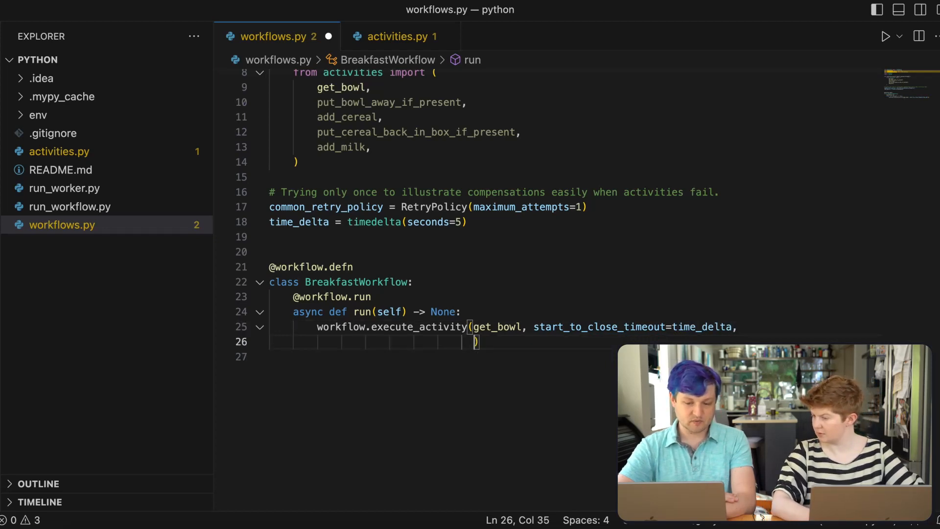
text(ret)
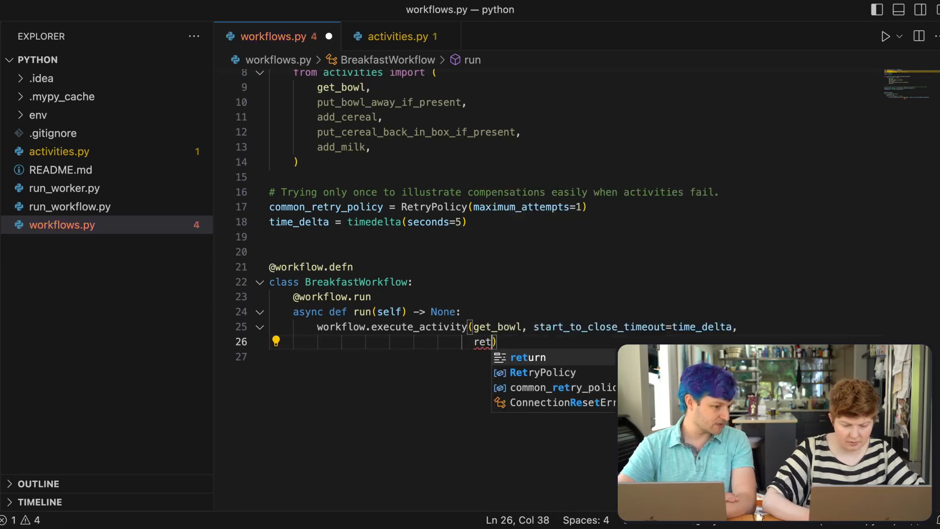
click(552, 387)
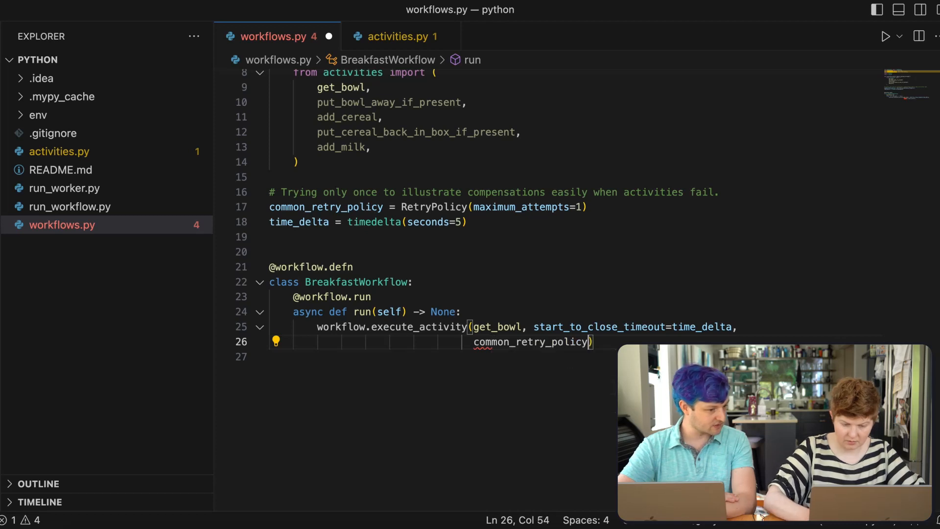
text(retry_policy=)
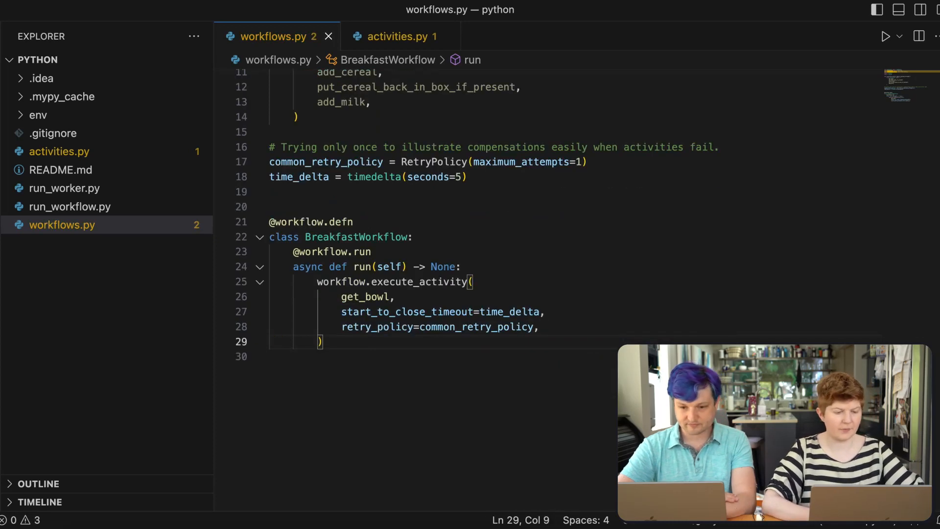
- Prefix the get_bowl execute_activity call with await and duplicate it twice
double_click(366, 296)
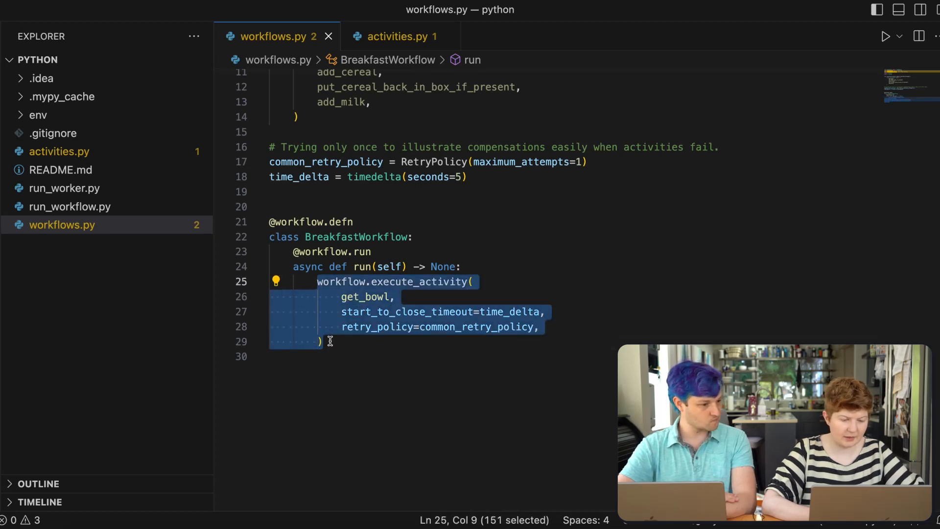
text(aw)
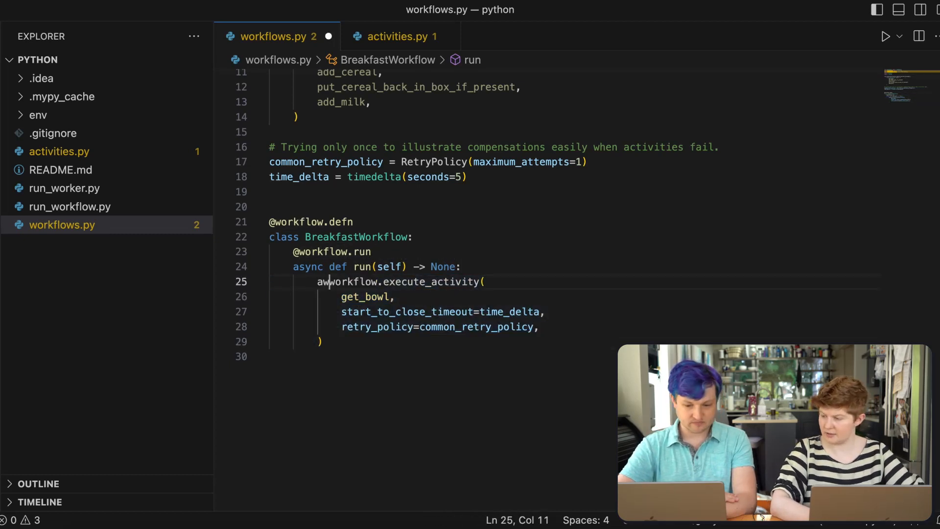
text(ait)
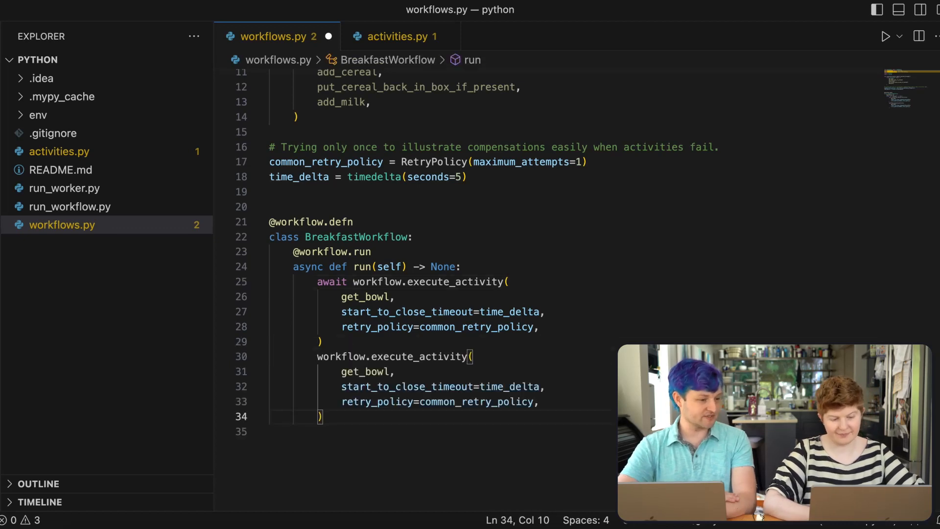
text(await)
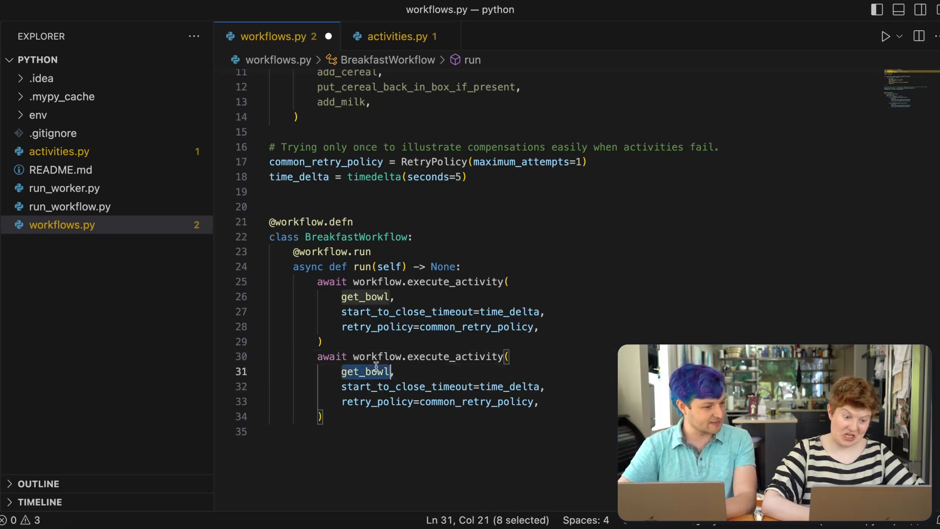
- Change the copied calls to add_cereal and add_milk and save
key(Backspace)
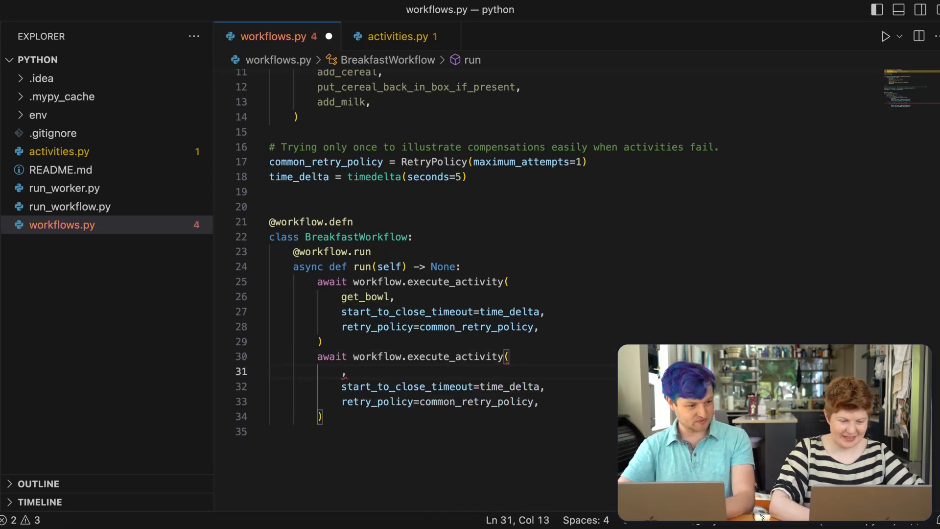
text(add_cereal)
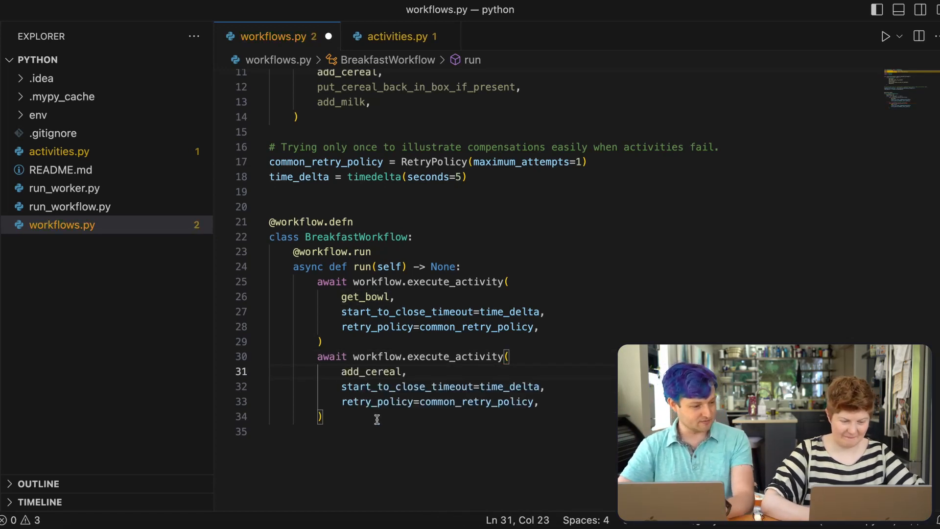
click(324, 417)
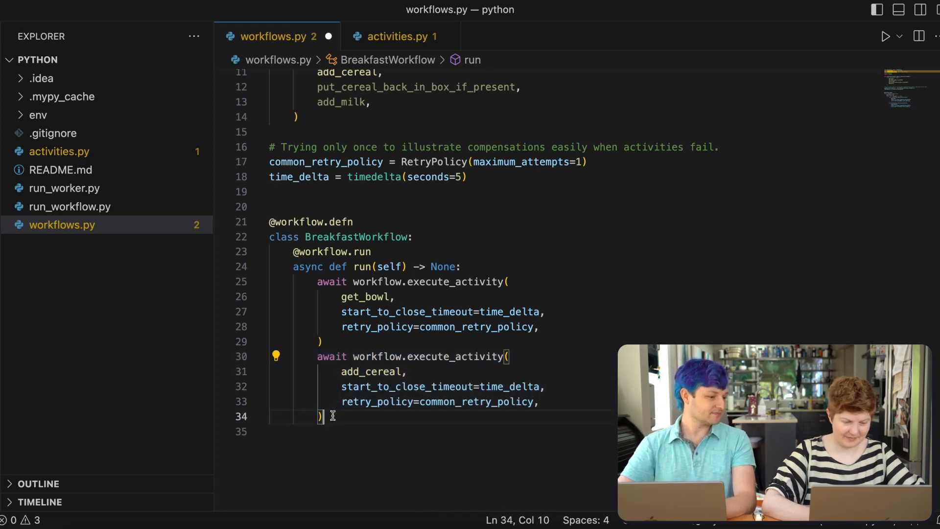
text(add_milk,)
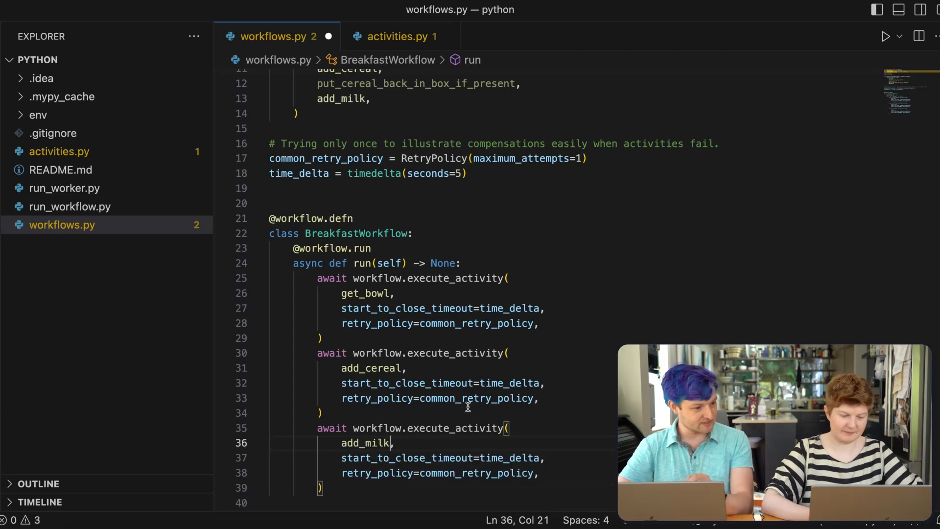
scroll(up, 3)
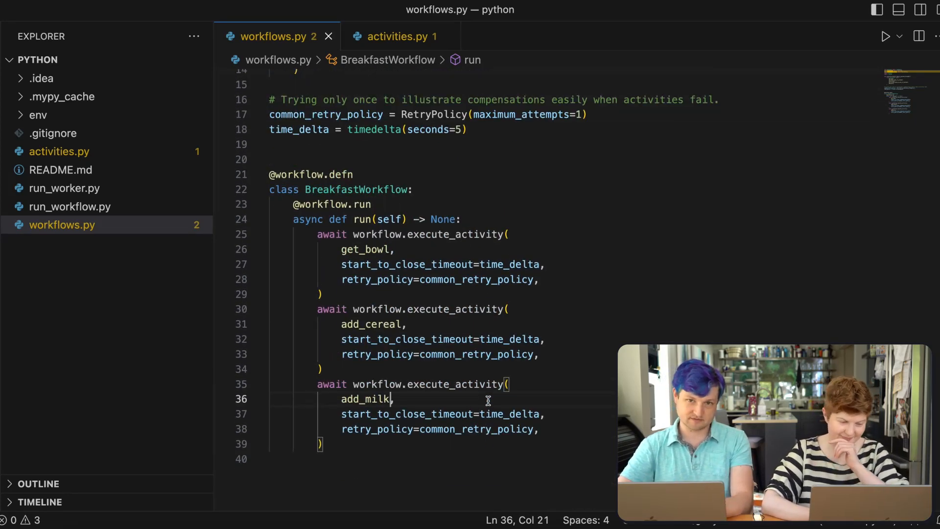
mouse_move(395, 414)
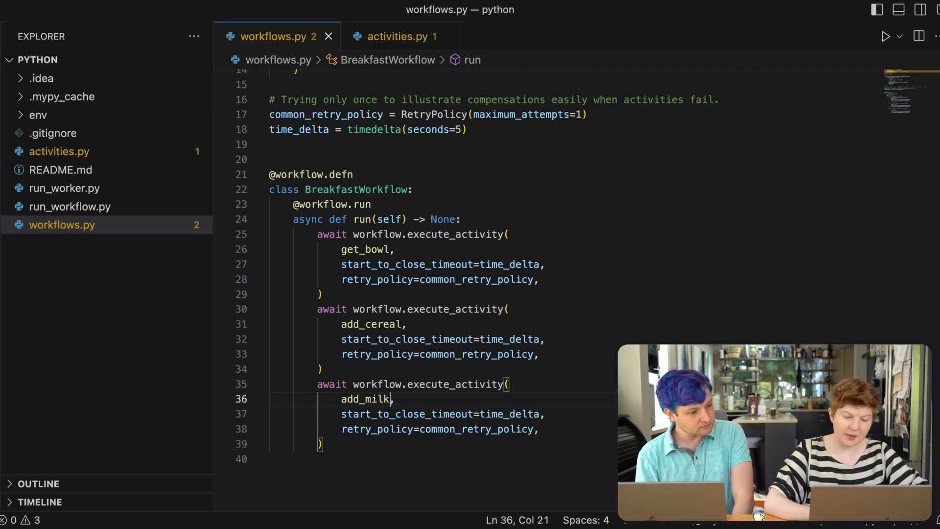
click(476, 234)
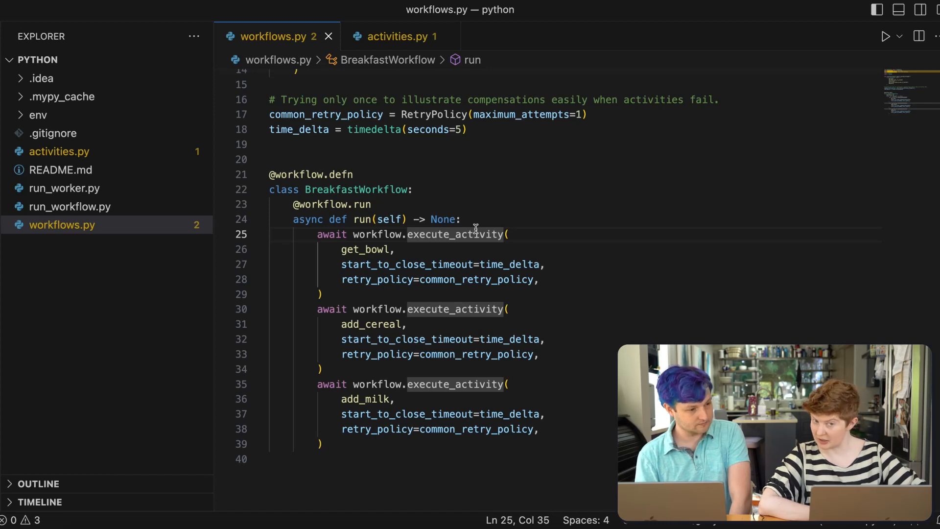
- Wrap the three activity calls in a try block with an except Exception clause
key(Enter)
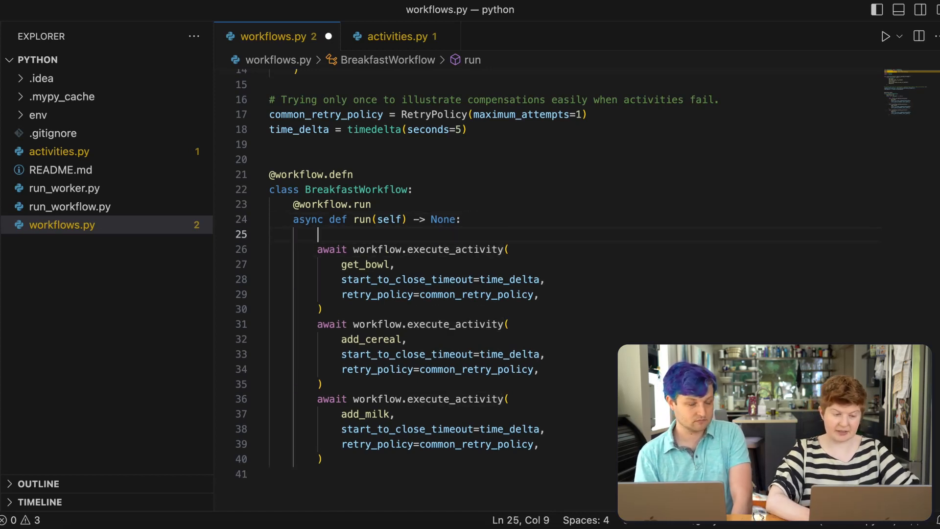
text(try:)
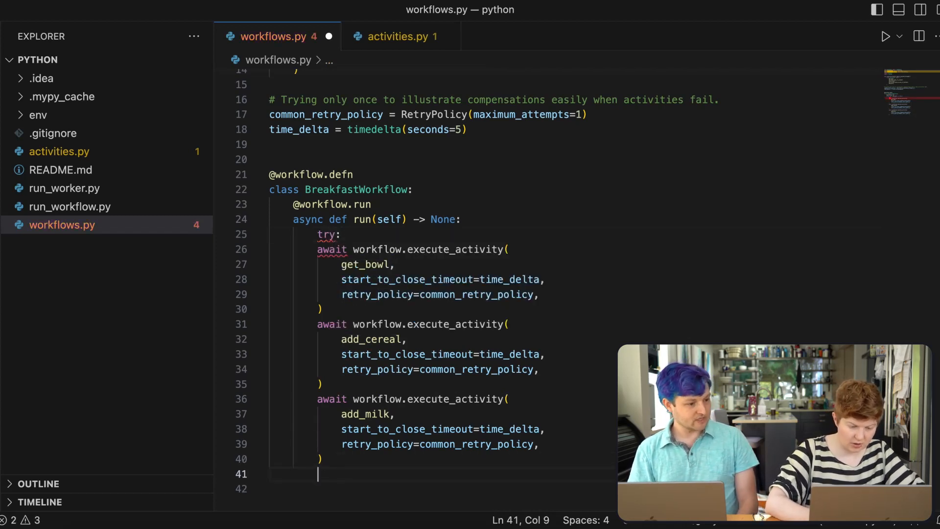
text(except)
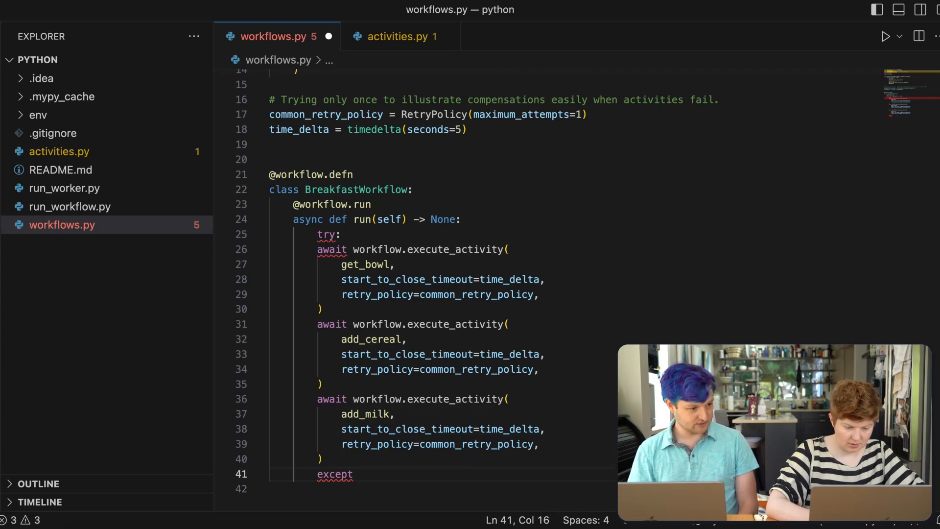
text(Exception:)
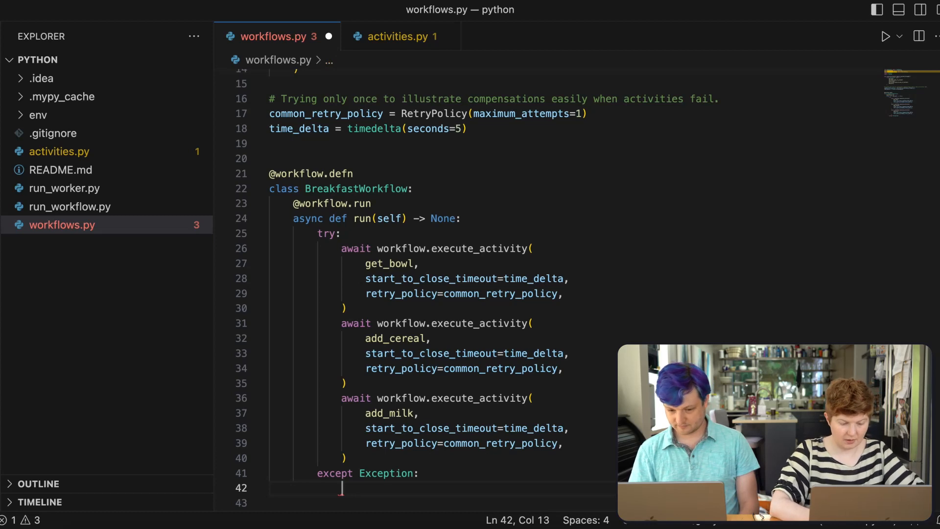
- Put a '# compensate here.' comment and raise inside the except block
text(raise)
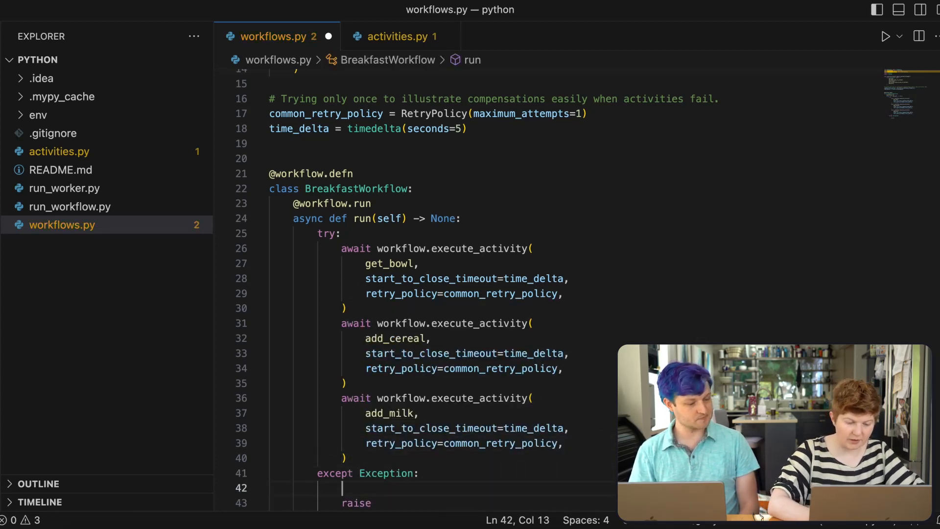
text(# c)
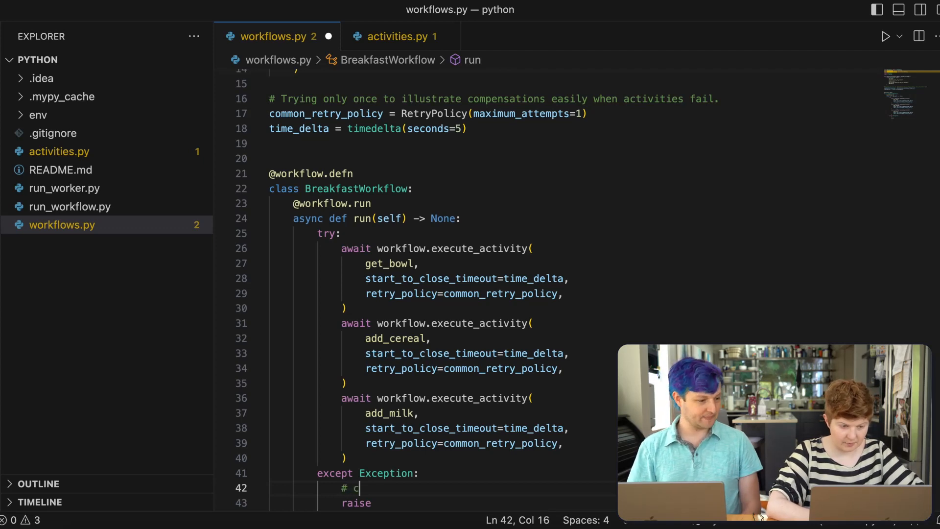
text(ompensate)
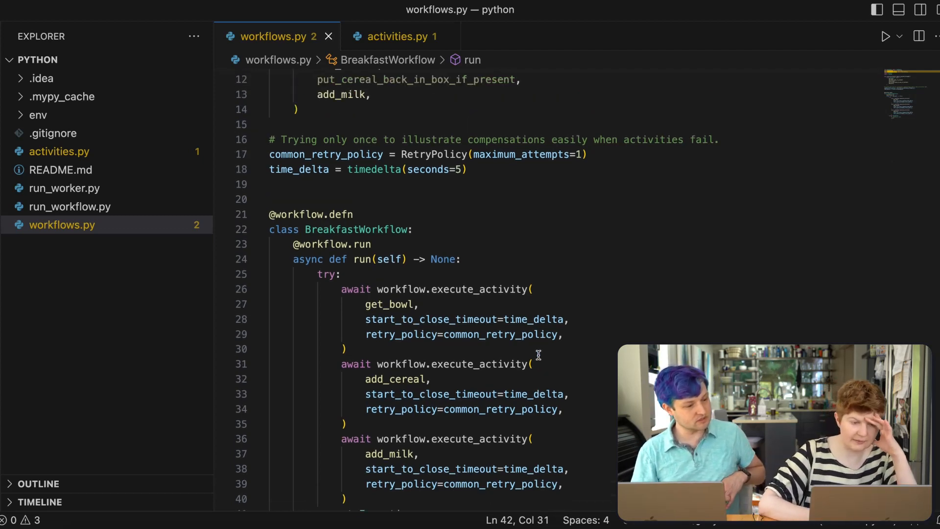
scroll(up, 3)
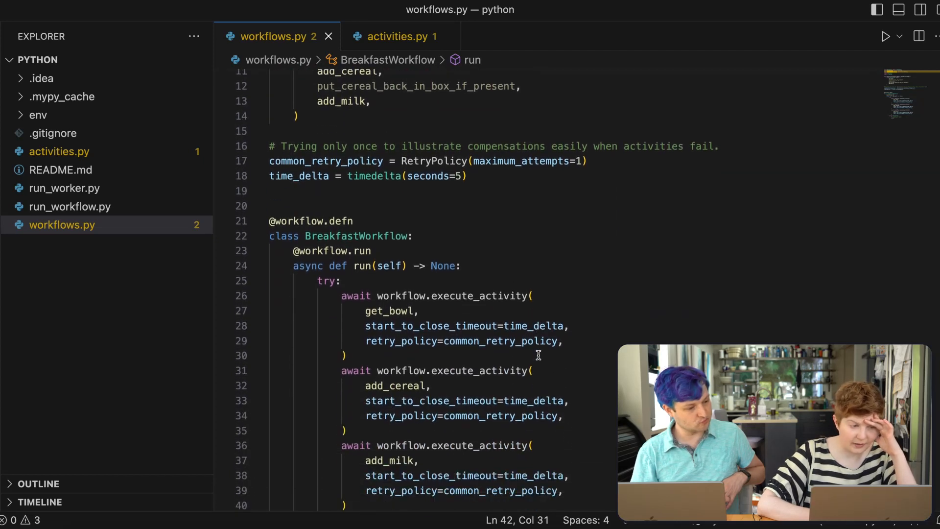
scroll(up, 3)
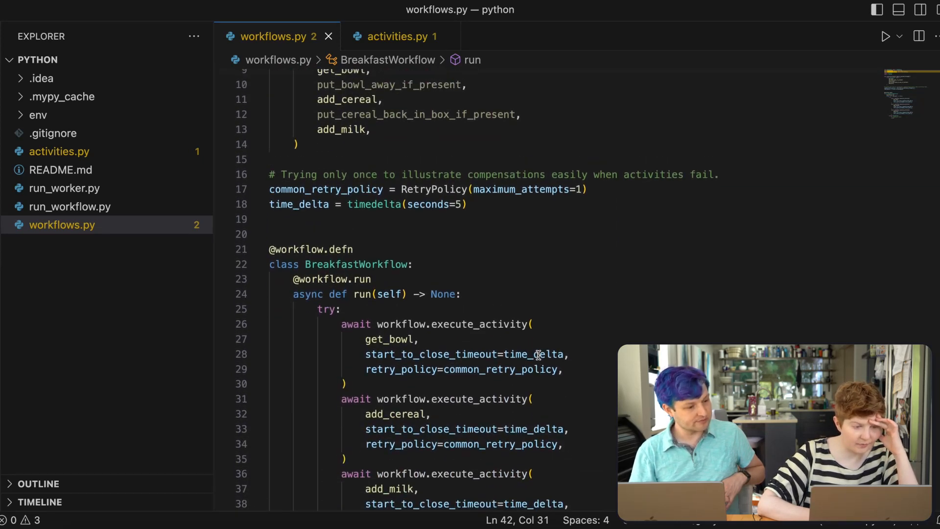
scroll(up, 3)
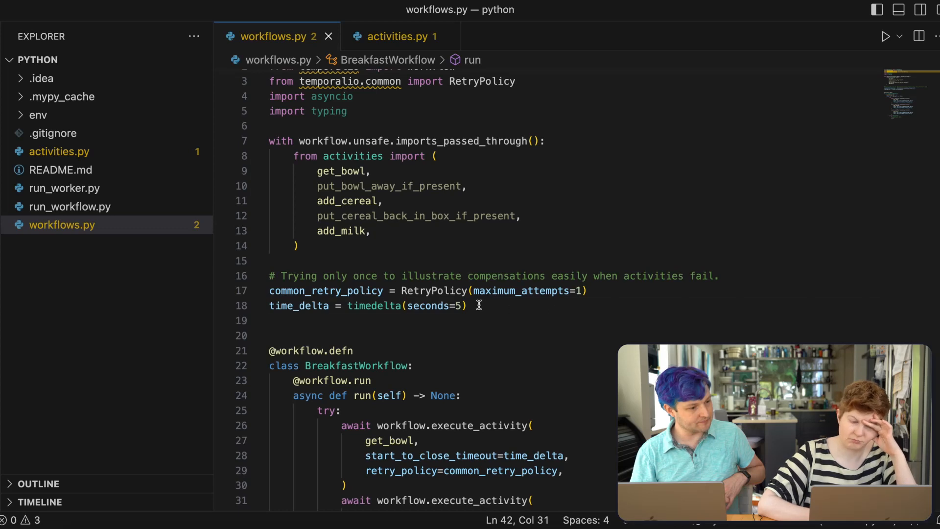
click(466, 306)
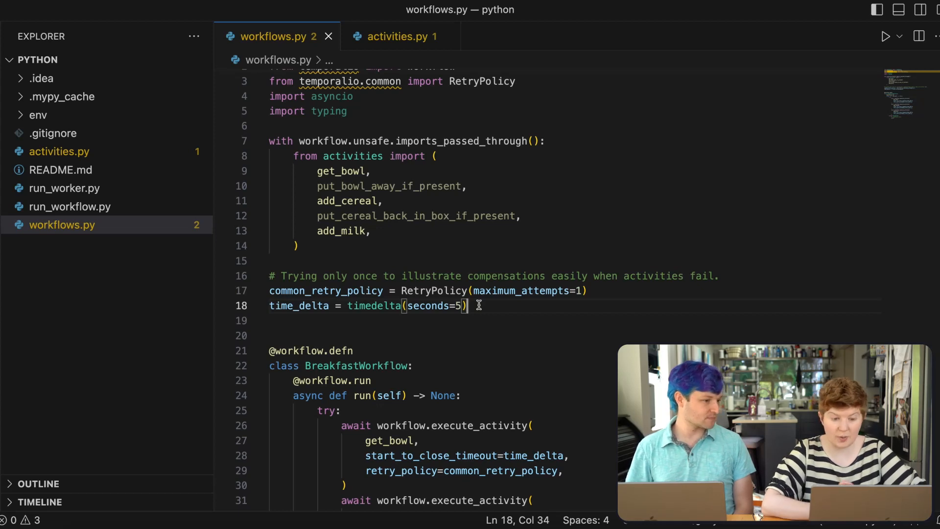
click(394, 36)
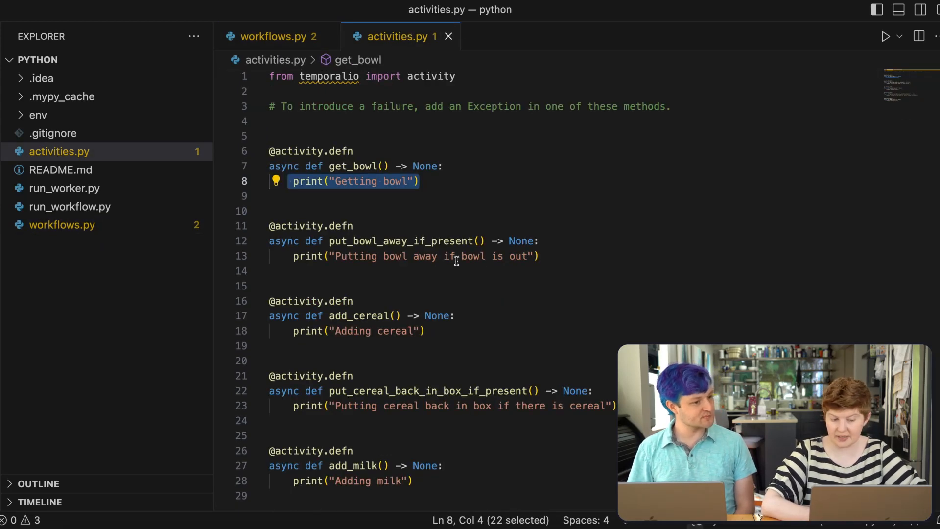
double_click(402, 241)
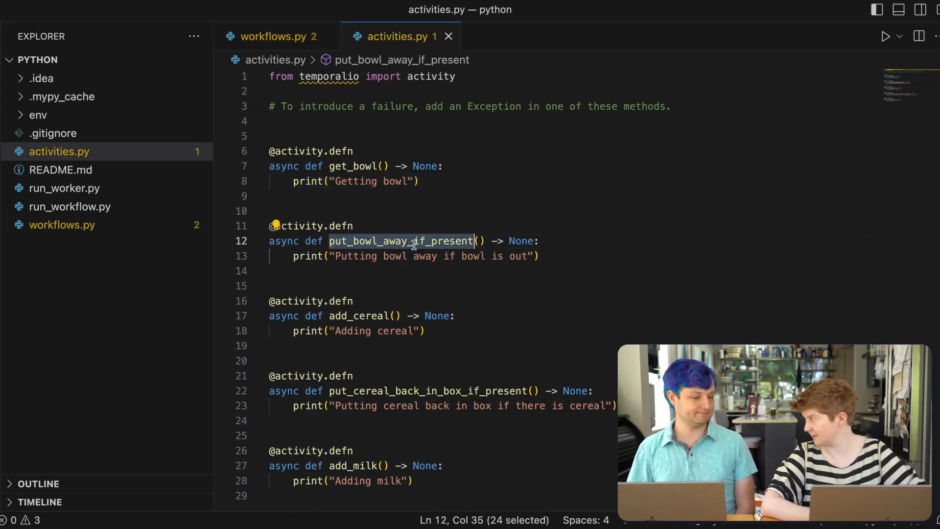
click(273, 36)
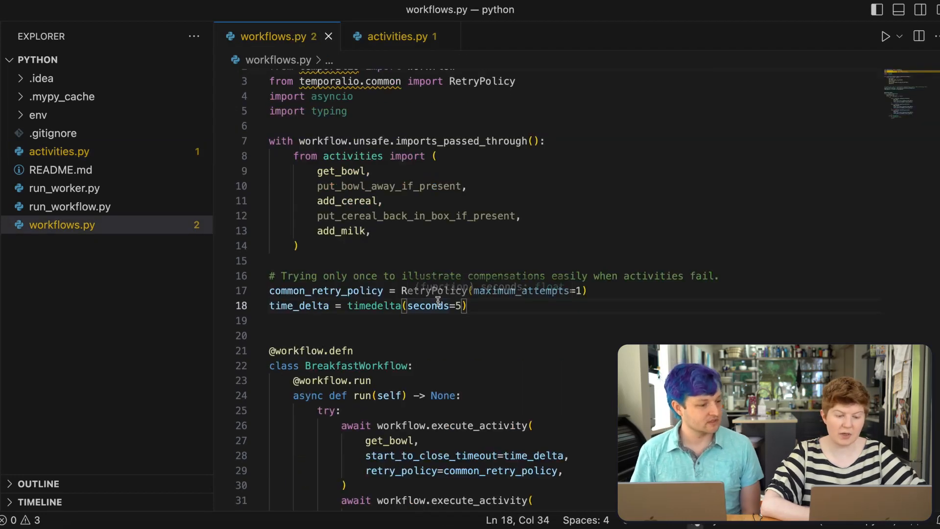
scroll(down, 3)
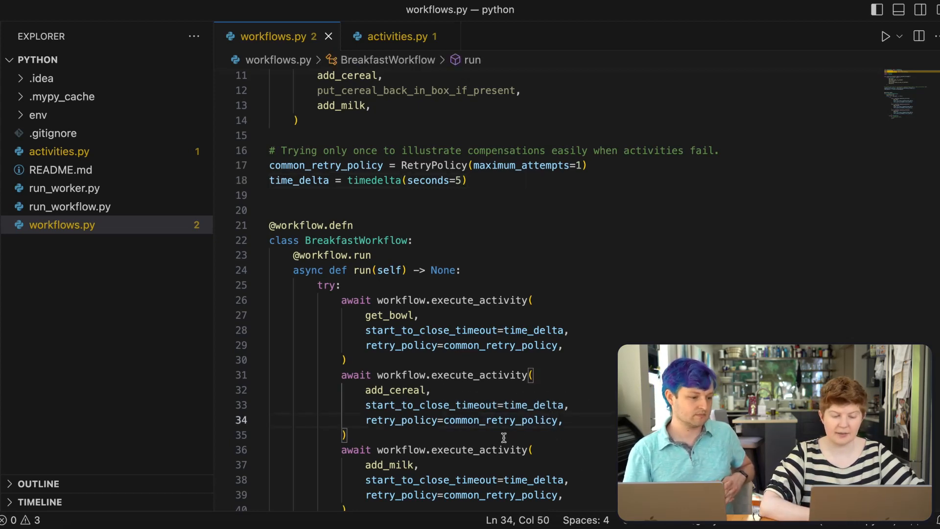
scroll(down, 3)
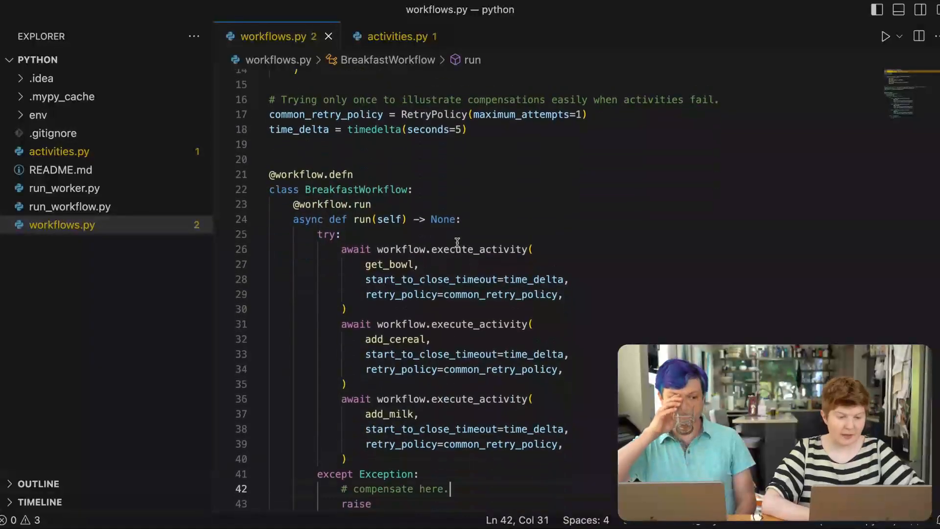
- Declare class Compensations with a def __init__(self) signature above BreakfastWorkflow
key(Enter)
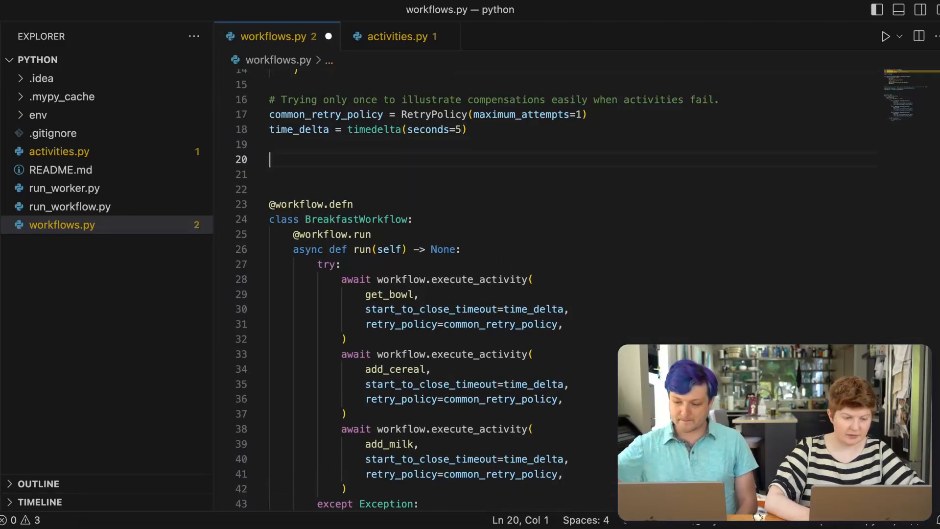
text(class Copm)
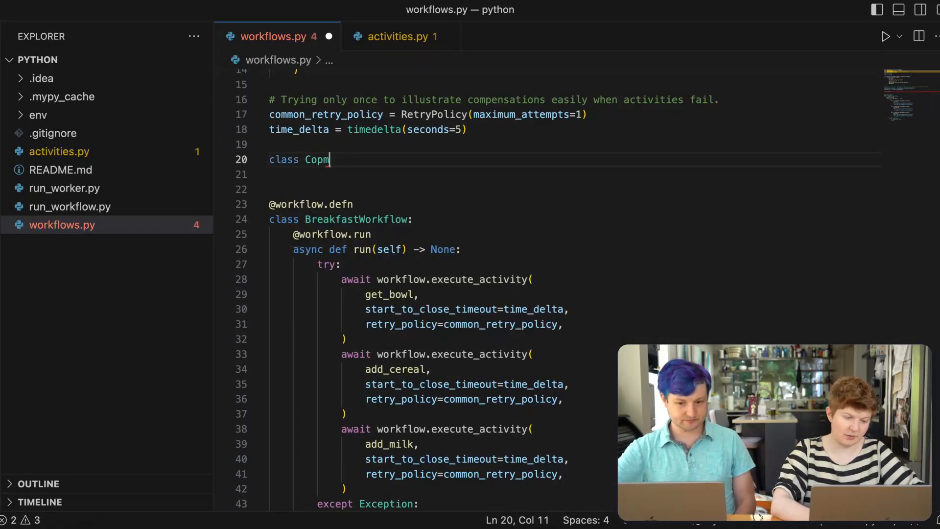
text(pensations:)
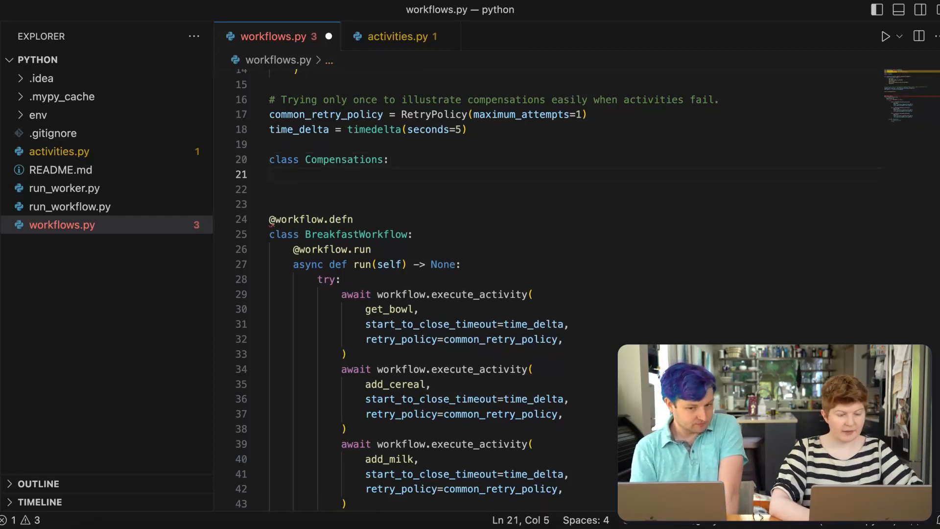
text(__init__)
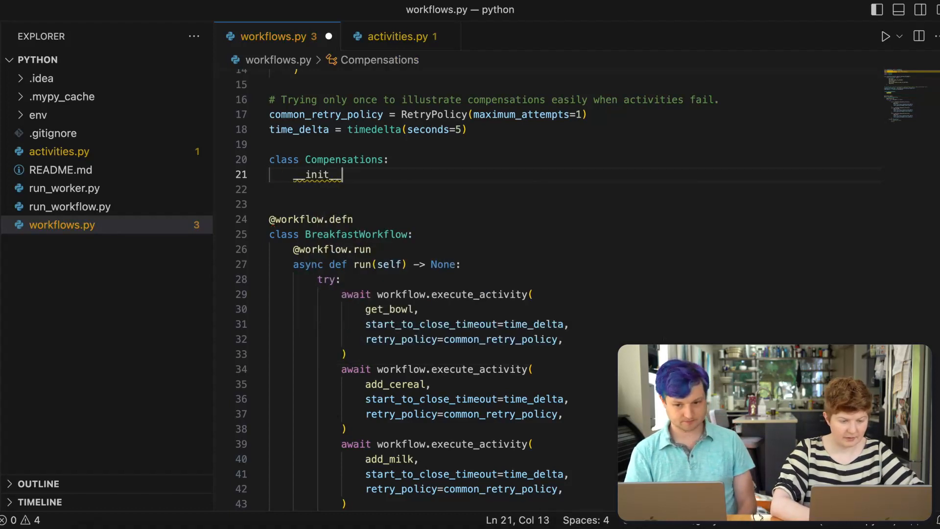
text((self))
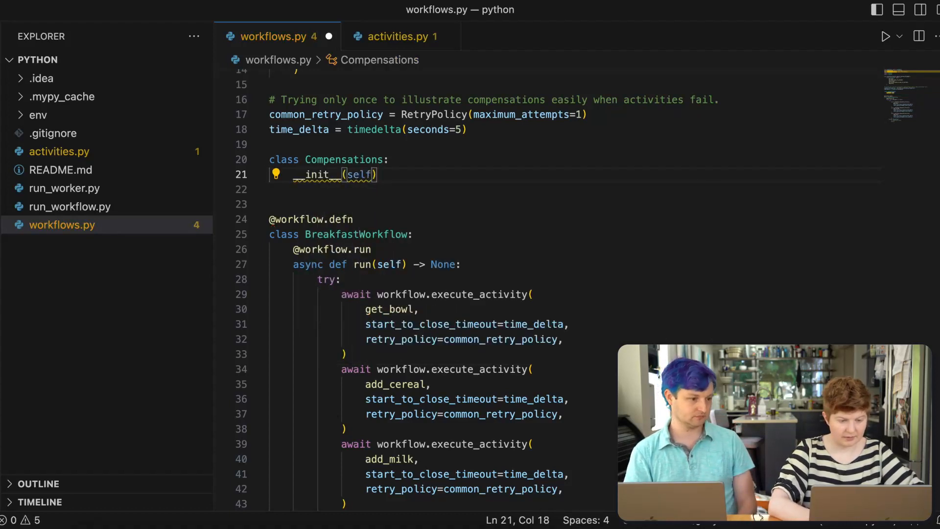
text(:)
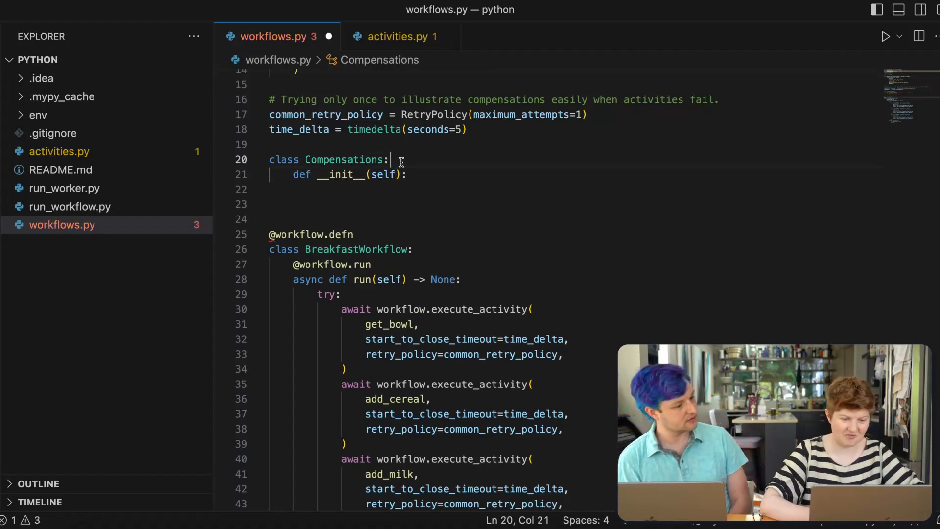
- Initialise self.compensations = [] in __init__
key(enter)
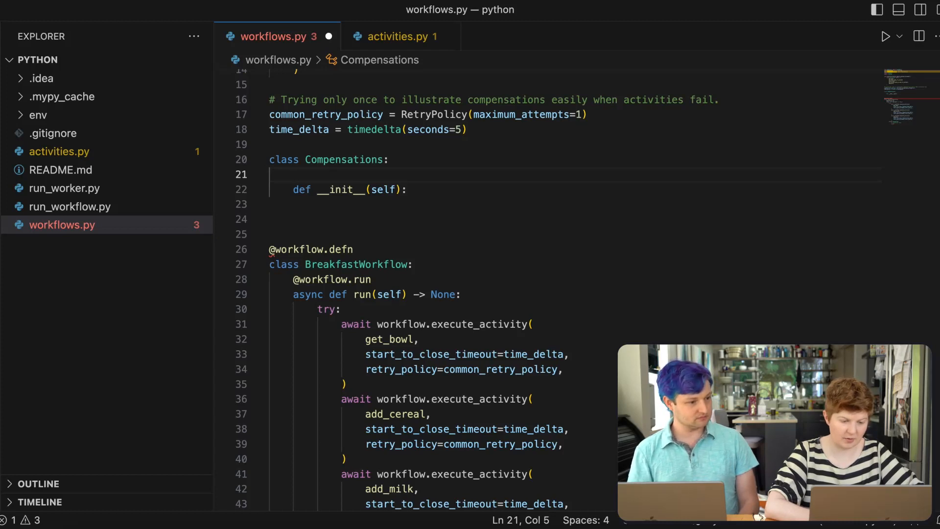
text(compensations)
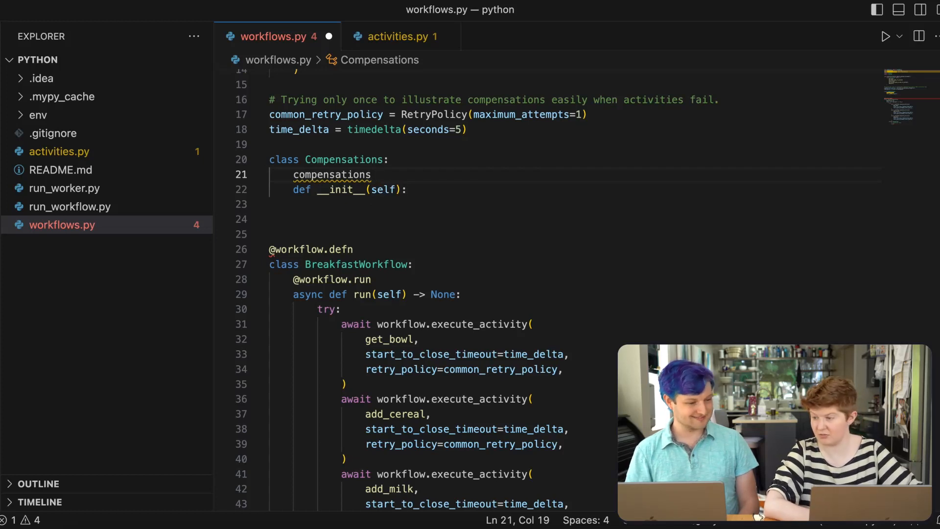
double_click(332, 175)
text(sel)
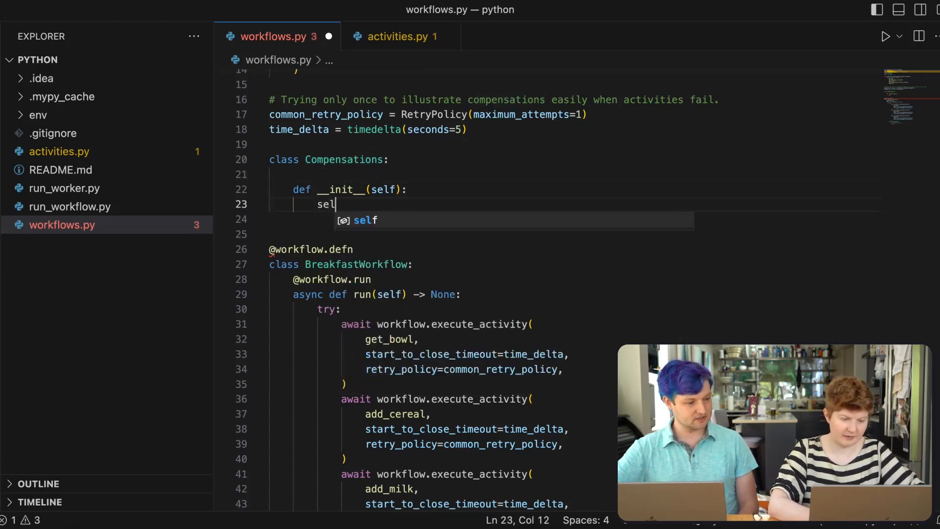
text(f.compensations = [])
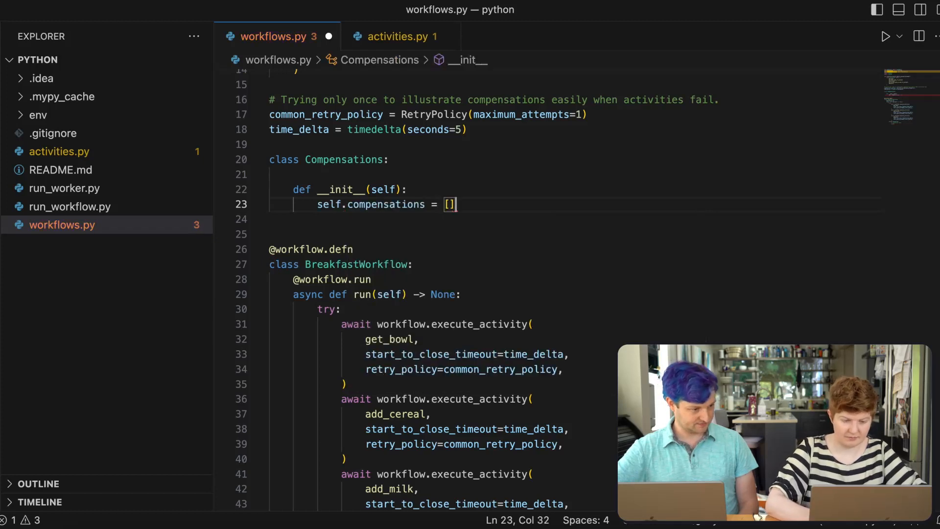
key(enter)
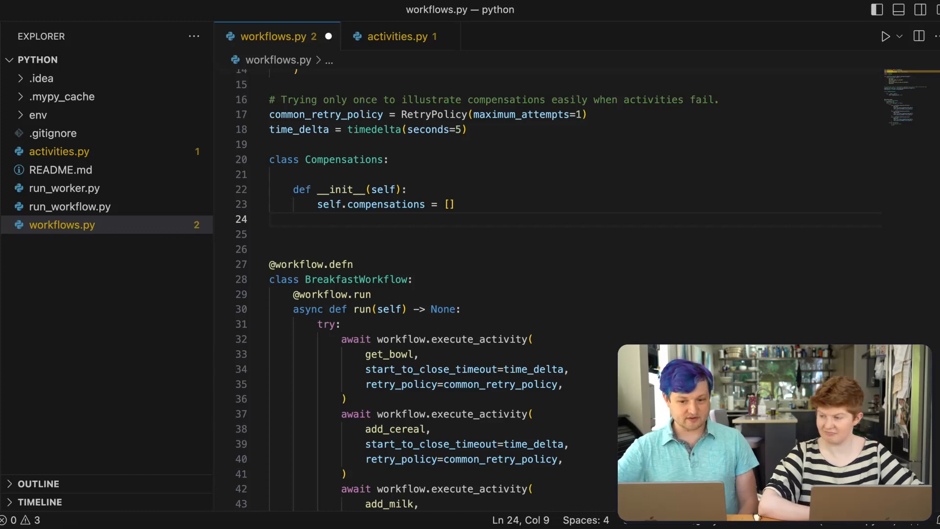
- Add an add_compensation(self, compensation) method to Compensations
key(Enter)
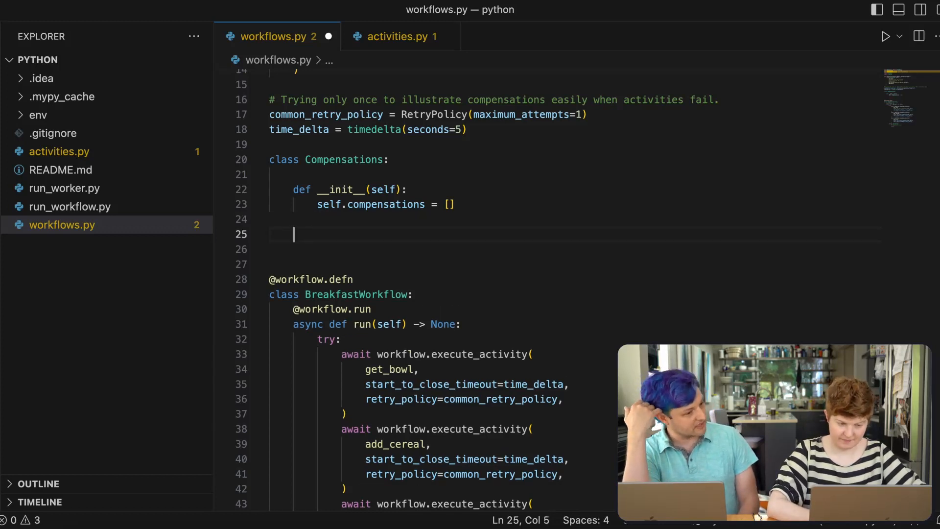
text(def add_compe)
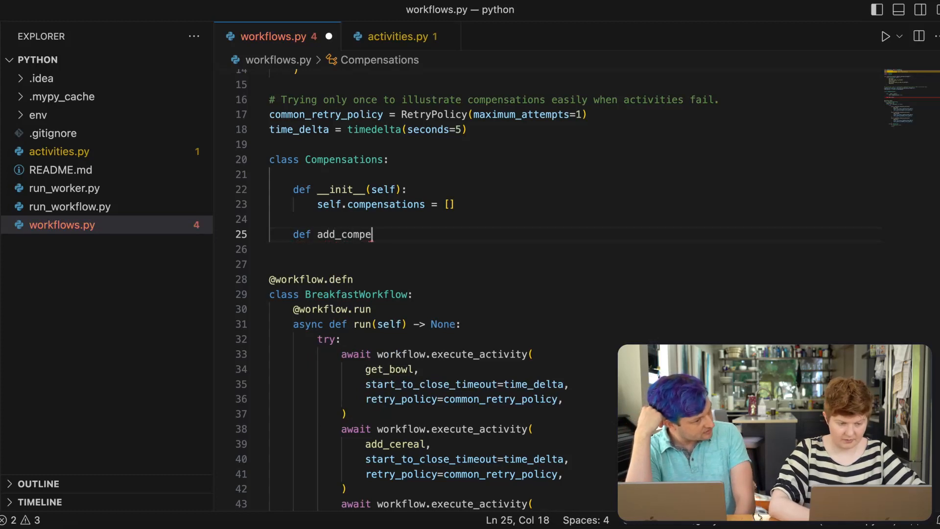
text(nsation(self))
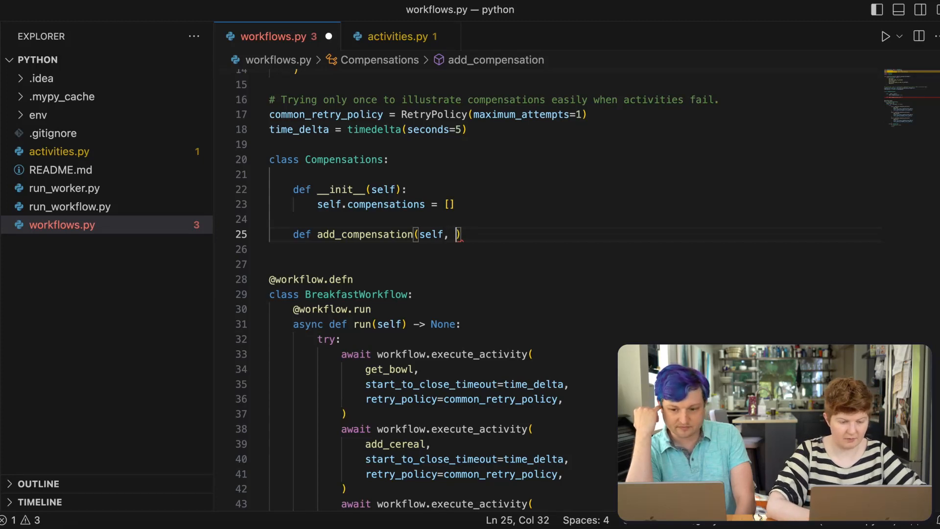
text(cop)
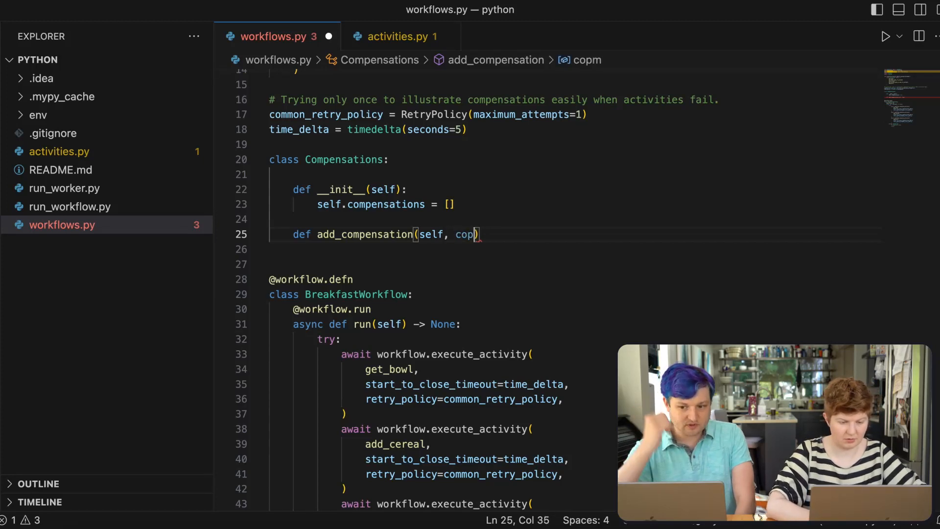
text(ensation)
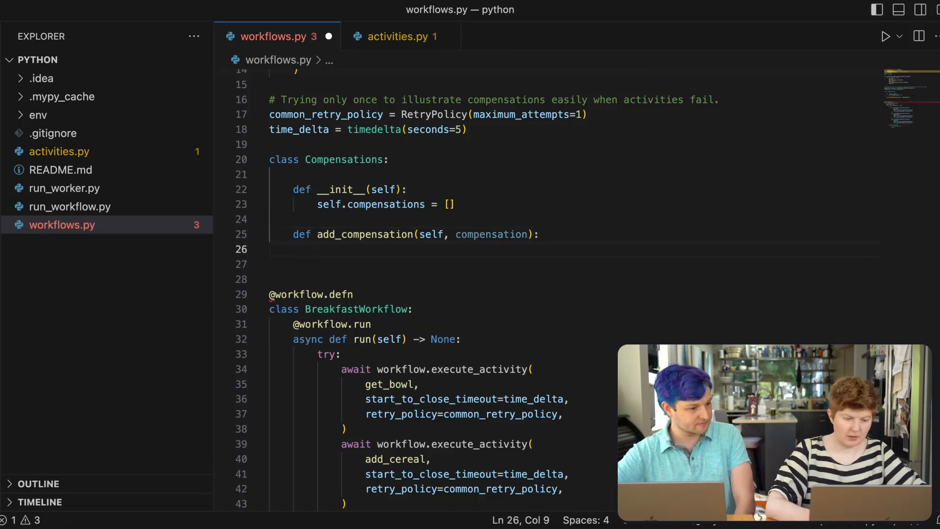
text(copme)
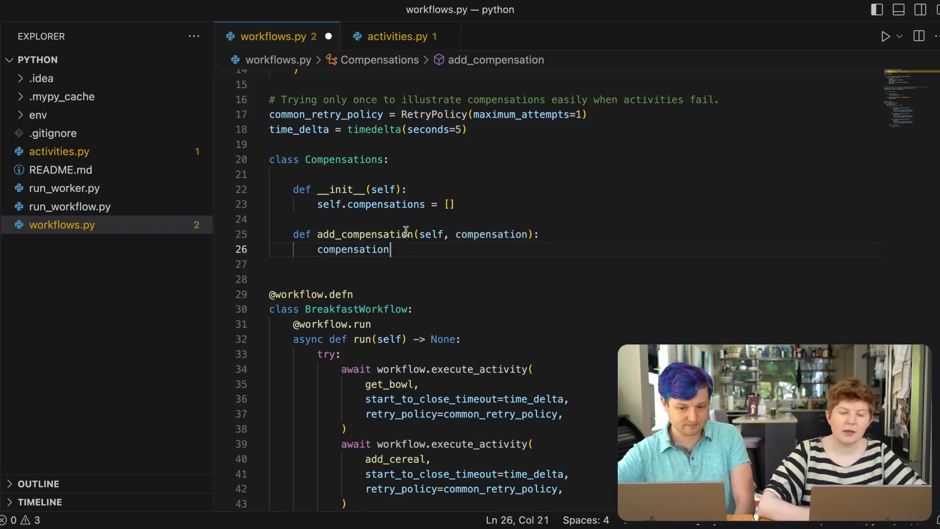
- Rename the method to __iadd__
double_click(364, 234)
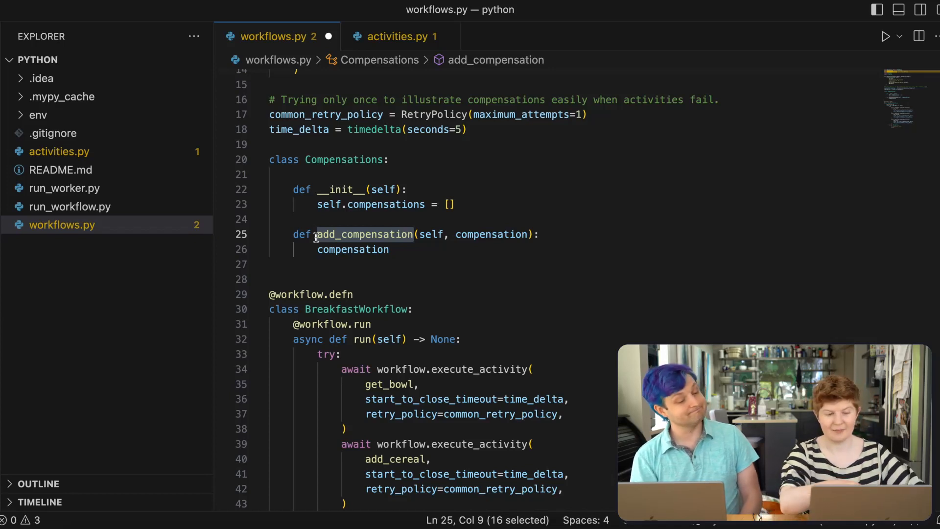
text(_)
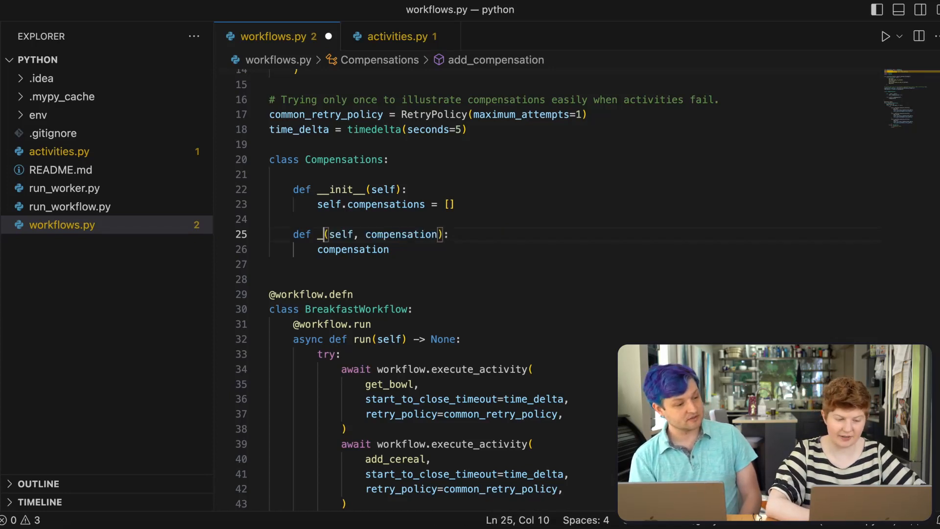
text(_ia)
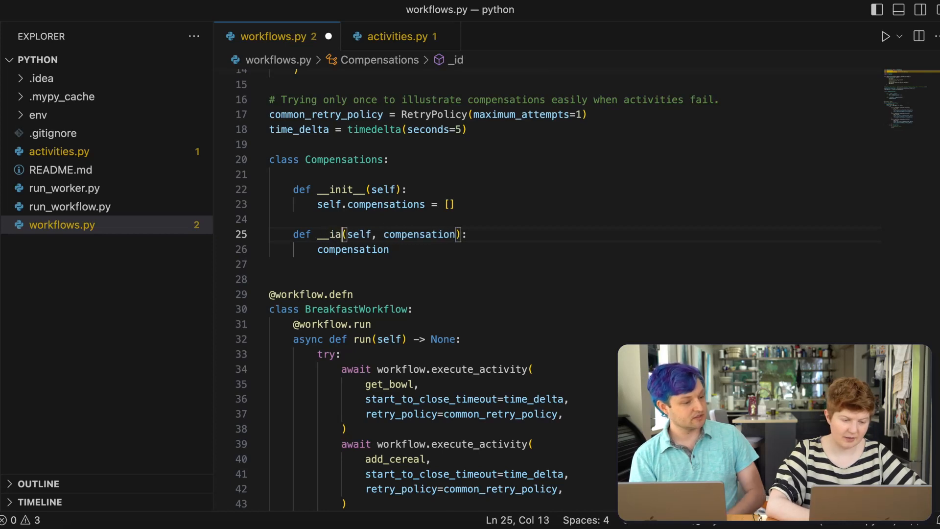
text(dd__)
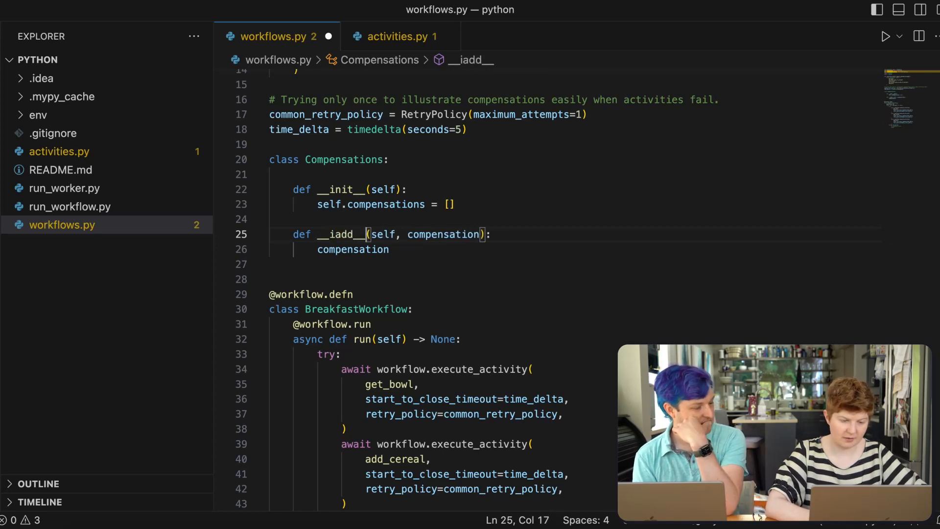
mouse_move(443, 234)
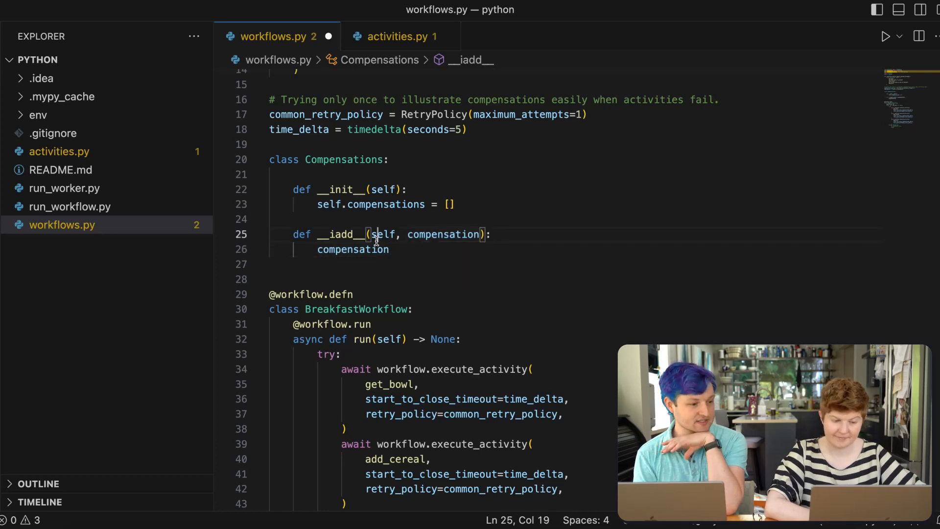
- Make __iadd__ append the compensation to self.compensations and save
text(se)
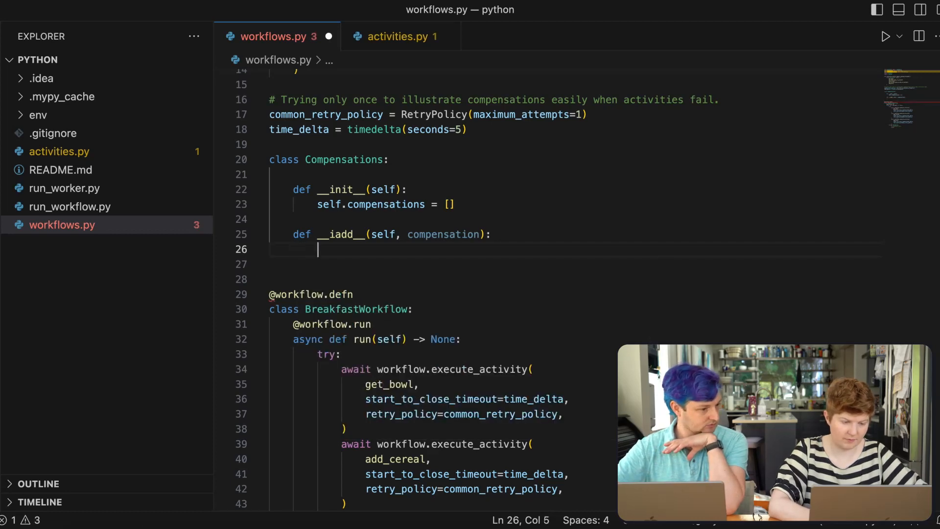
text(self.compensations)
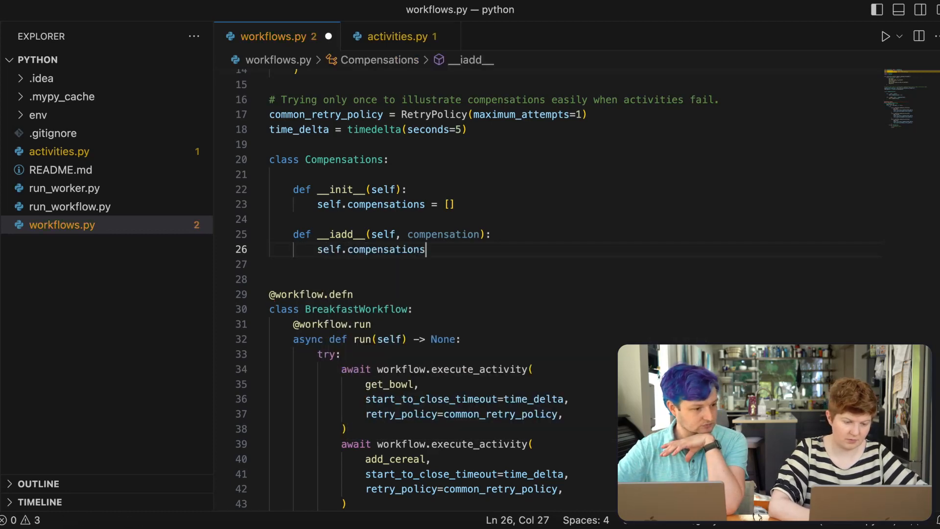
text(.append()
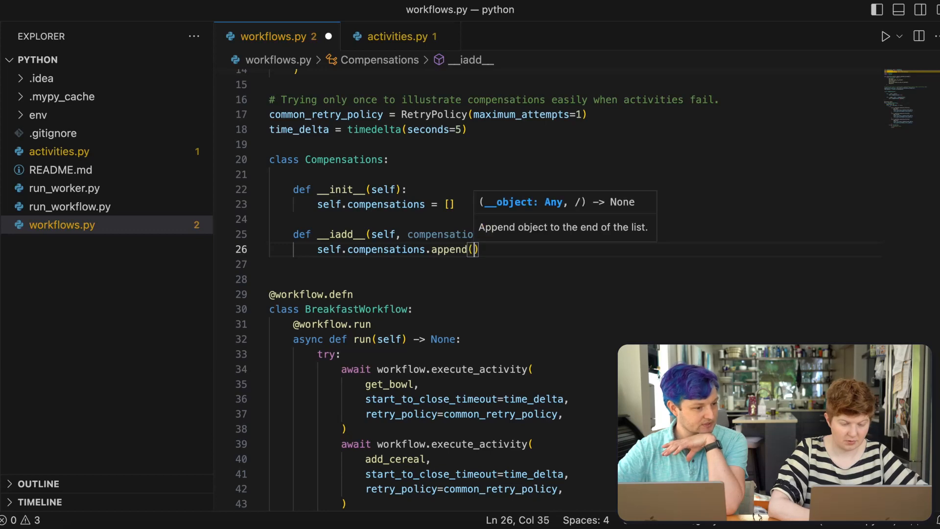
text(compensation)
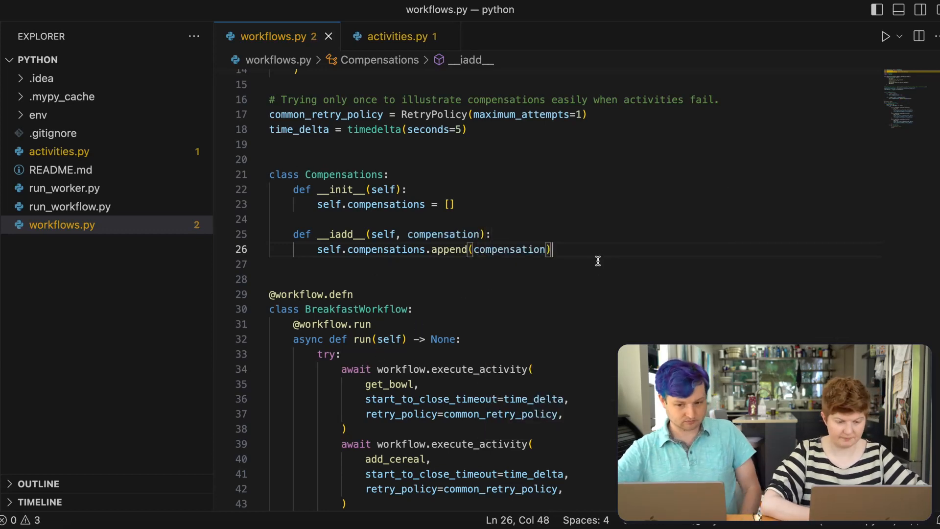
- Add a def compensate(self) method below __iadd__
key(enter)
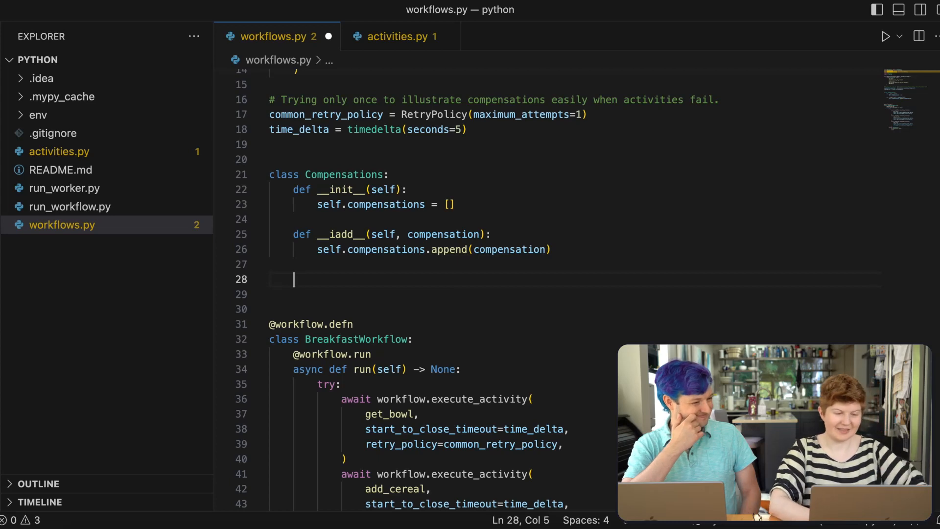
text(def)
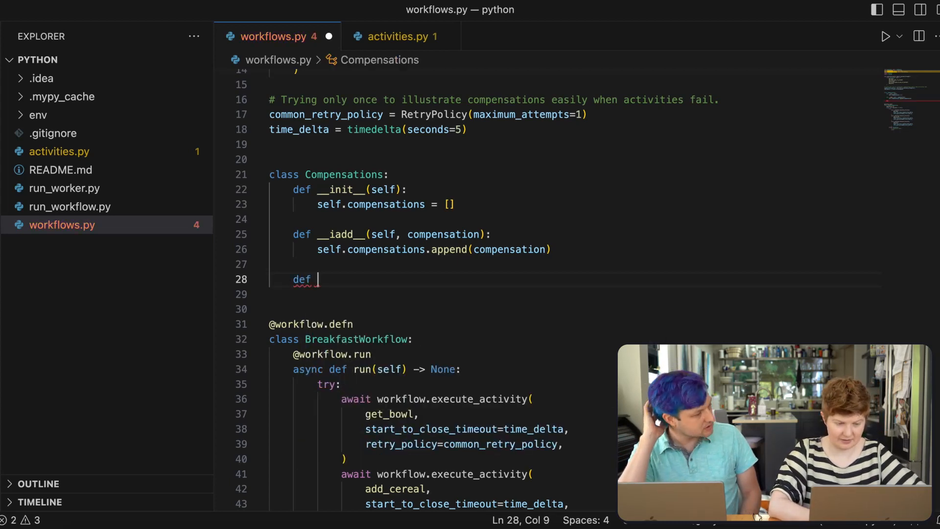
text(compensate)
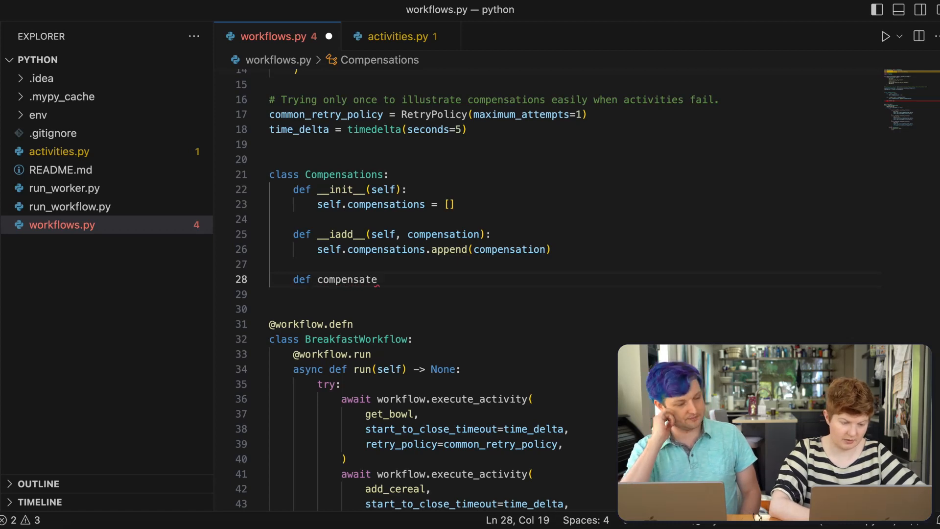
text((self))
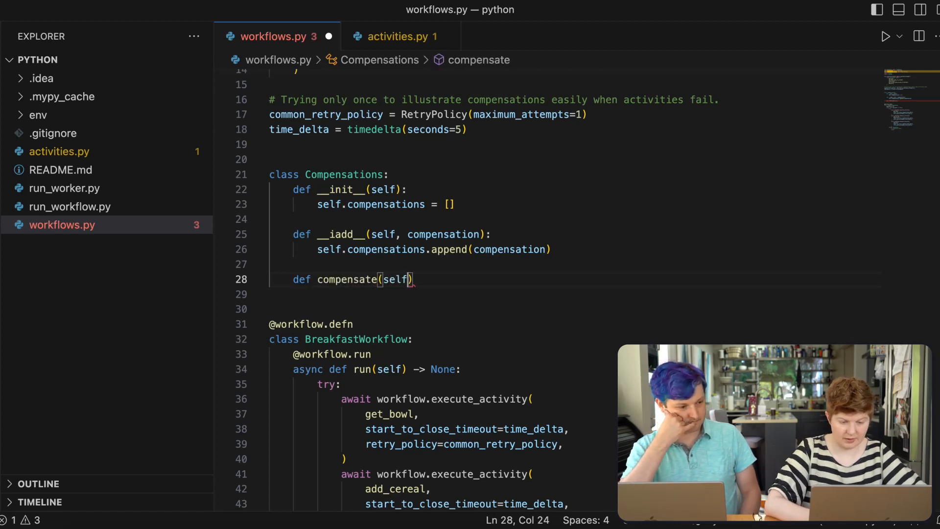
key(enter)
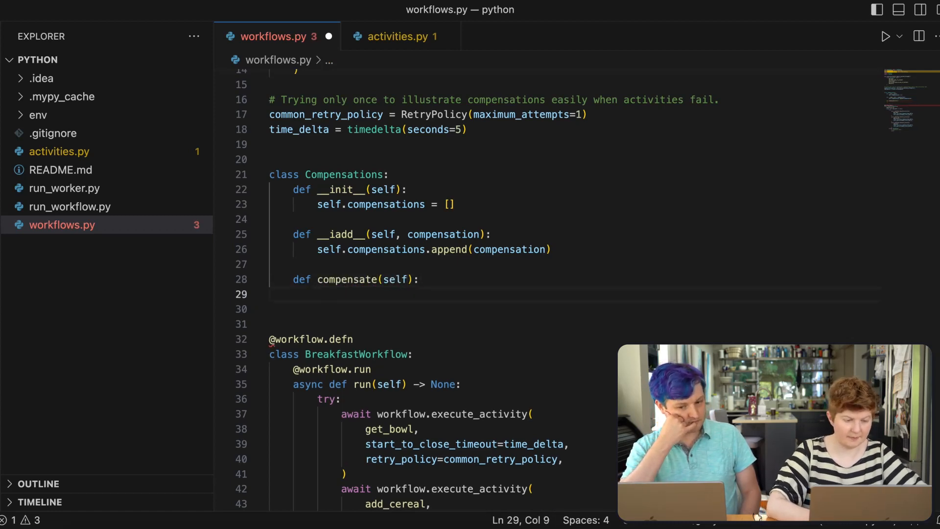
mouse_move(723, 266)
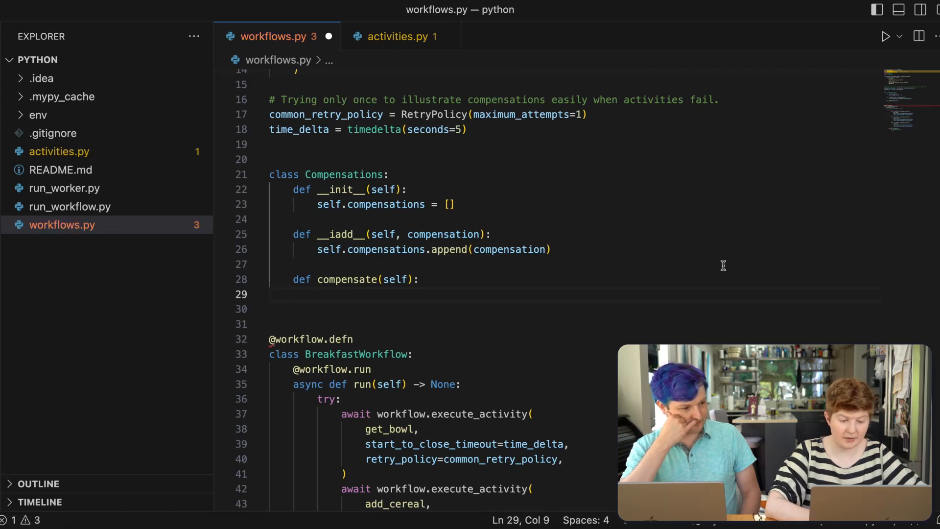
- Loop for c in self.compensations awaiting c(), and make compensate async
text(for)
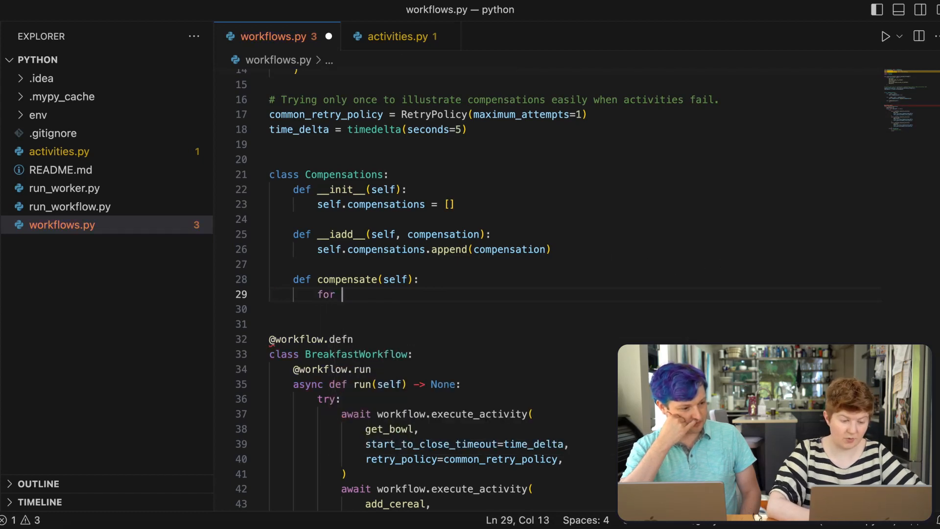
text(c in)
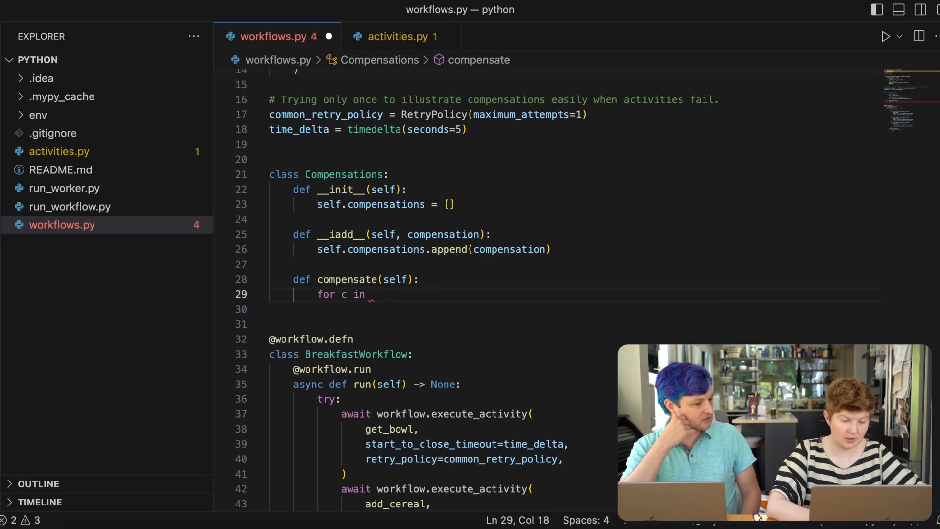
text(self.compensations:)
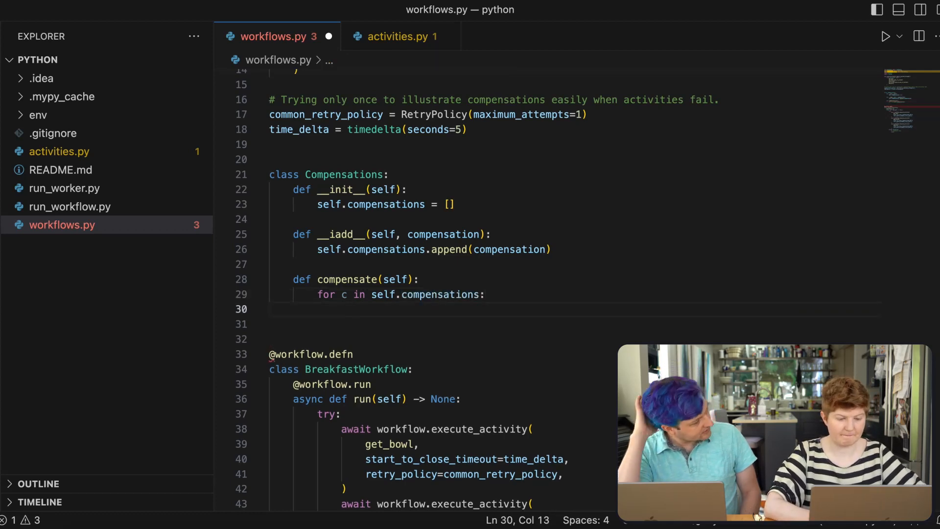
text(c())
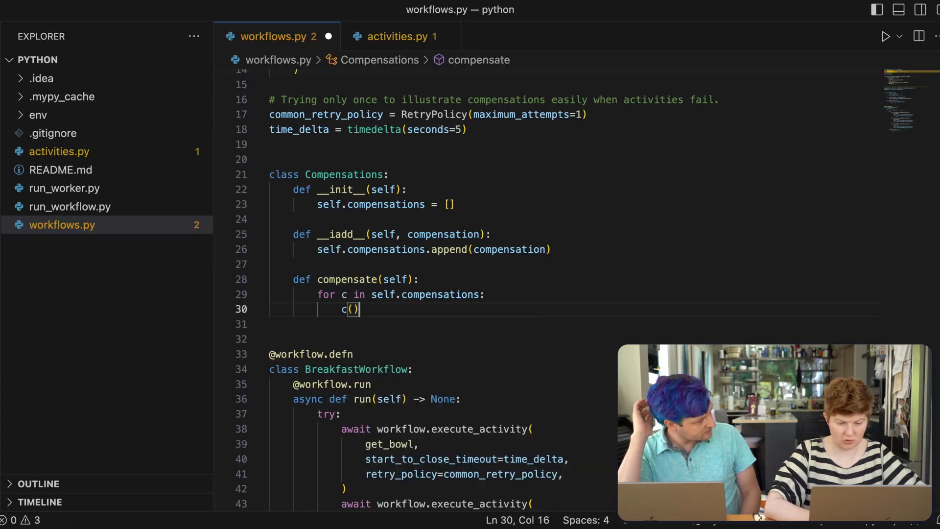
text(await)
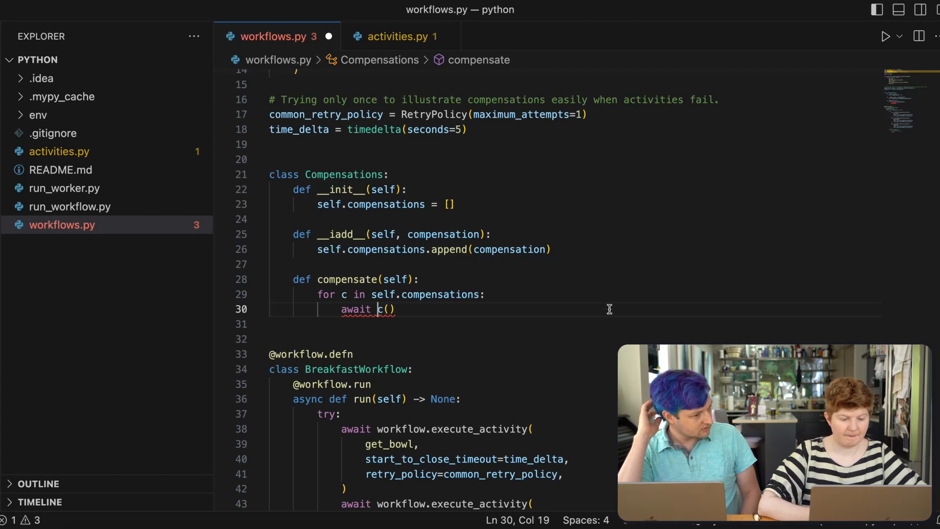
mouse_move(356, 308)
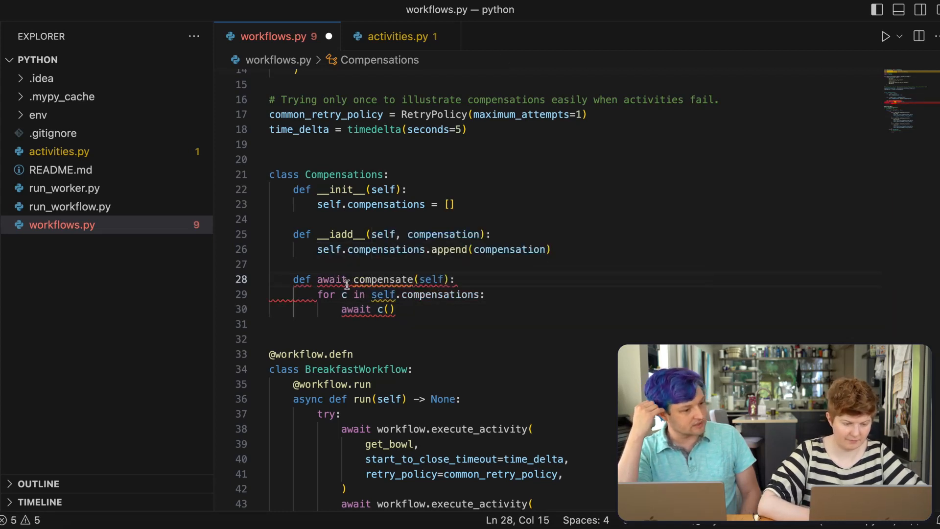
text(async)
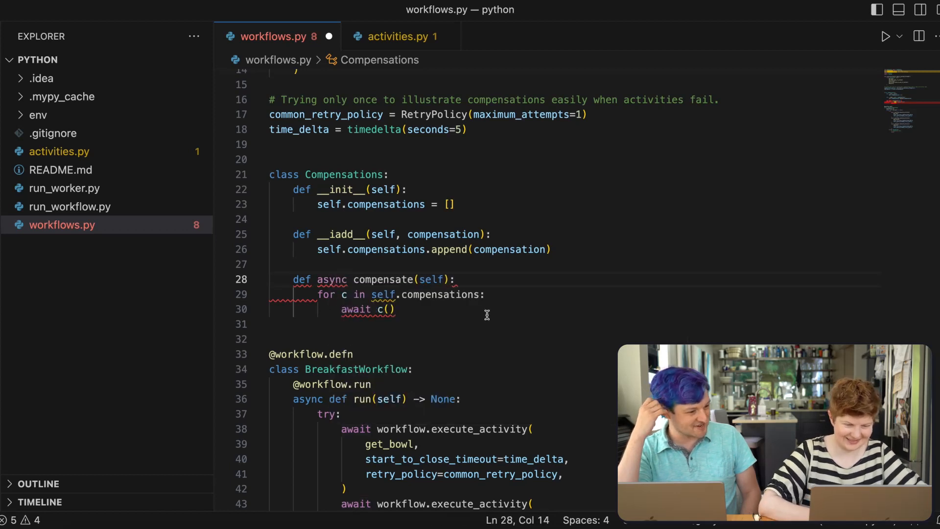
double_click(332, 279)
text( def)
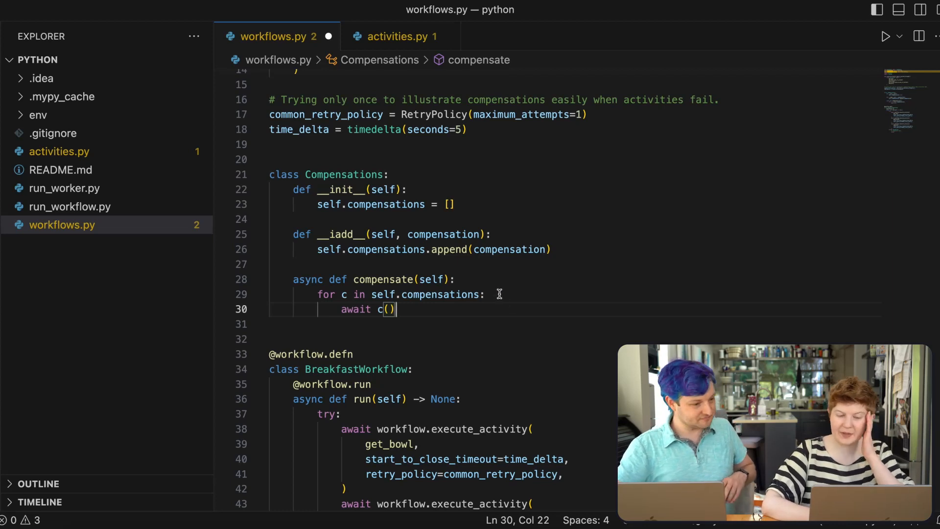
- Wrap each compensation call in try/except Exception inside the loop
click(486, 294)
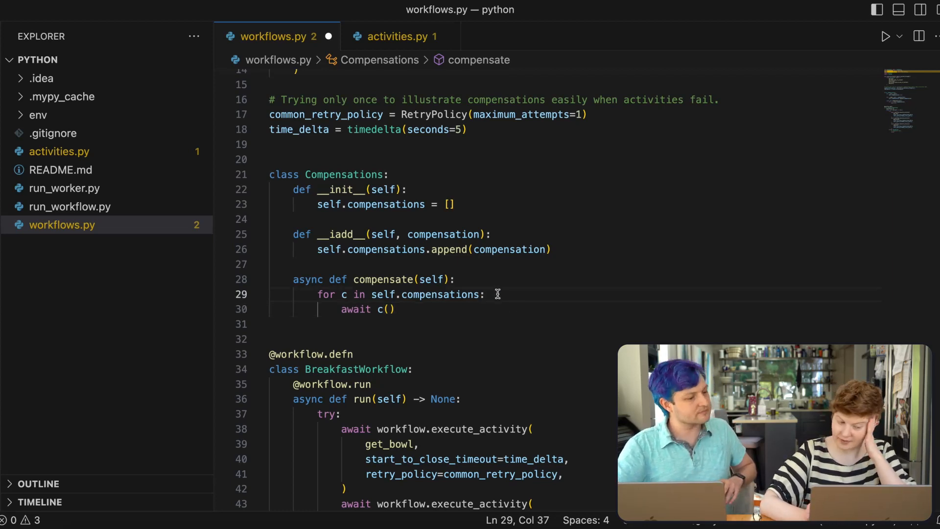
key(Return)
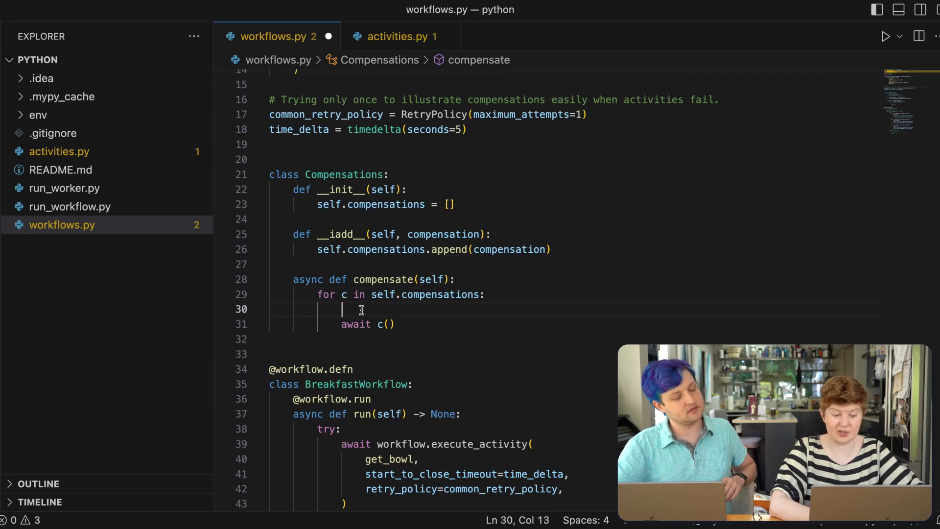
text(try)
text(e)
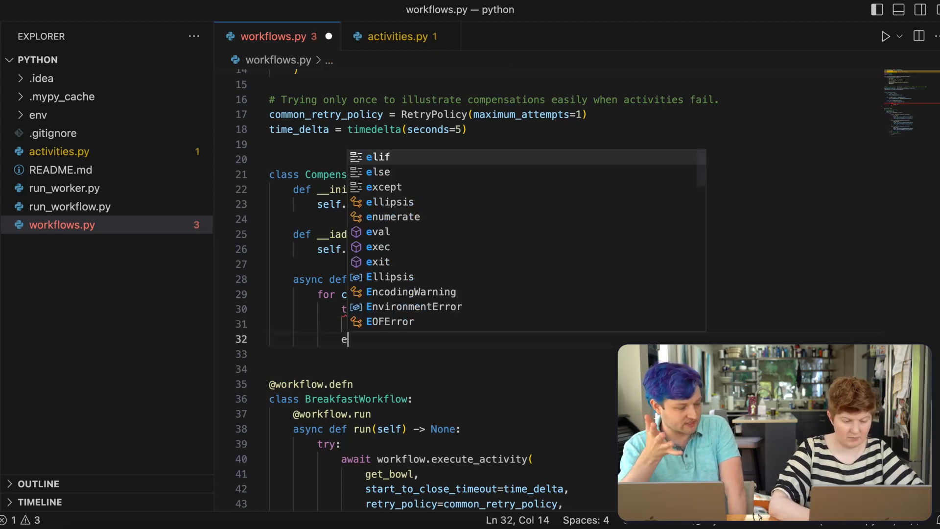
text(xcept E)
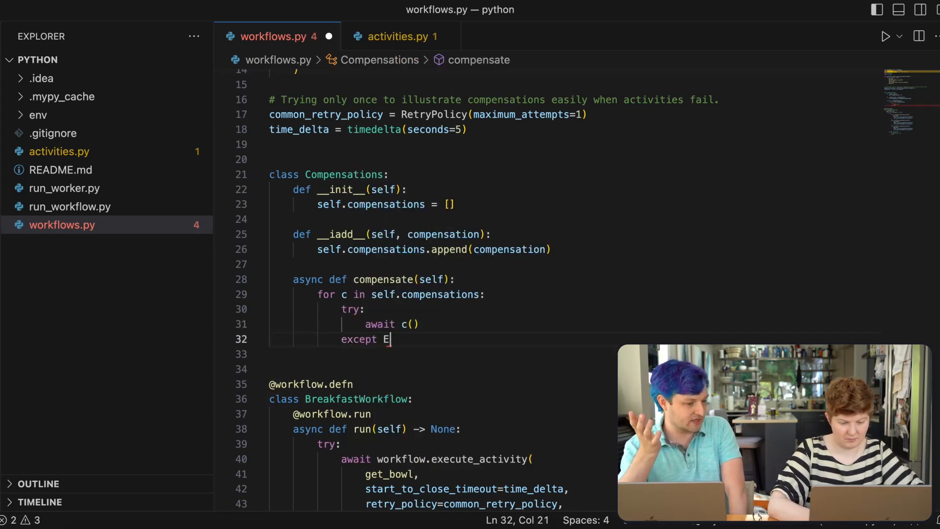
text(xception:)
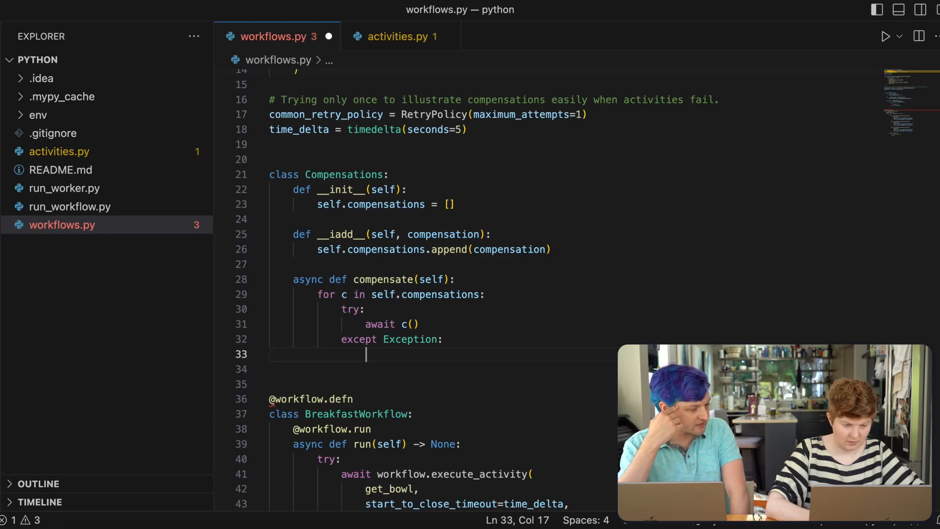
- Print a 'problem executing compensation' message with the exception e
text(print('prob')
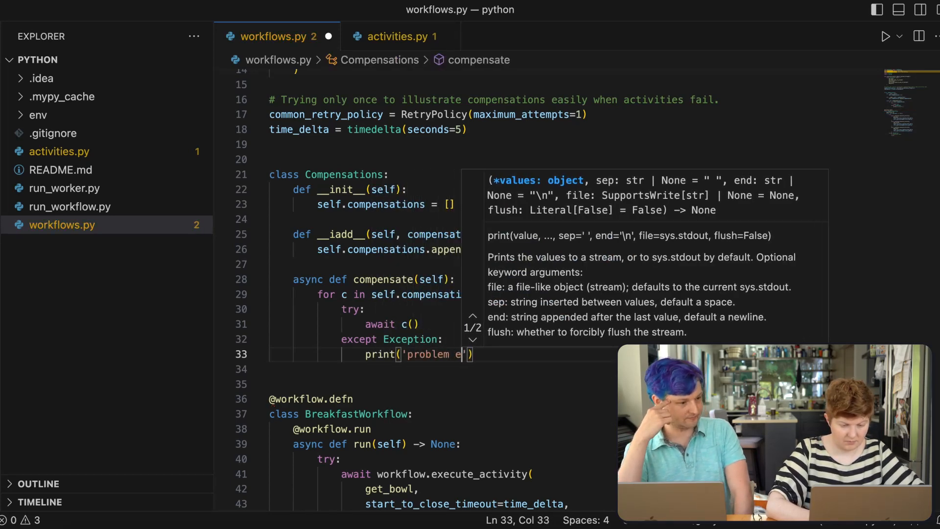
text(xecuting copm)
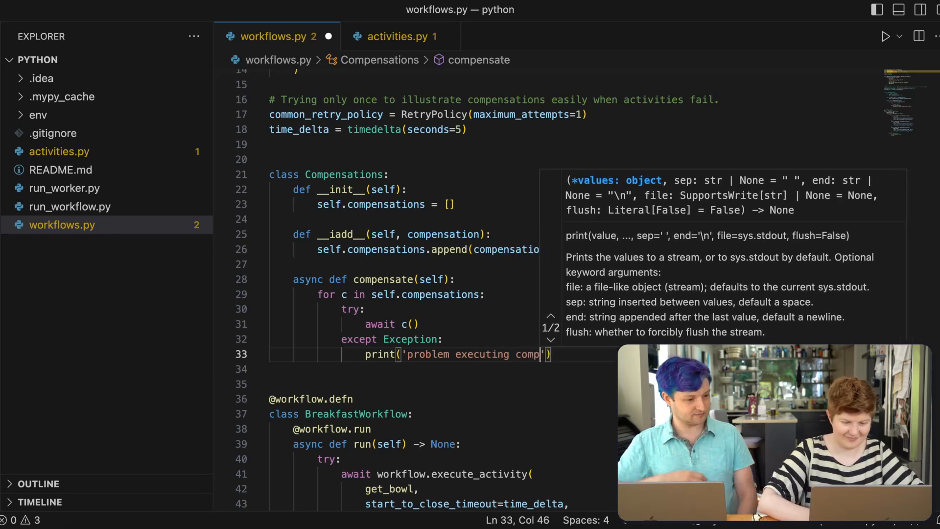
text(ensation)
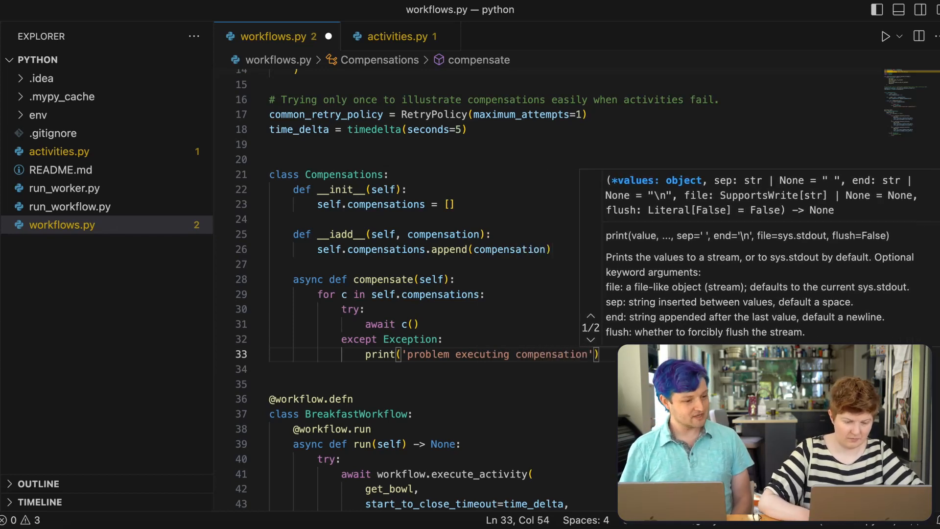
click(433, 339)
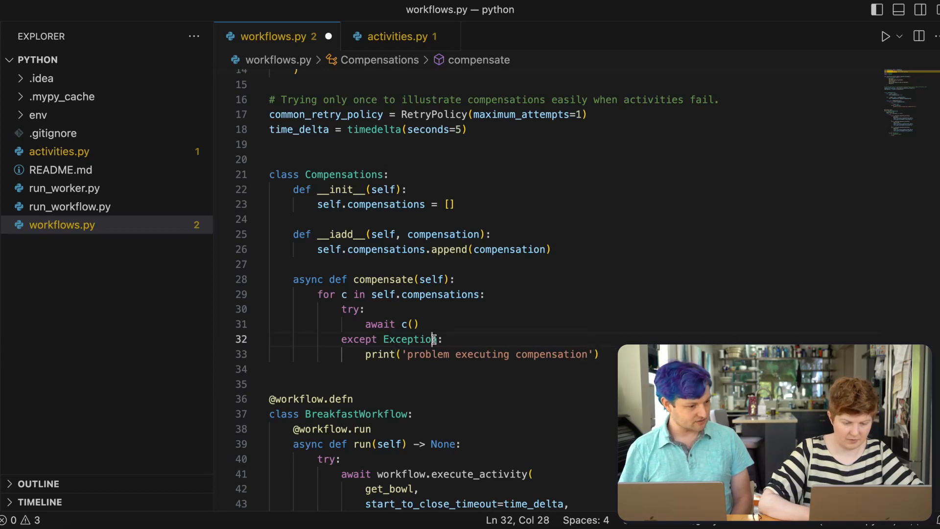
text(e)
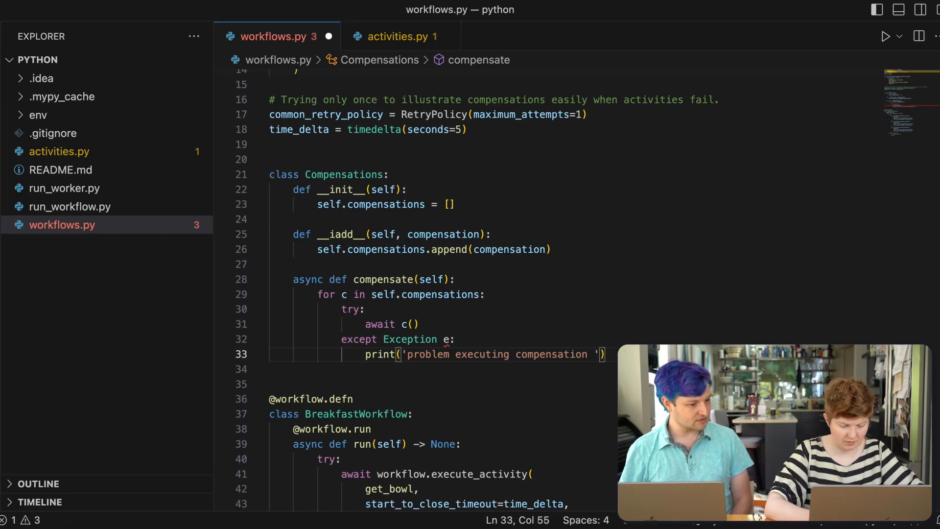
text(%)
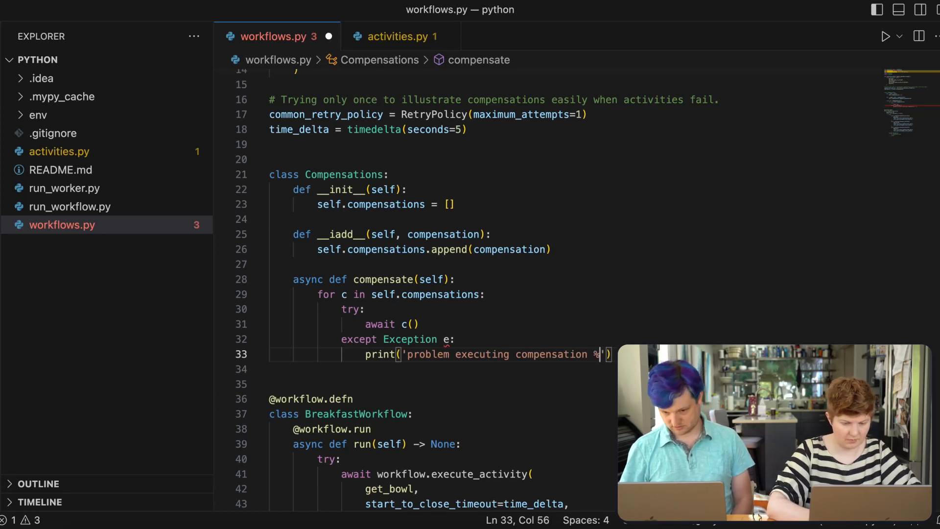
key(Backspace)
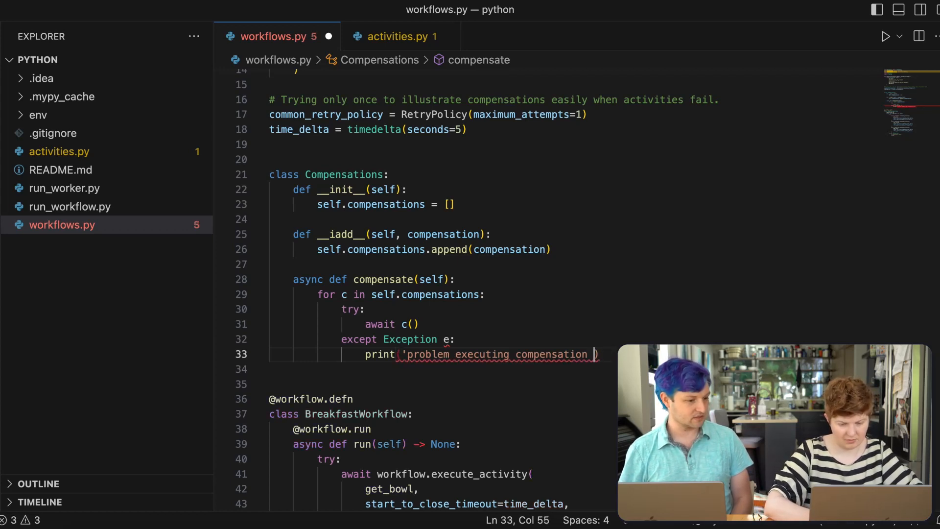
text(', e)
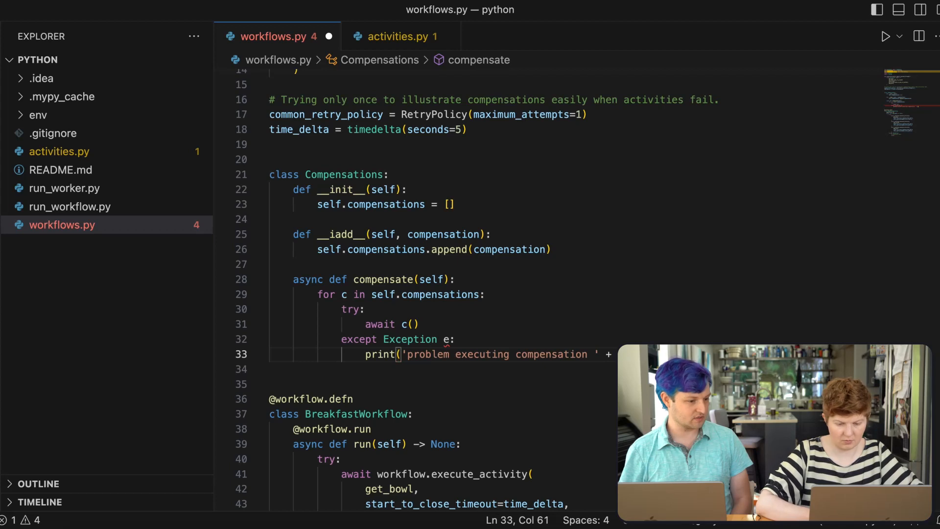
mouse_move(450, 339)
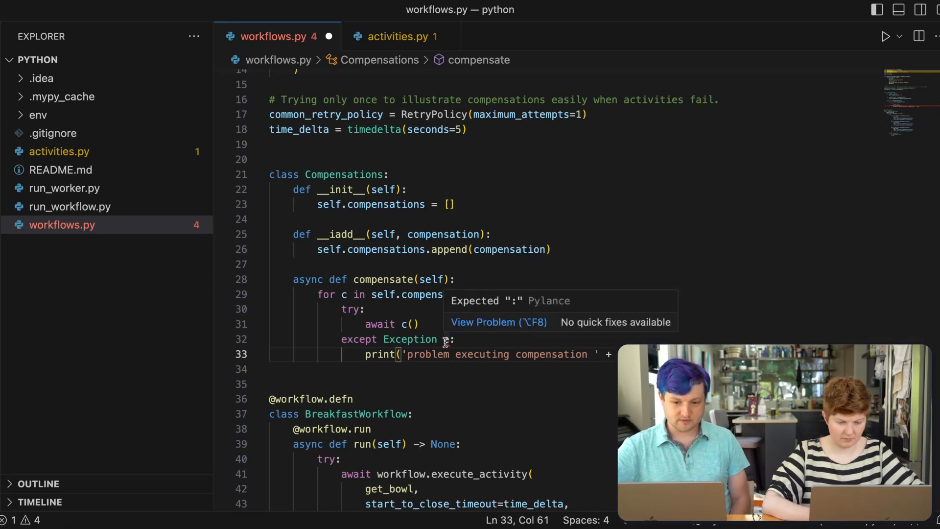
- Re-raise e, fix the clause to 'except Exception as e', and save
text(r)
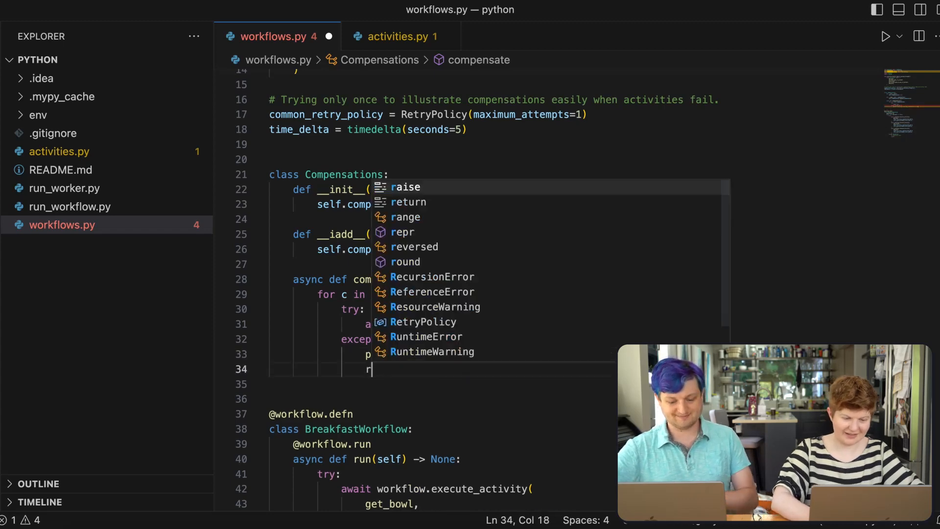
text(aise e)
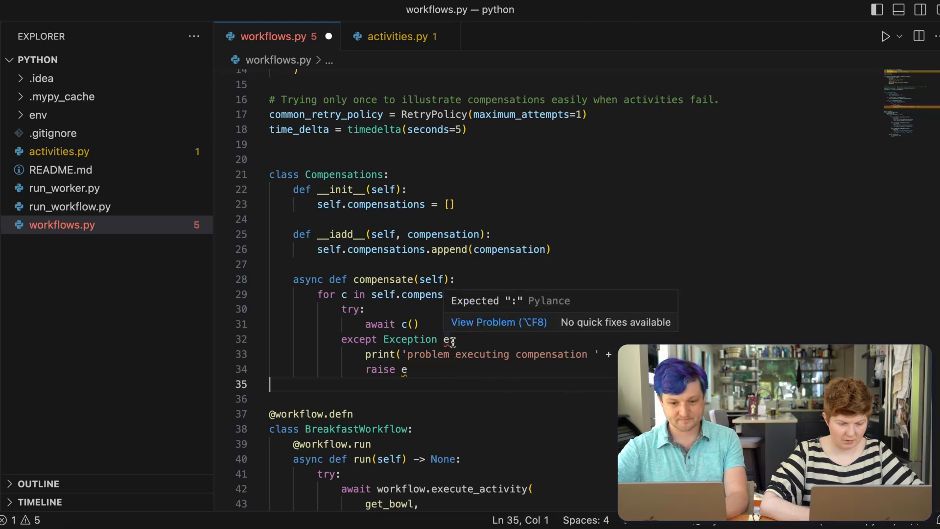
click(453, 340)
text(:)
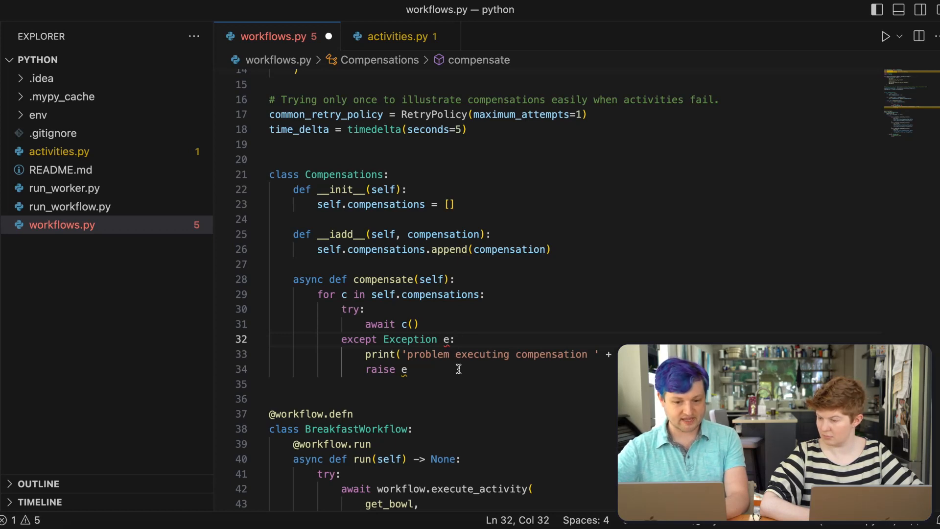
text(as)
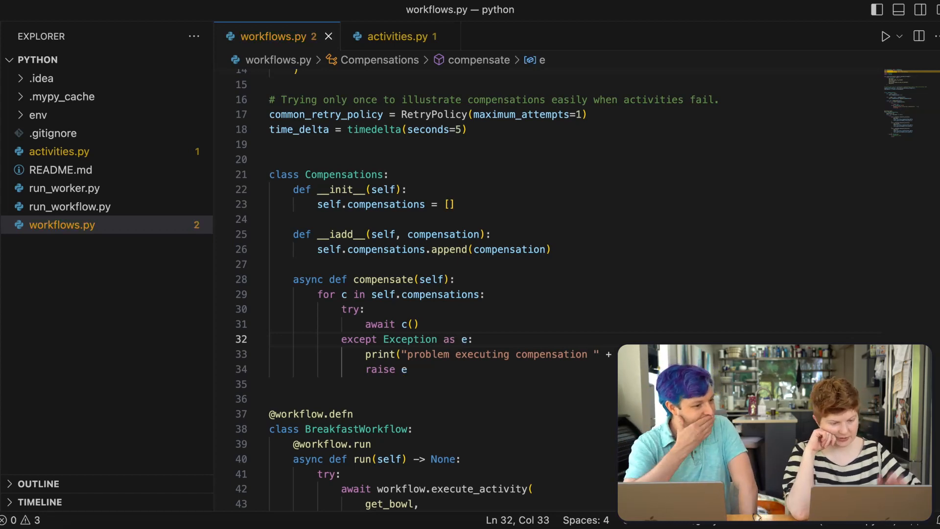
- Scroll through BreakfastWorkflow.run to locate the try block
scroll(down, 3)
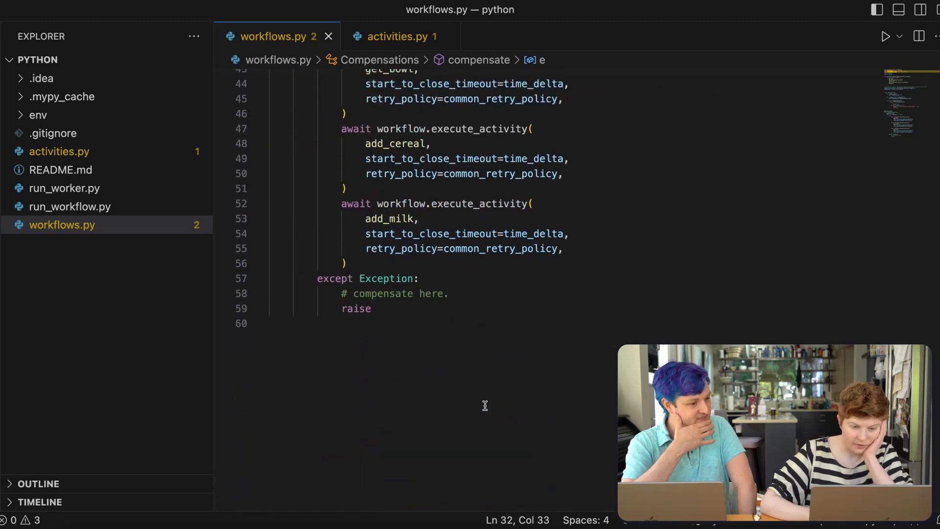
scroll(up, 3)
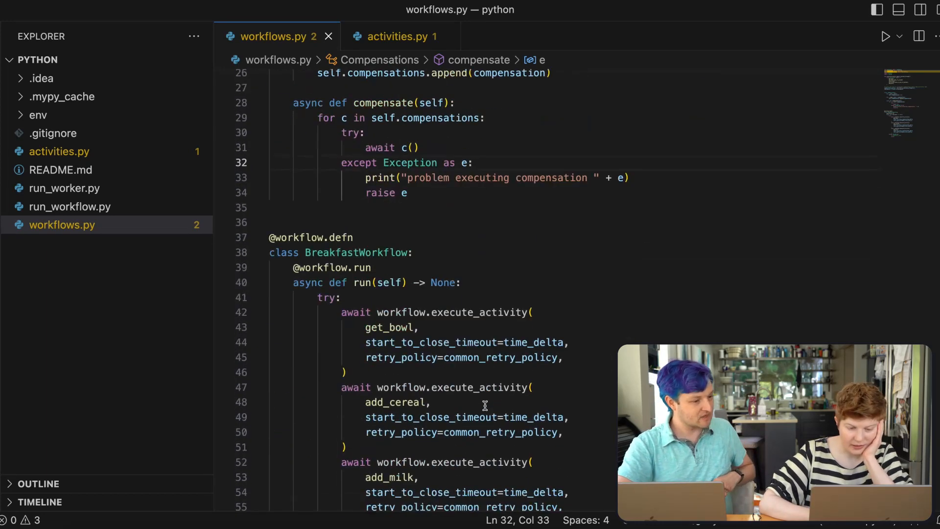
scroll(down, 3)
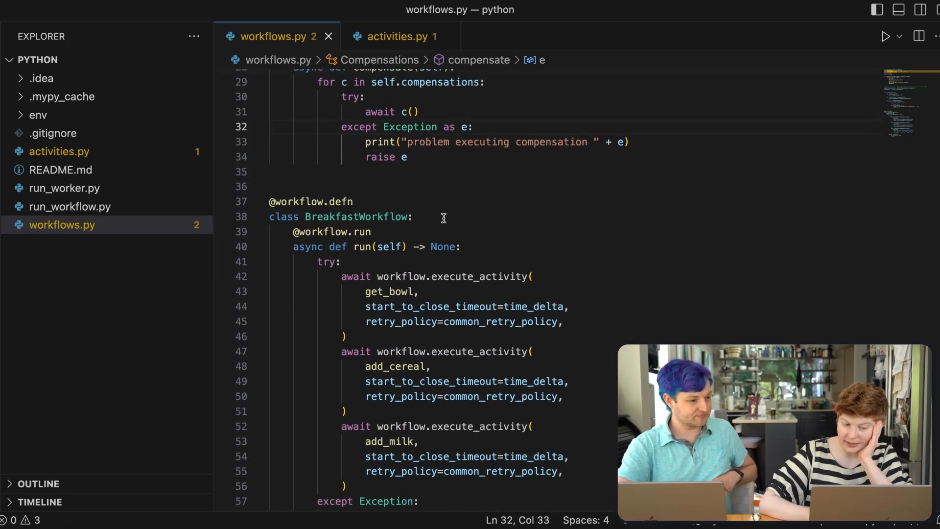
scroll(up, 3)
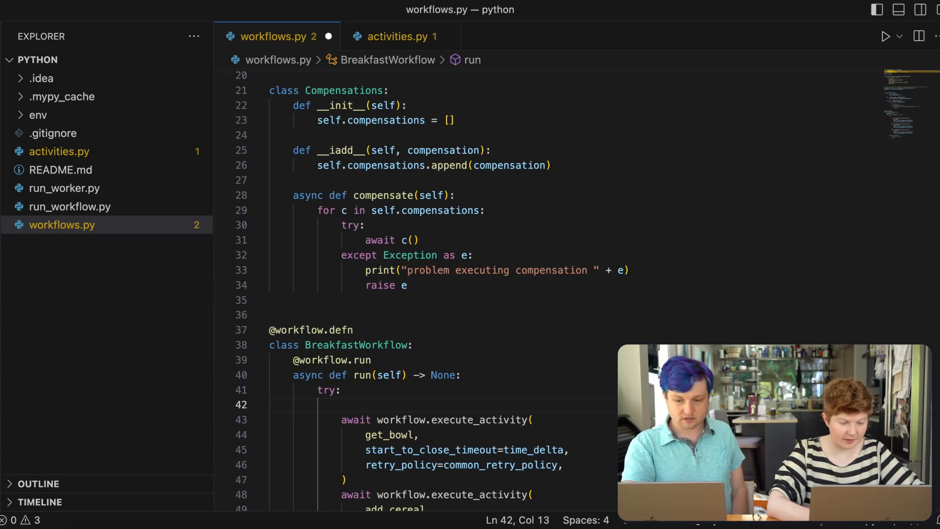
- Create compensation = Compensations() above the try block
click(461, 375)
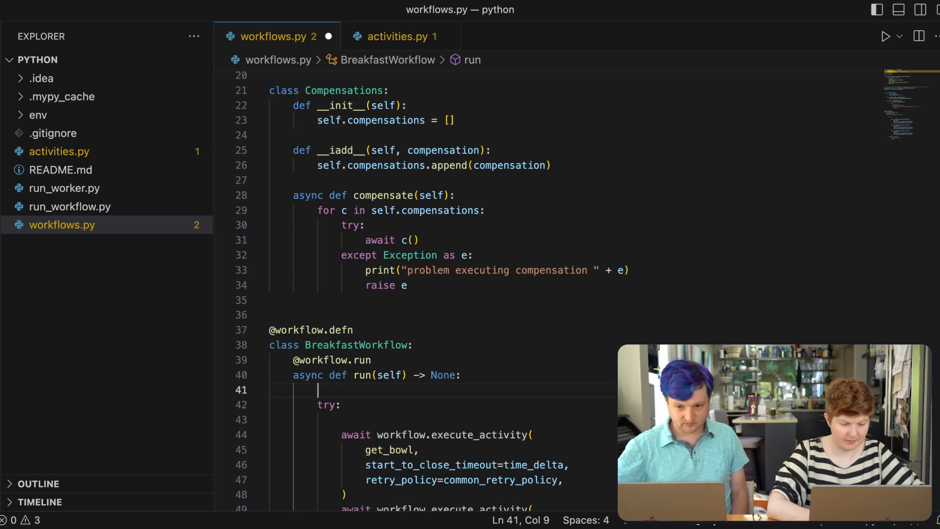
text(compensation)
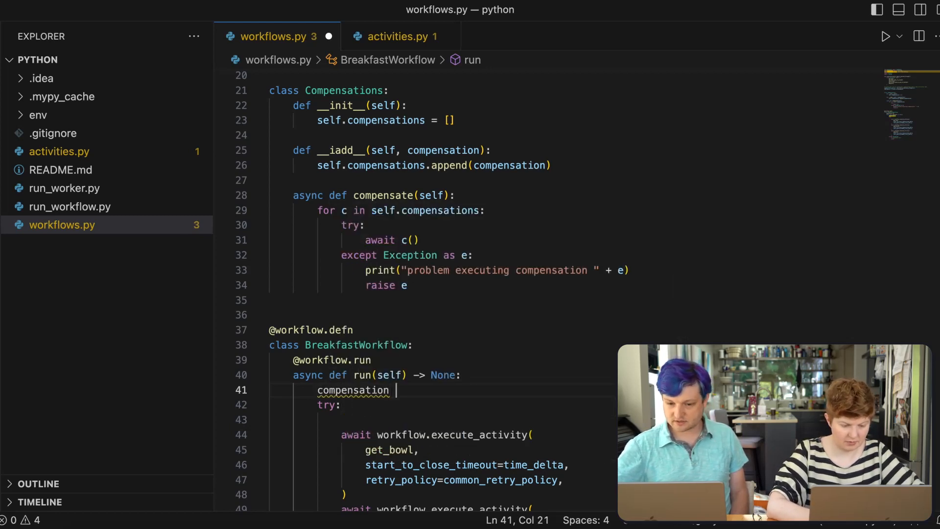
text(= Compensations()
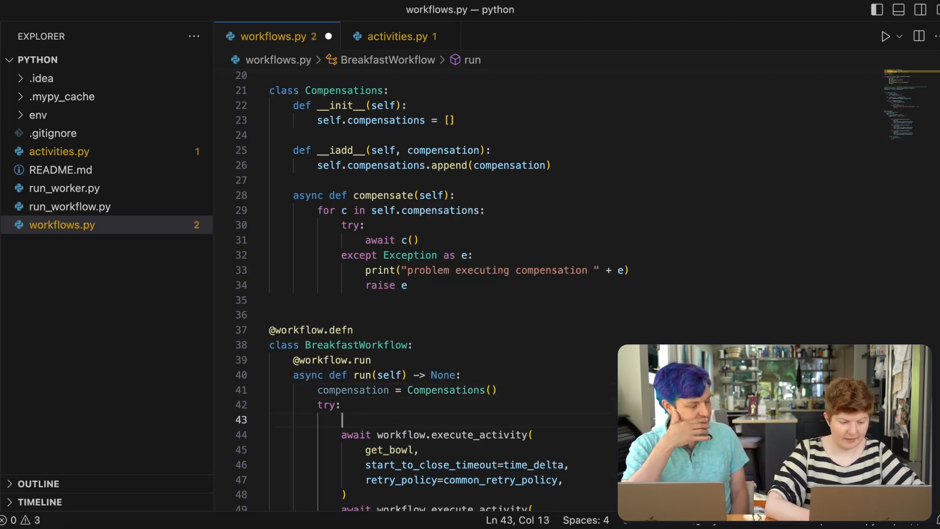
text(compile)
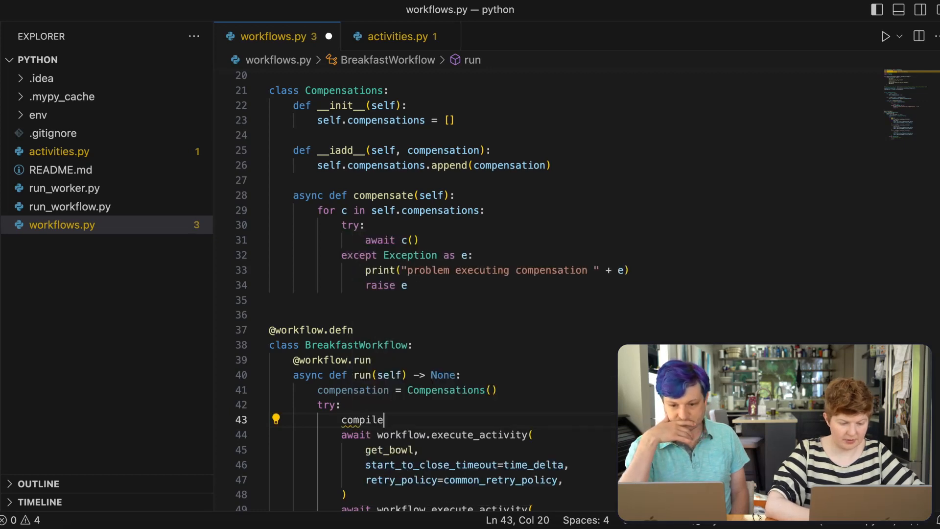
key(BackSpace)
text(ensation.)
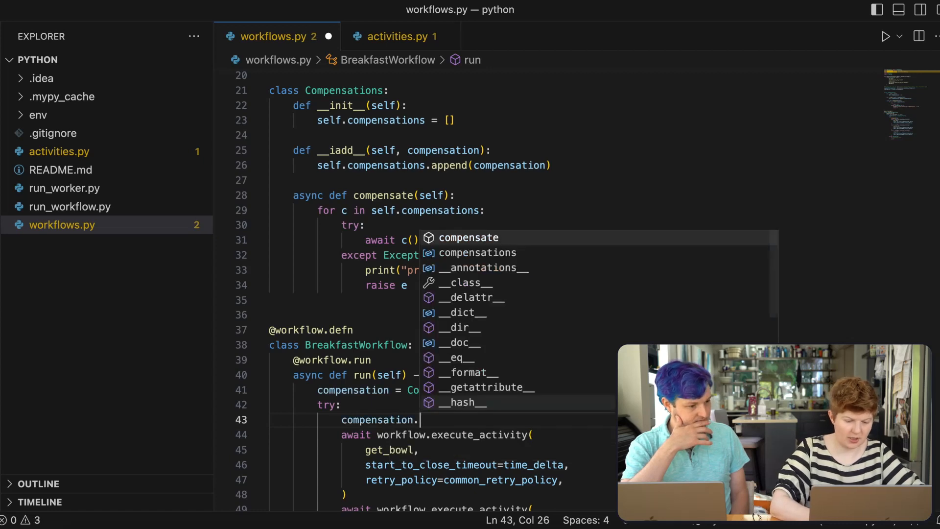
- Register put_bowl_away_if_present via compensation += at the start of try
text(+=)
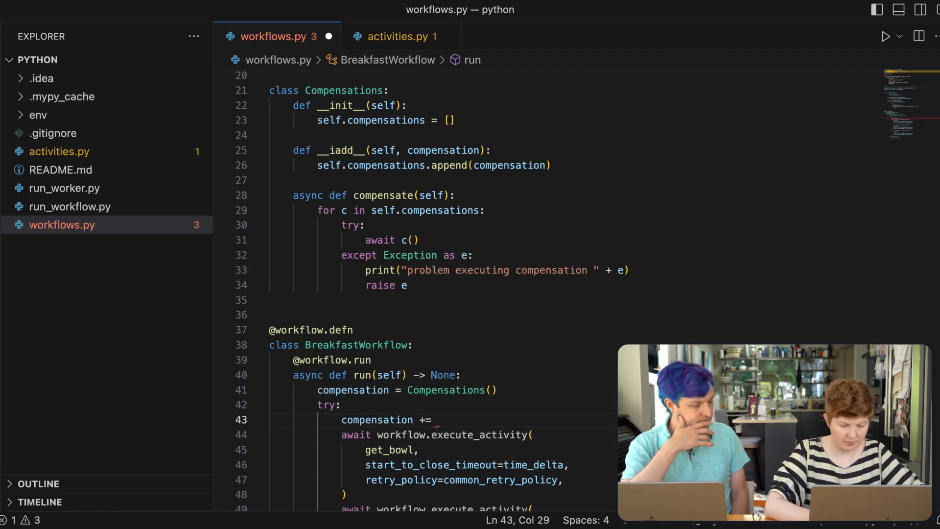
text(get)
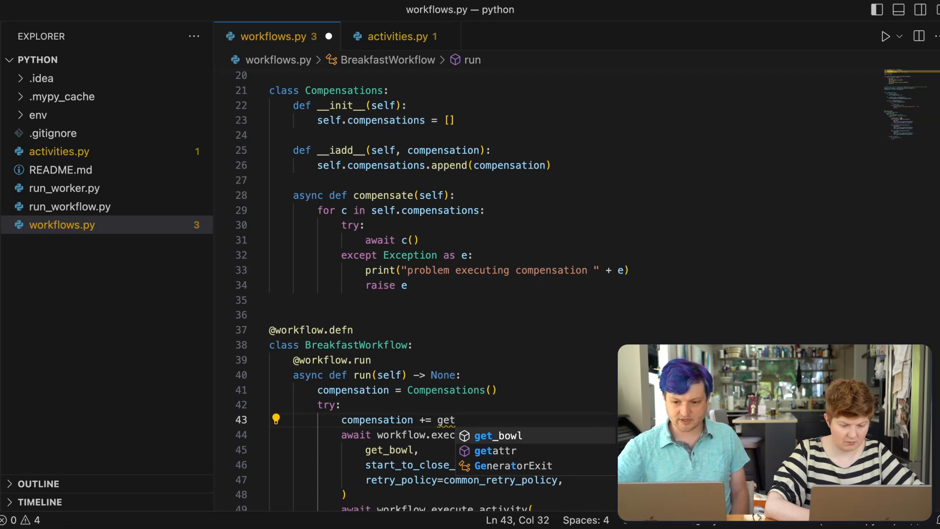
text(p)
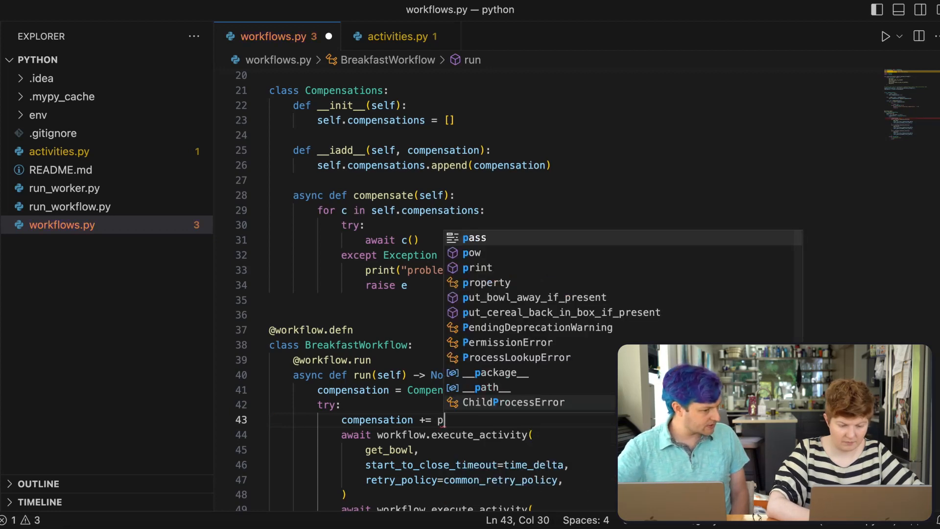
click(533, 297)
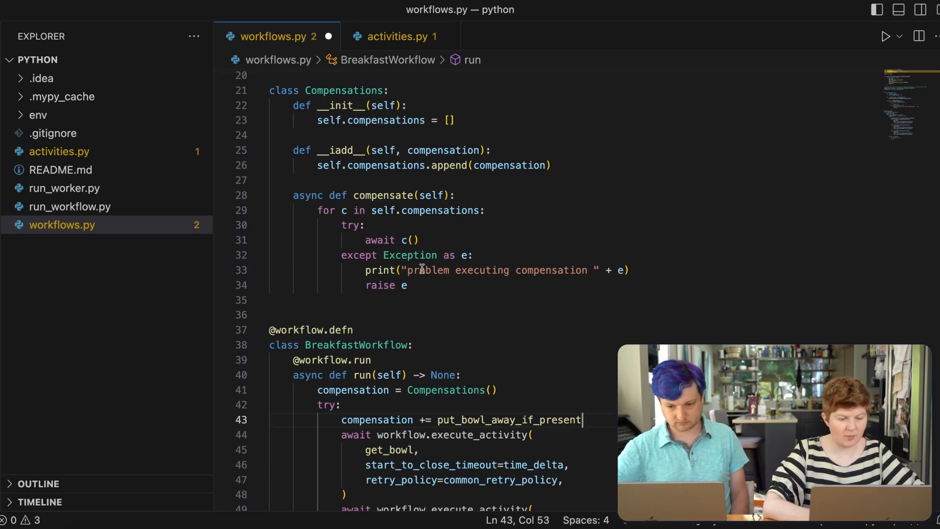
click(405, 240)
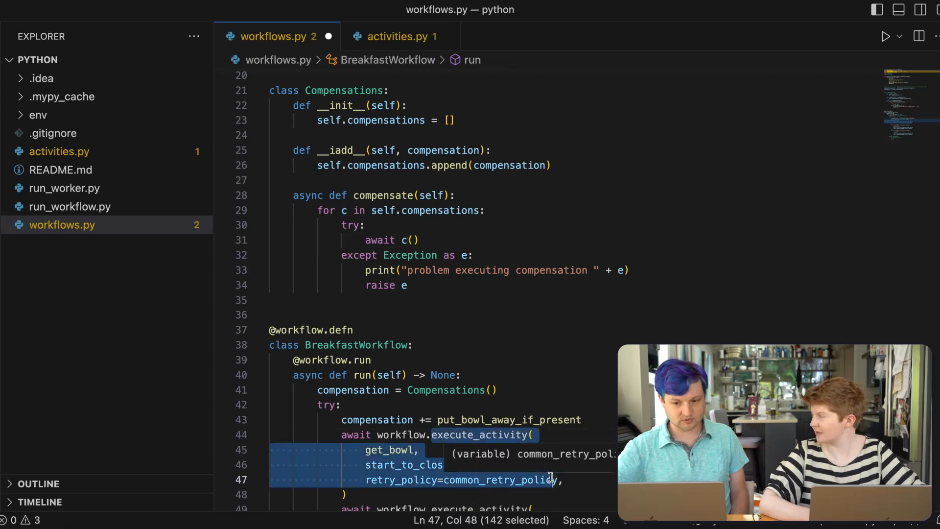
- Make compensate run each registered compensation c through workflow.execute_activity instead of await c()
click(344, 458)
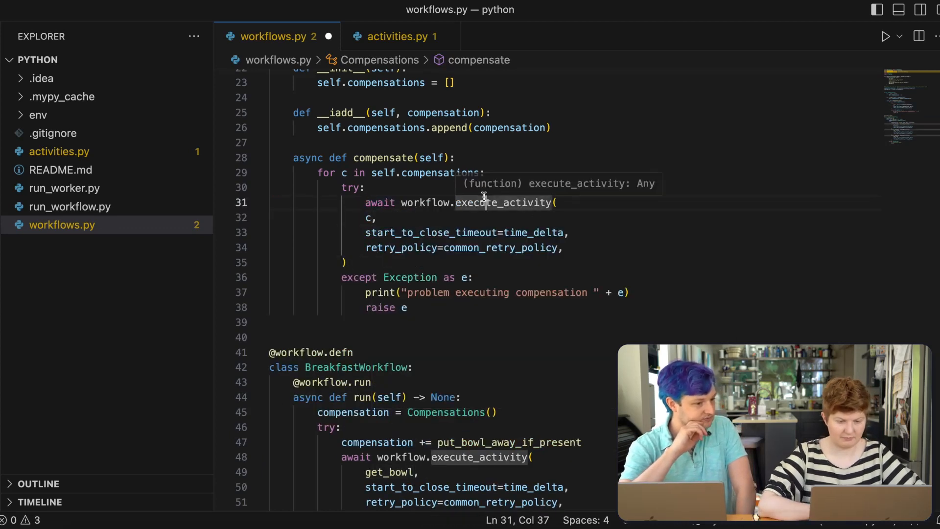
click(486, 291)
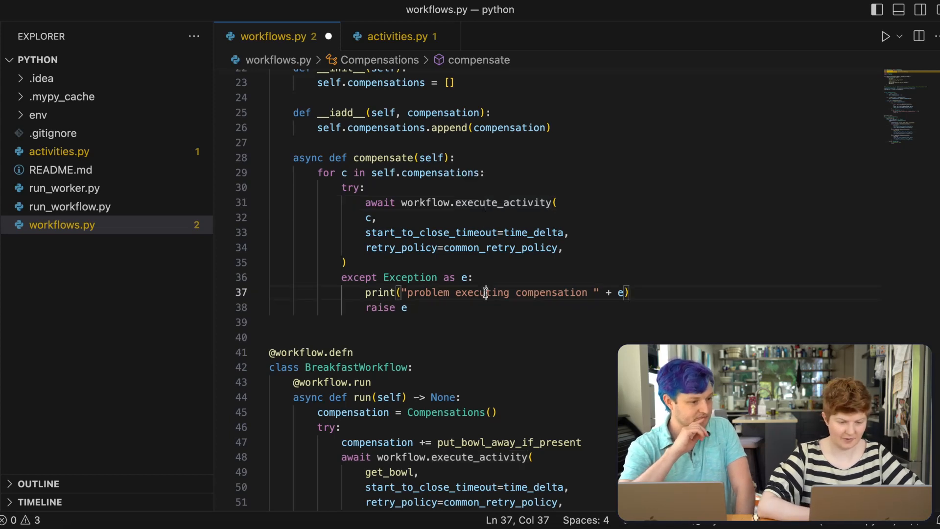
scroll(down, 3)
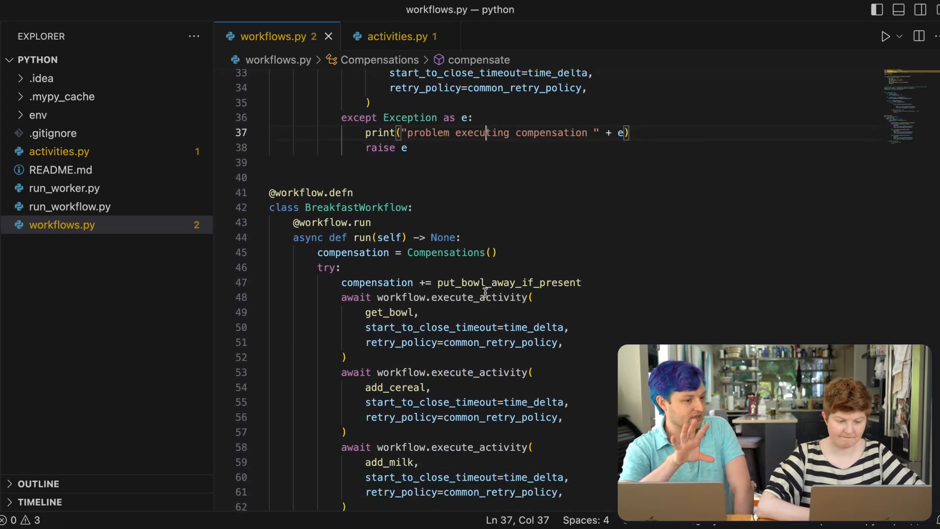
scroll(up, 3)
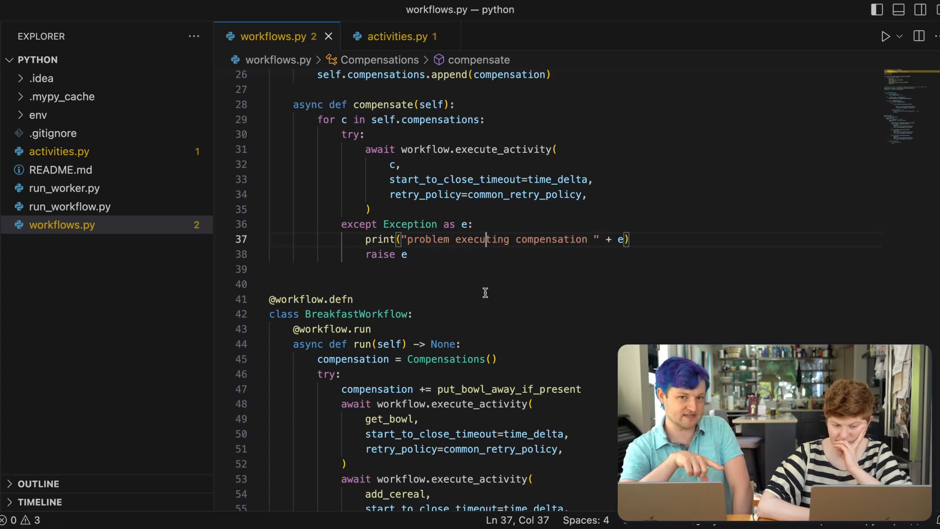
scroll(down, 3)
text(compensation += put_cereal_back_in_box_if_present)
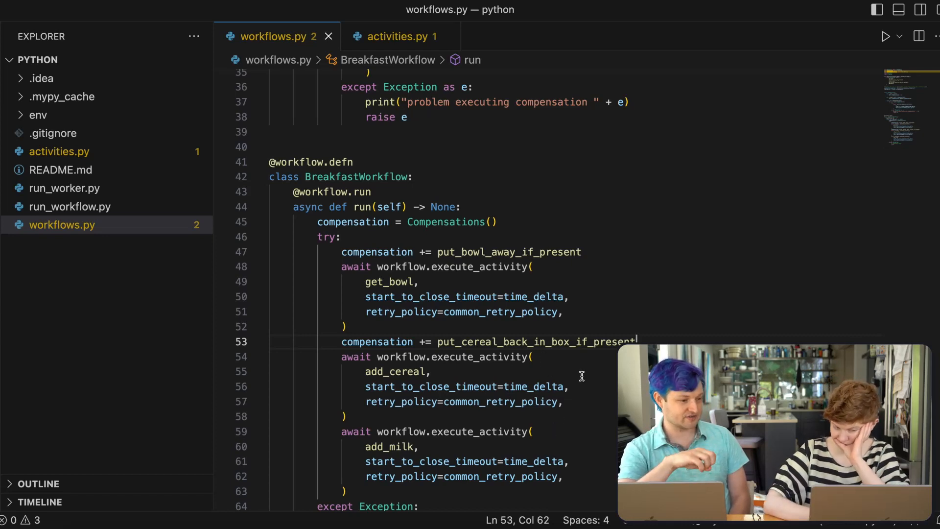
scroll(up, 3)
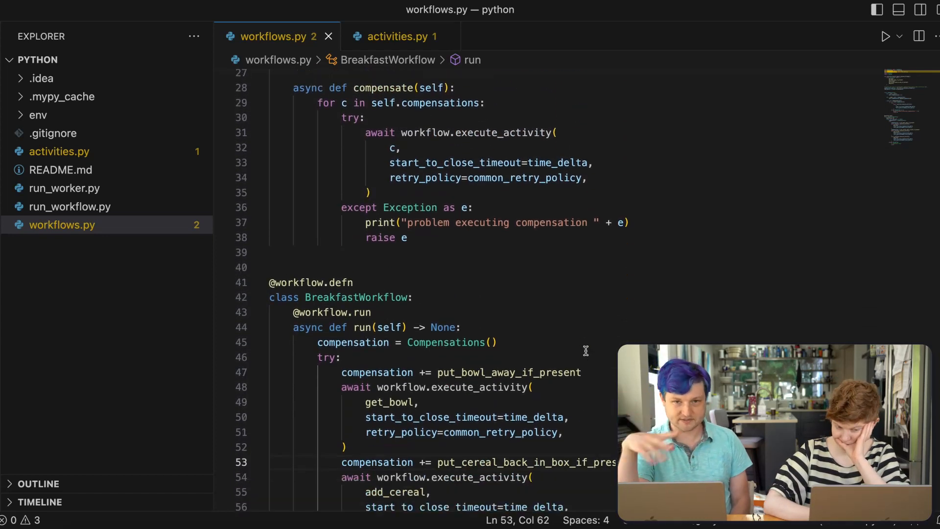
- Register put_cereal_back_in_box_if_present on compensation before the add_cereal activity and save
scroll(down, 3)
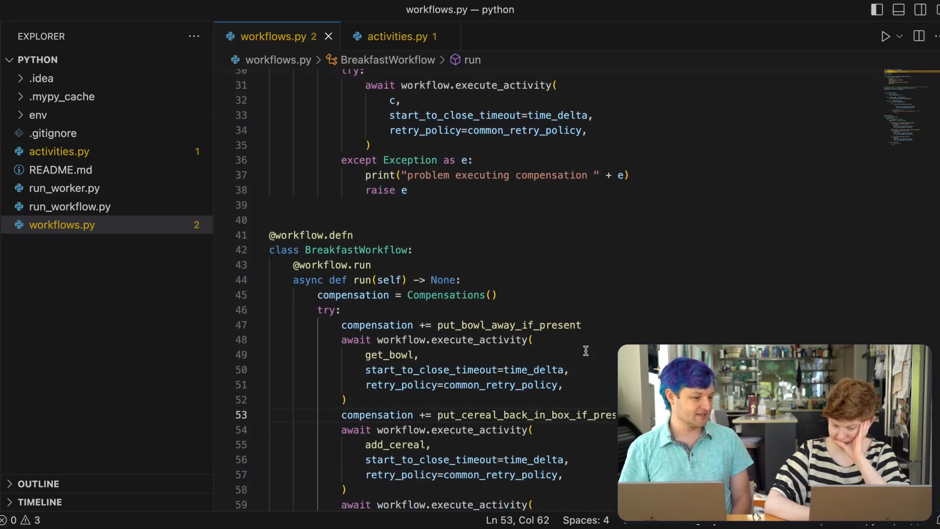
scroll(up, 3)
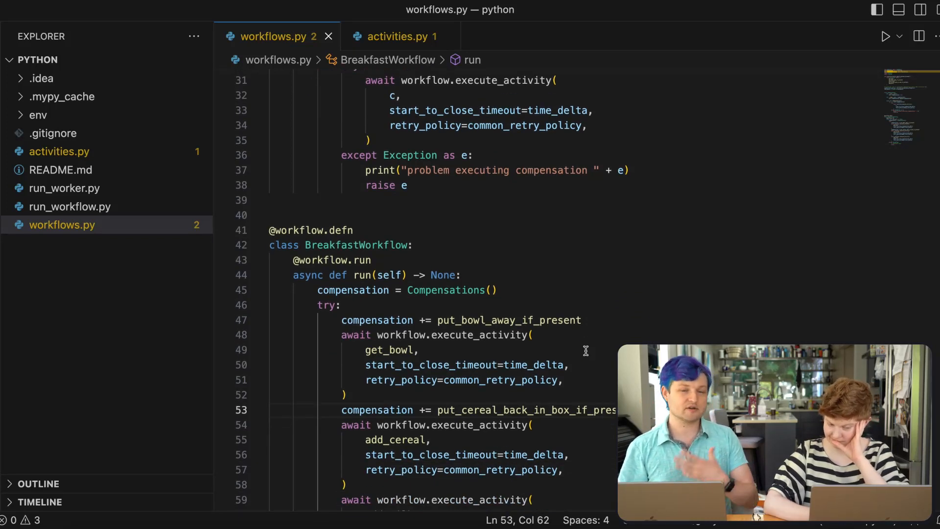
scroll(down, 3)
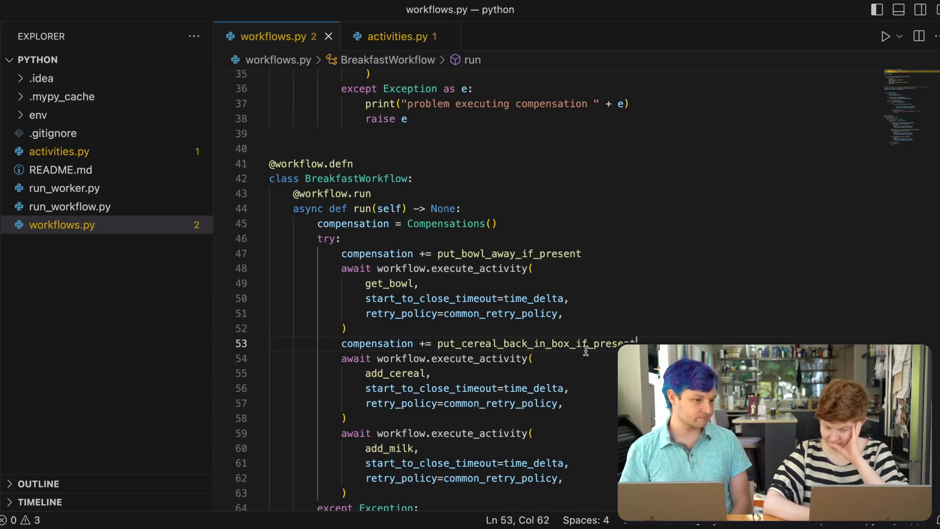
scroll(down, 3)
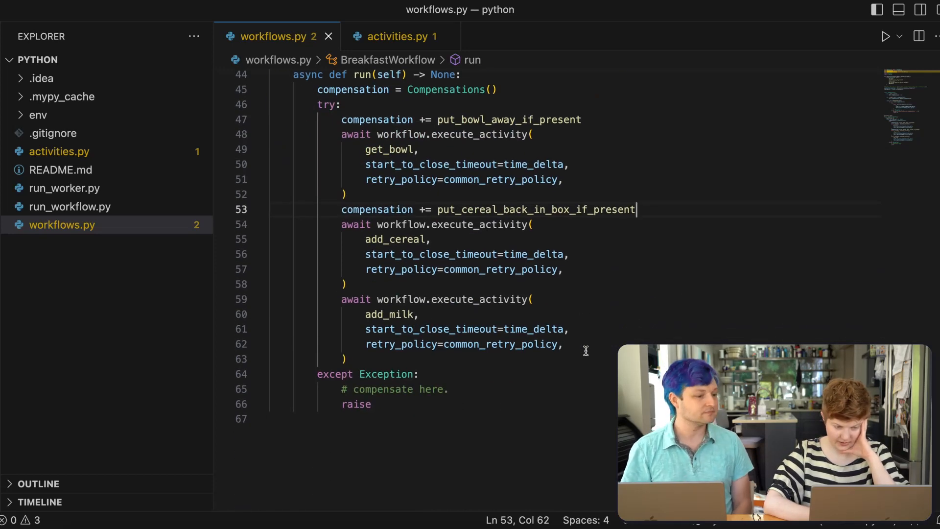
scroll(up, 3)
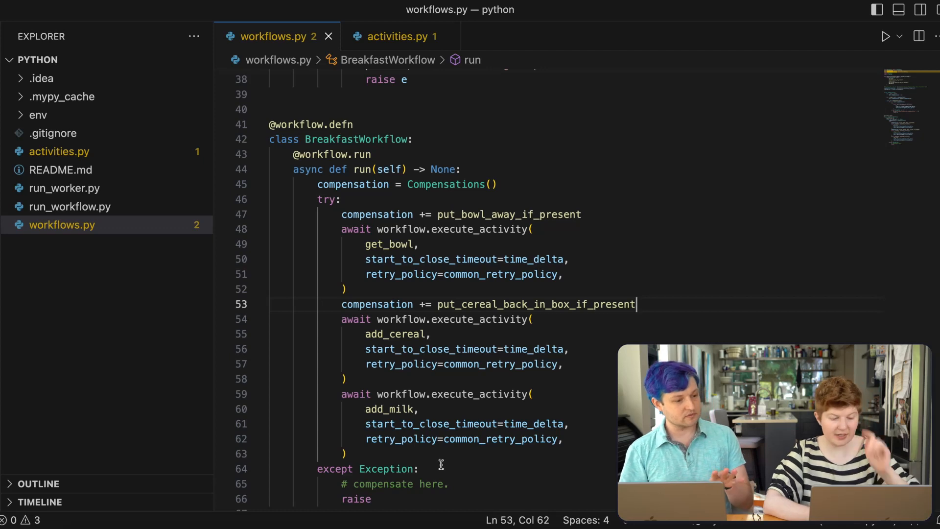
- Replace the '# compensate here.' comment in the except block with compensation.compensate()
double_click(393, 483)
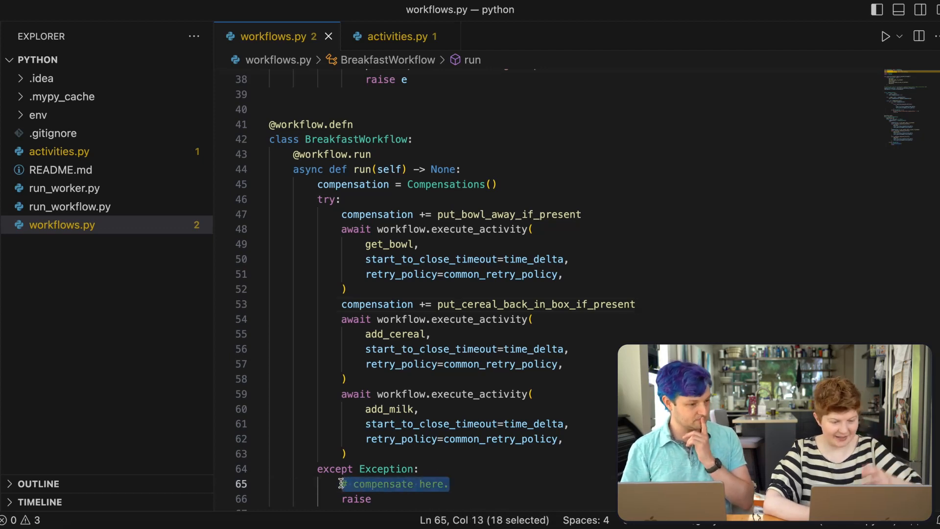
text(coe)
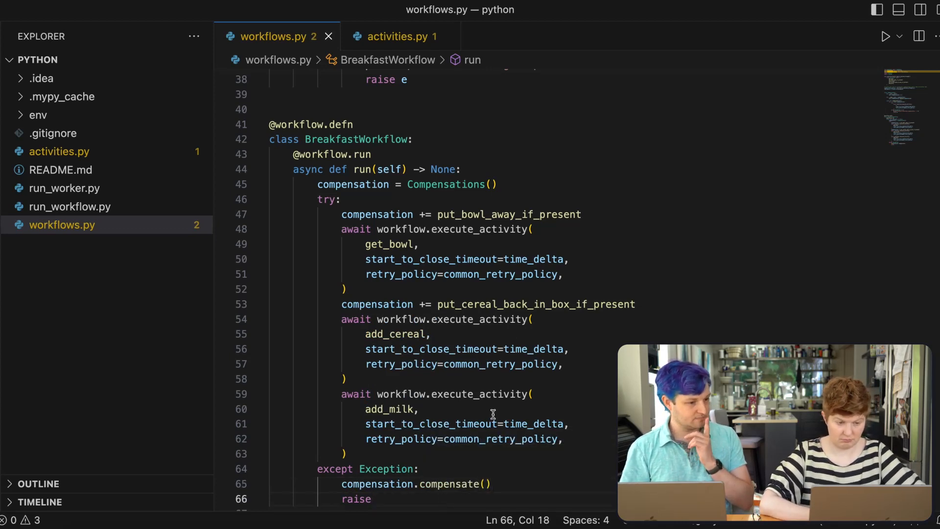
scroll(up, 3)
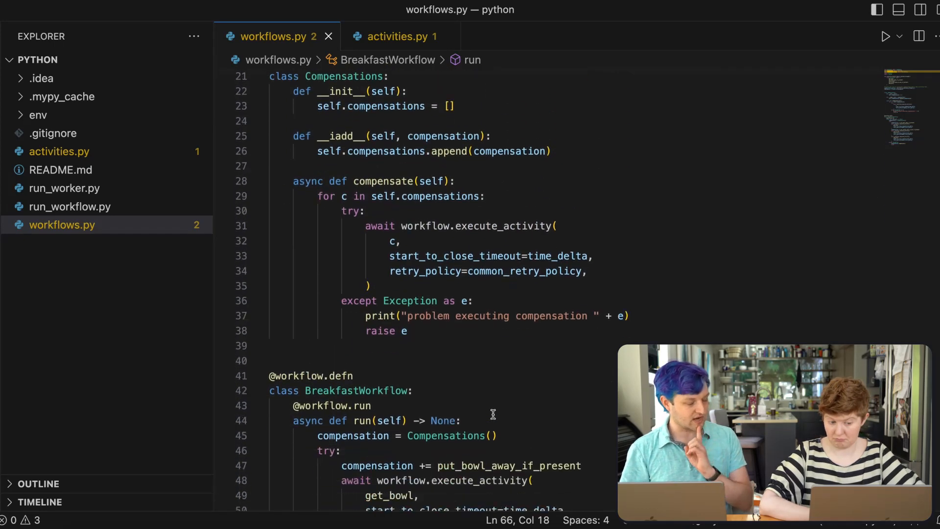
scroll(down, 3)
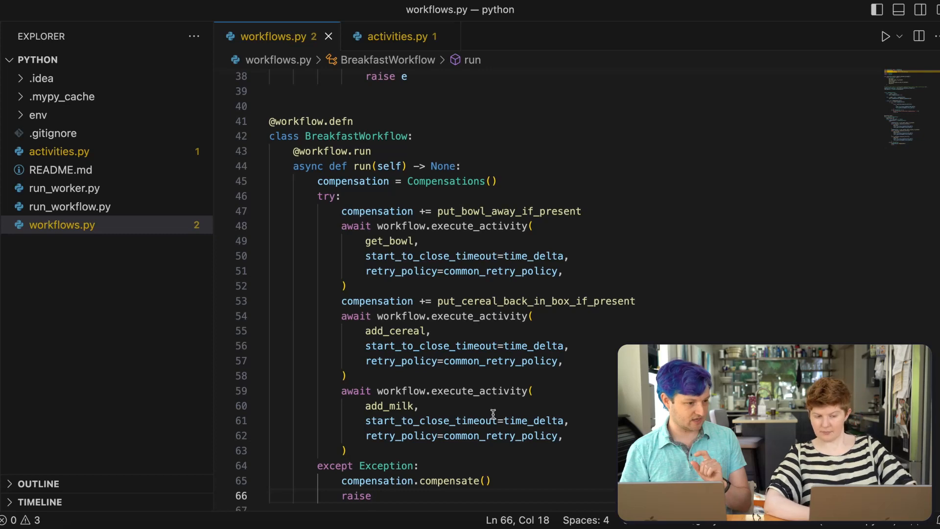
double_click(390, 241)
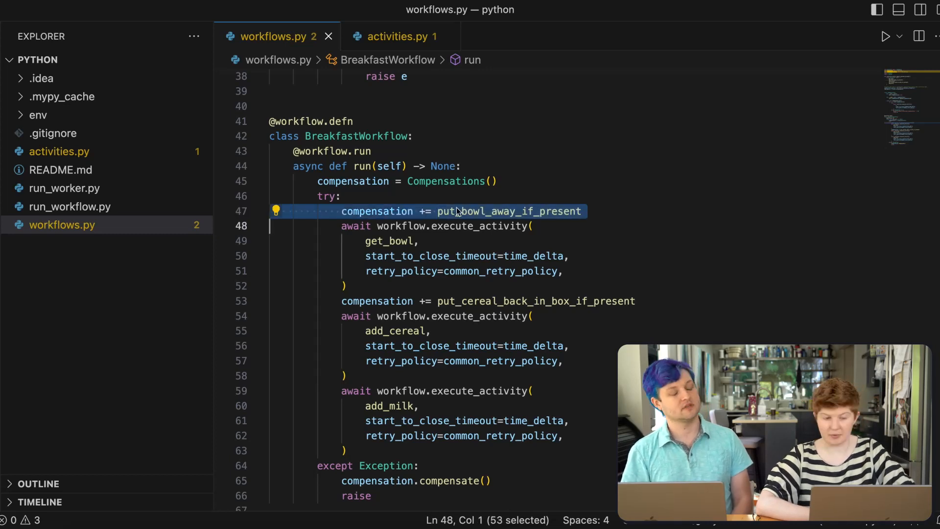
click(456, 211)
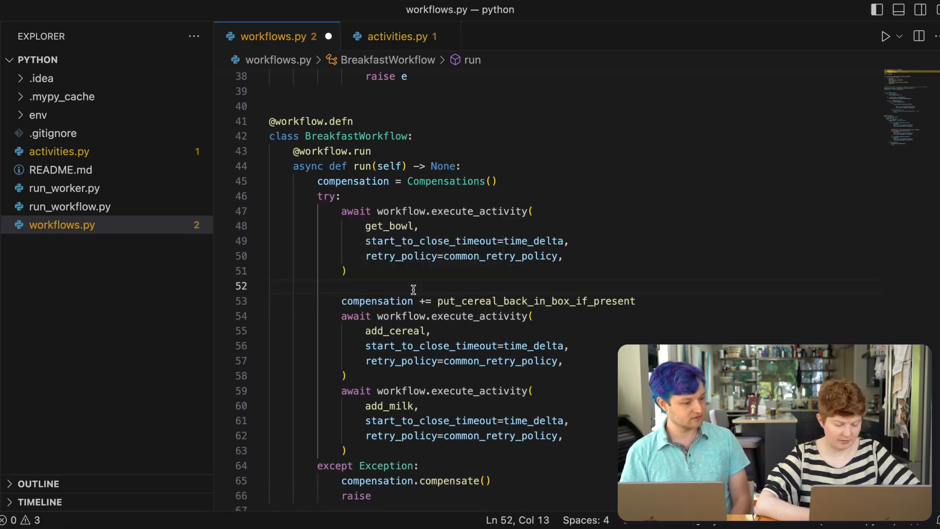
text(compensation += put_bowl_away_if_present)
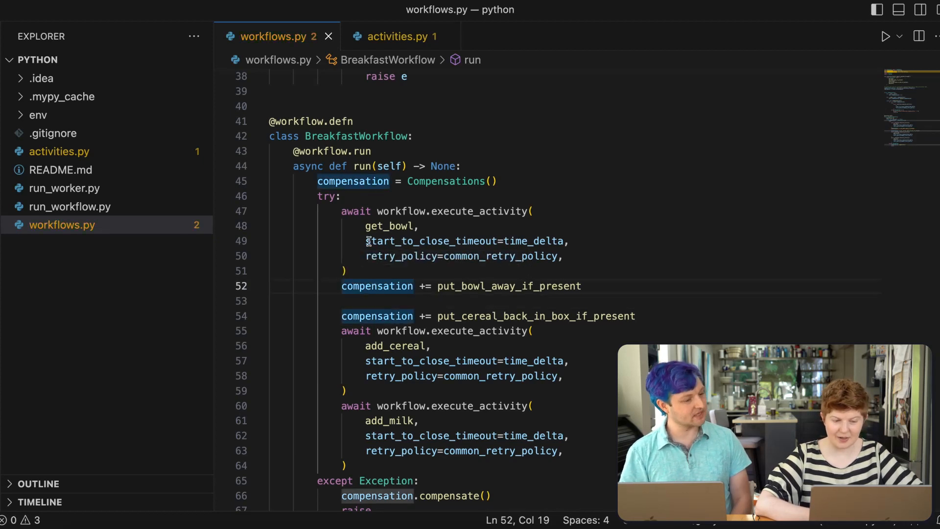
click(341, 270)
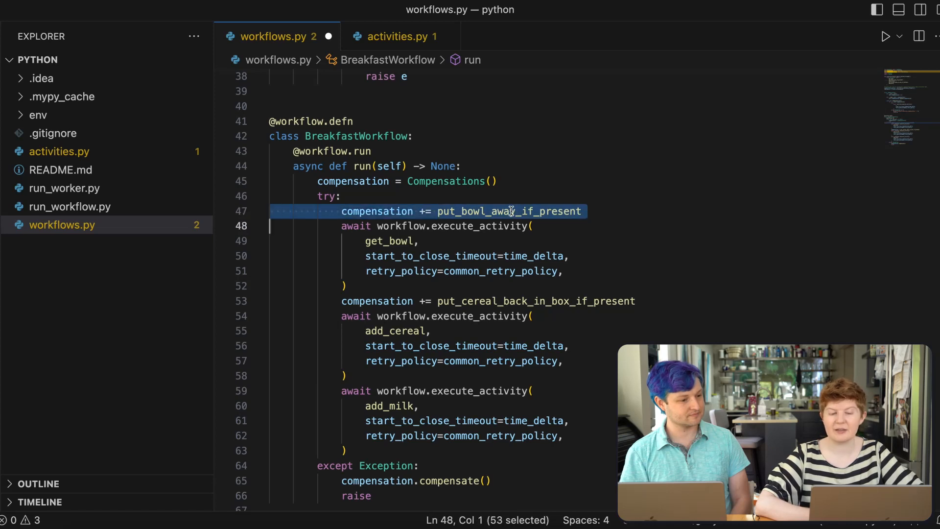
click(581, 211)
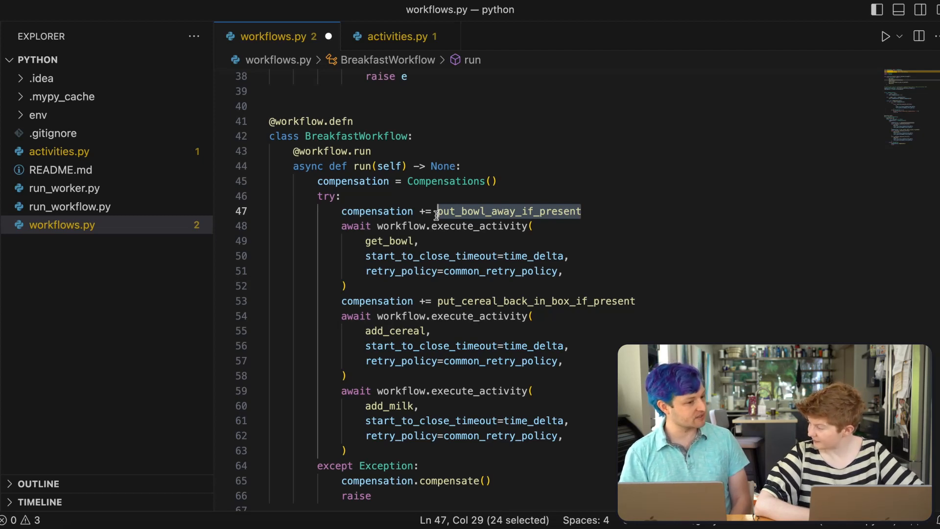
click(462, 212)
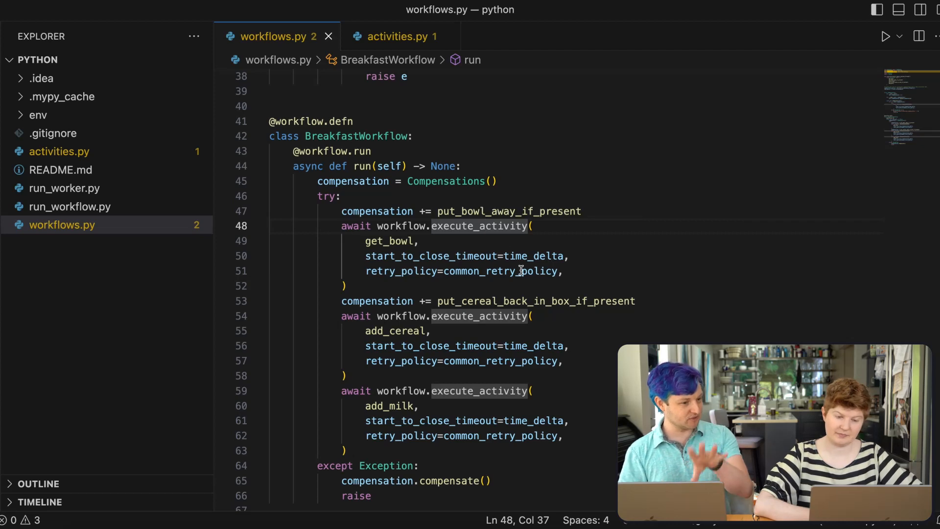
click(342, 196)
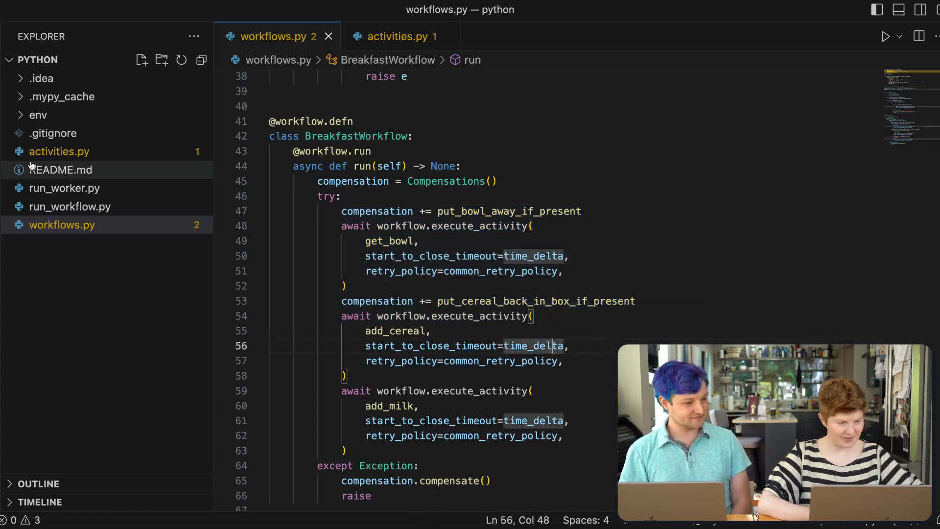
- View README.md, then return to workflows.py and search it for 'compensate'
click(60, 170)
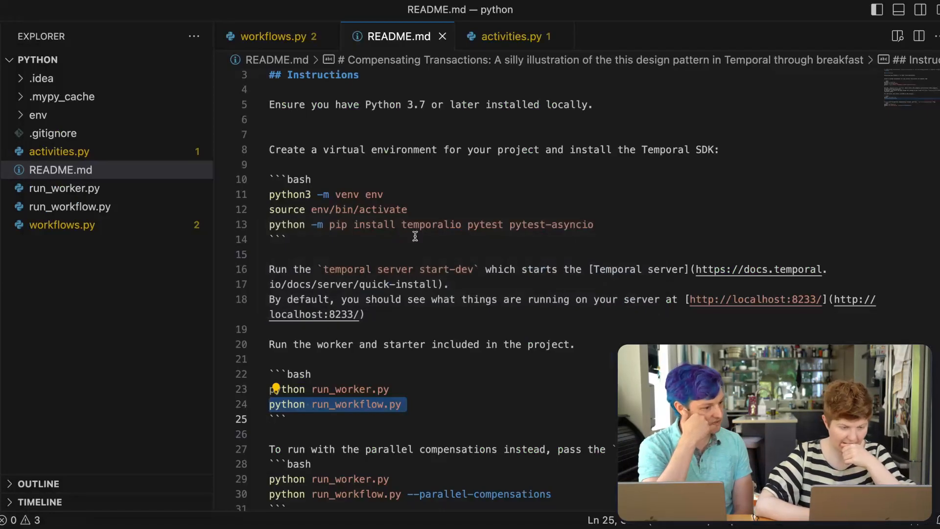
click(273, 36)
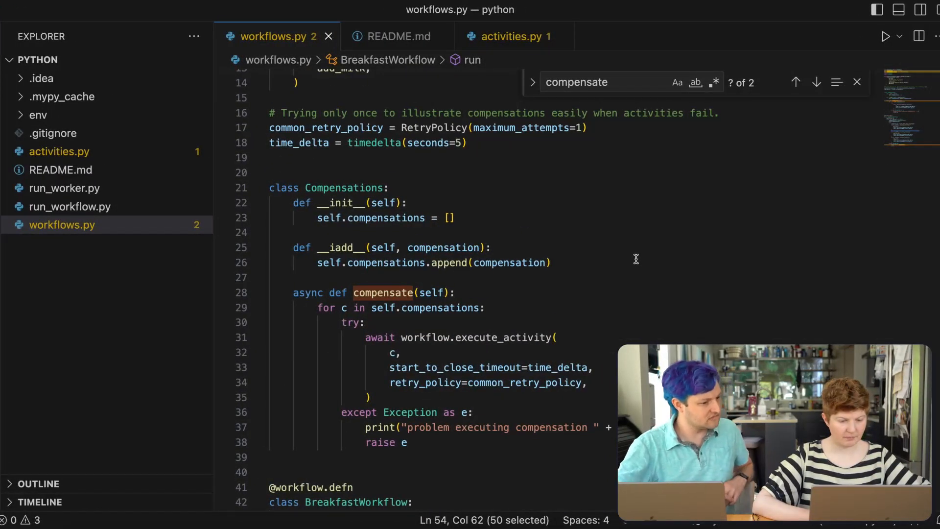
mouse_move(311, 262)
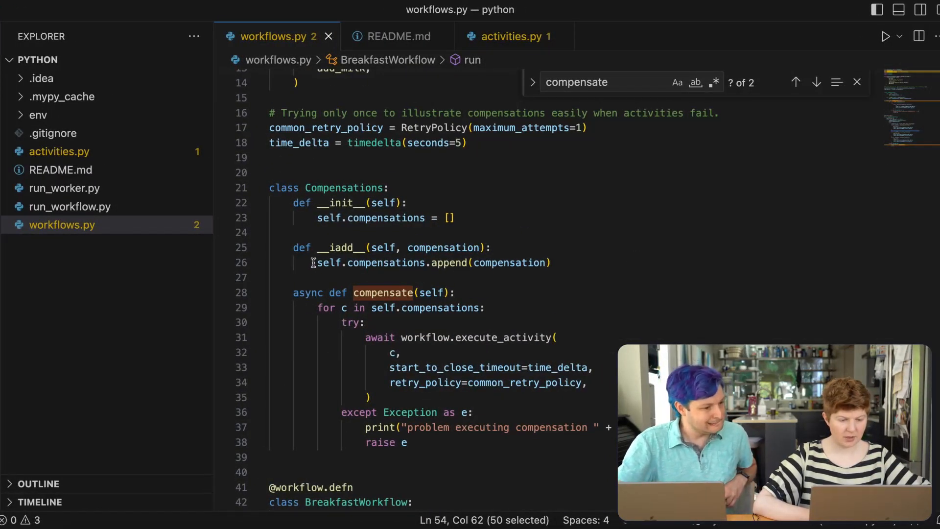
- End __iadd__ with 'return self' after the append, then run run_workflow.py in the terminal
click(318, 263)
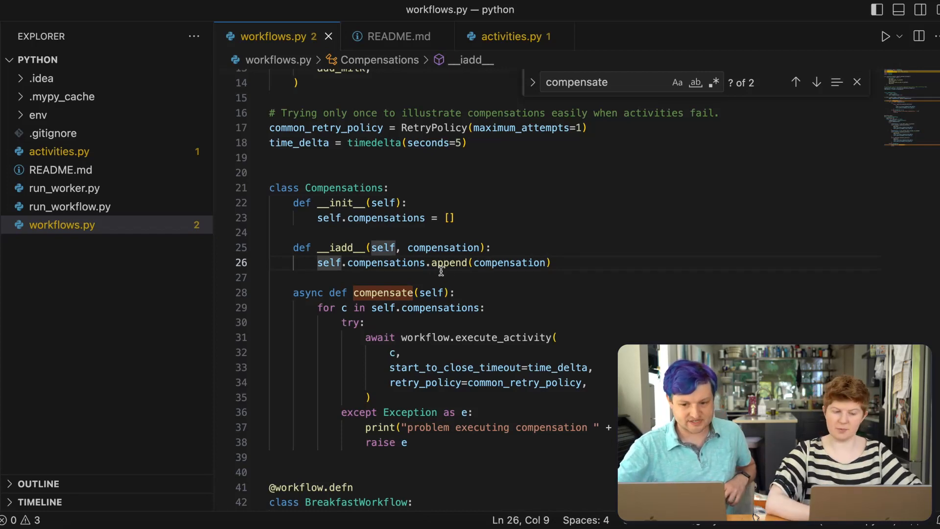
text(retu)
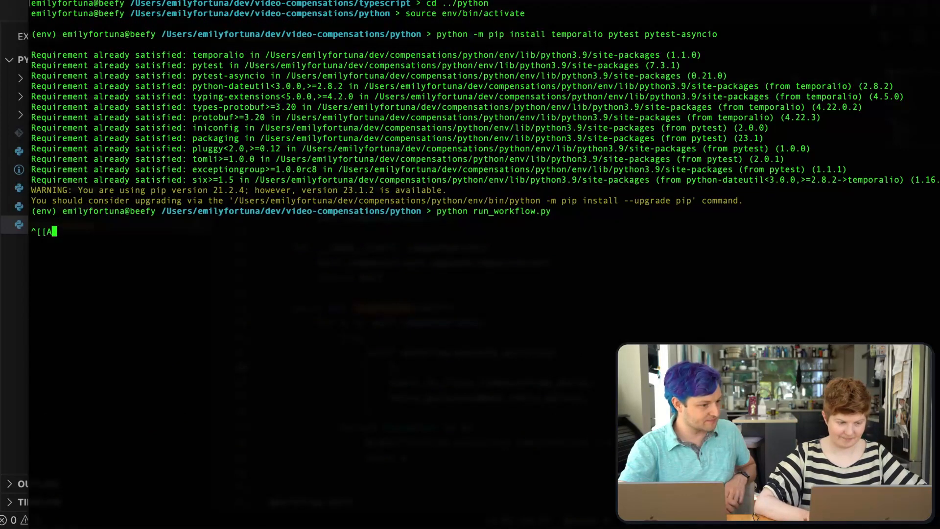
key(Return)
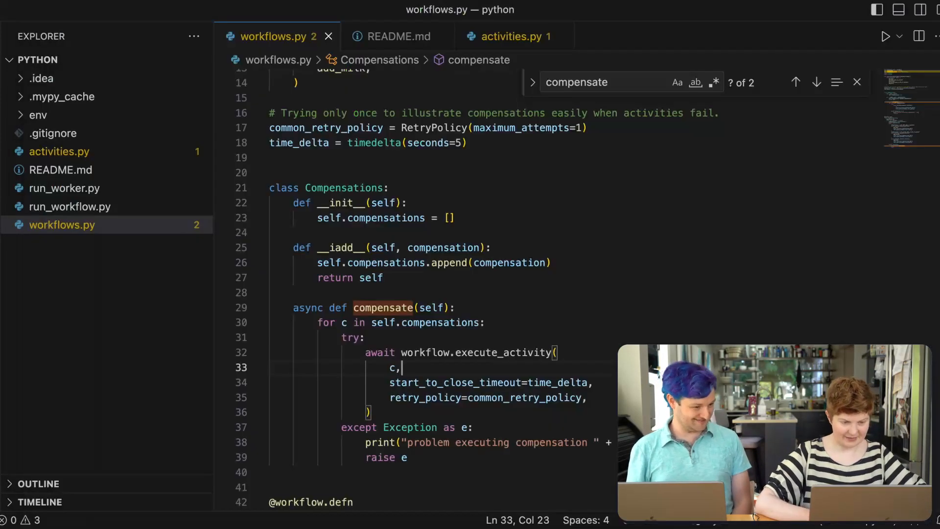
- Make add_milk in activities.py raise Exception("milk error") after printing, save and rerun the worker
click(511, 37)
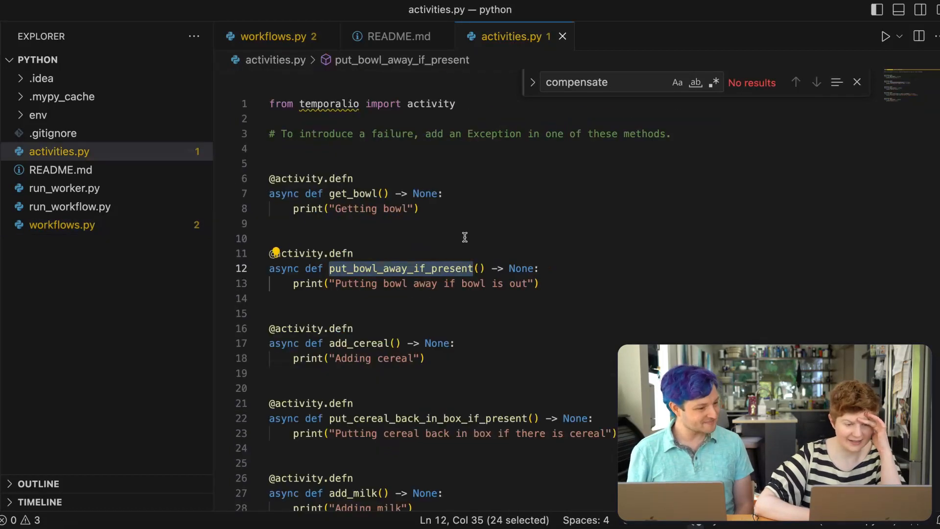
scroll(down, 3)
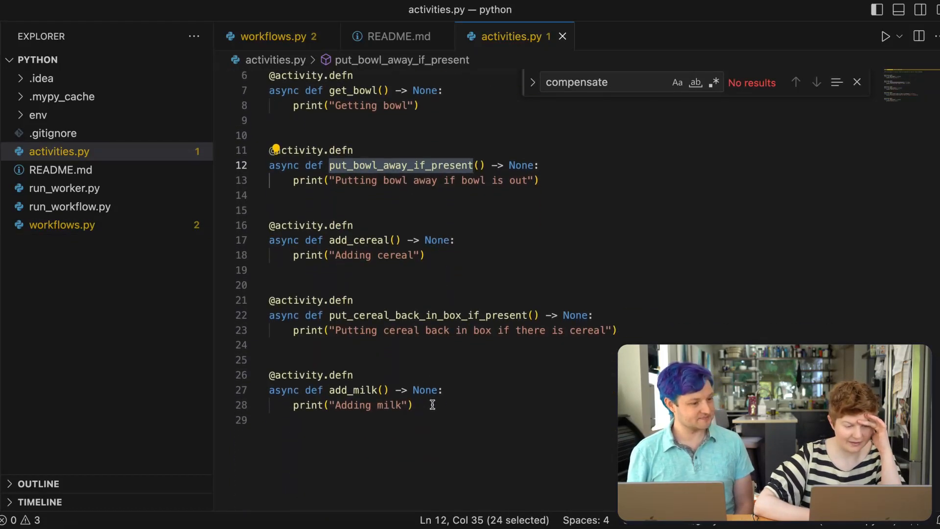
text(raise E)
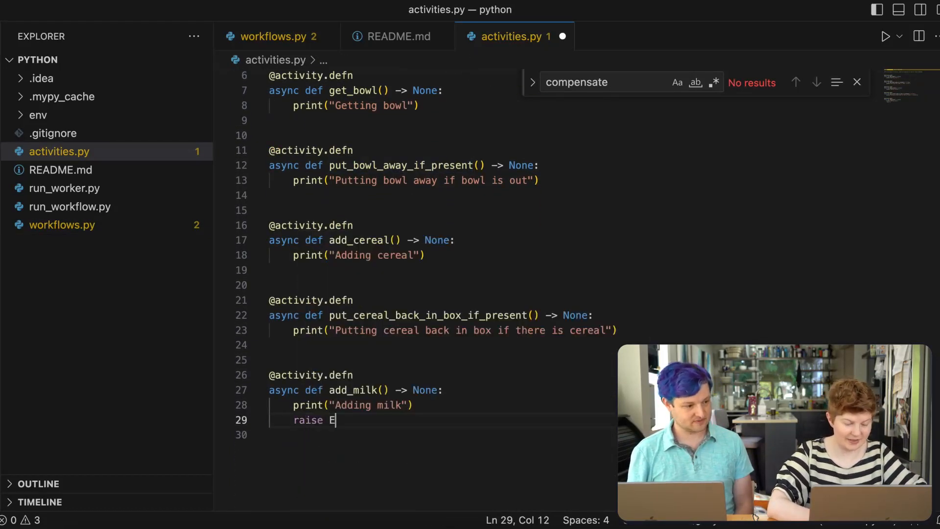
text(rror())
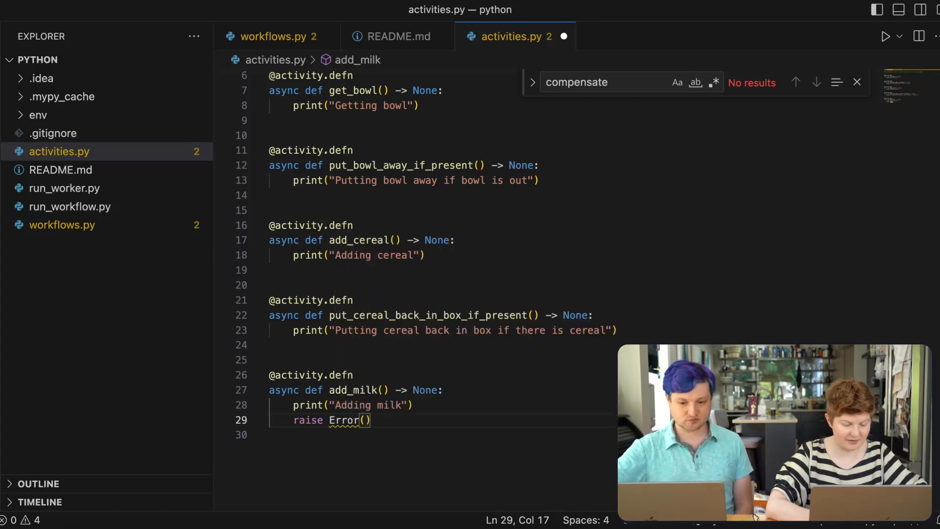
text('')
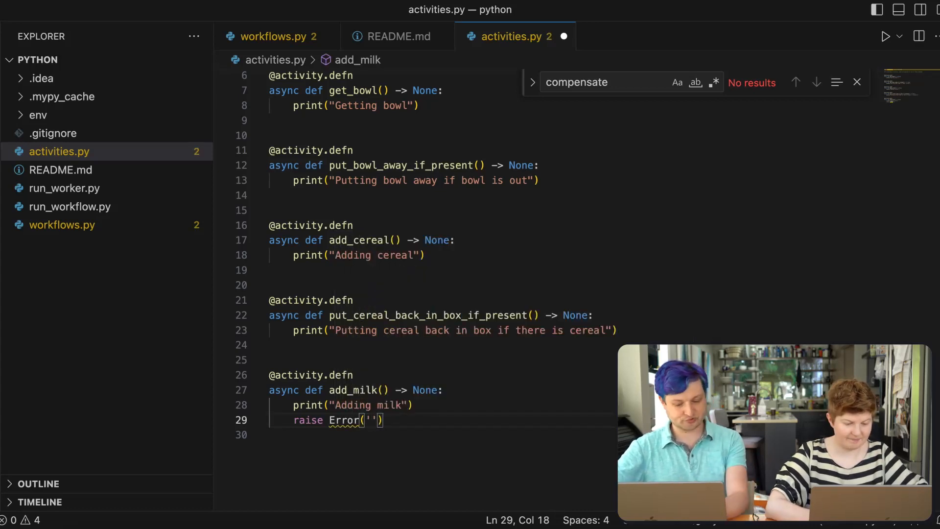
text(milk error")
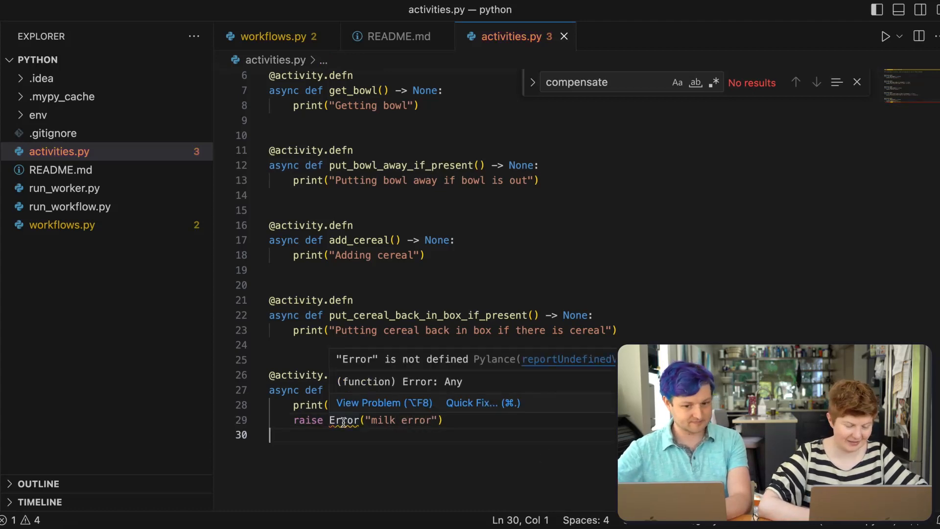
text(Ex)
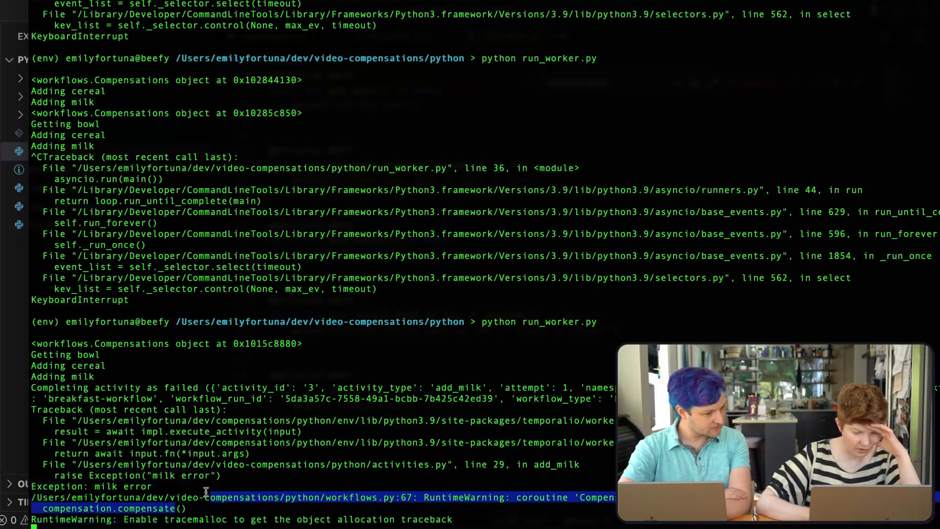
mouse_move(156, 496)
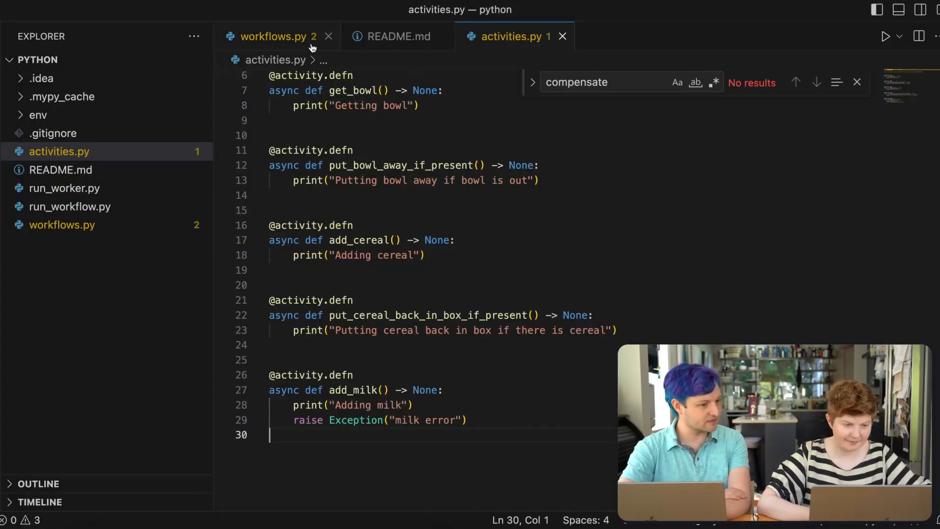
- Await compensation.compensate() in the except block of workflows.py, addressing the never-awaited coroutine warning
click(274, 36)
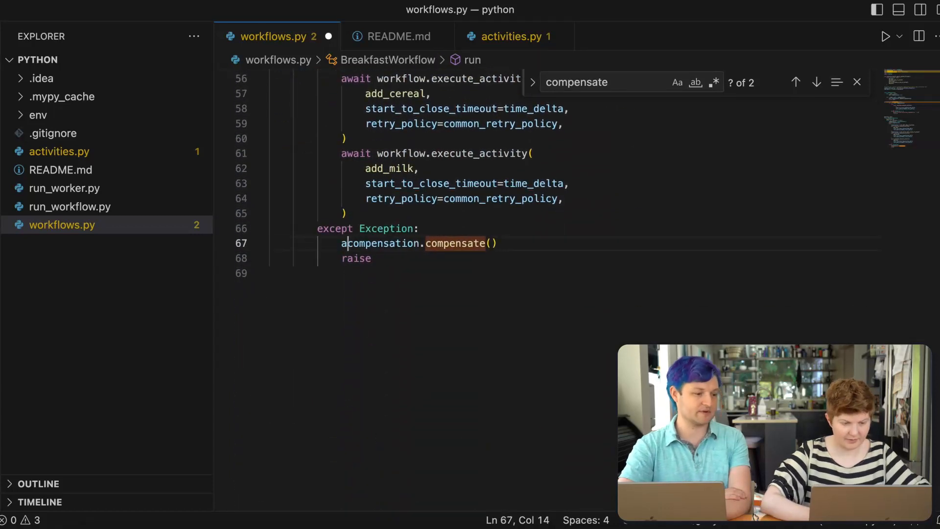
text(wait)
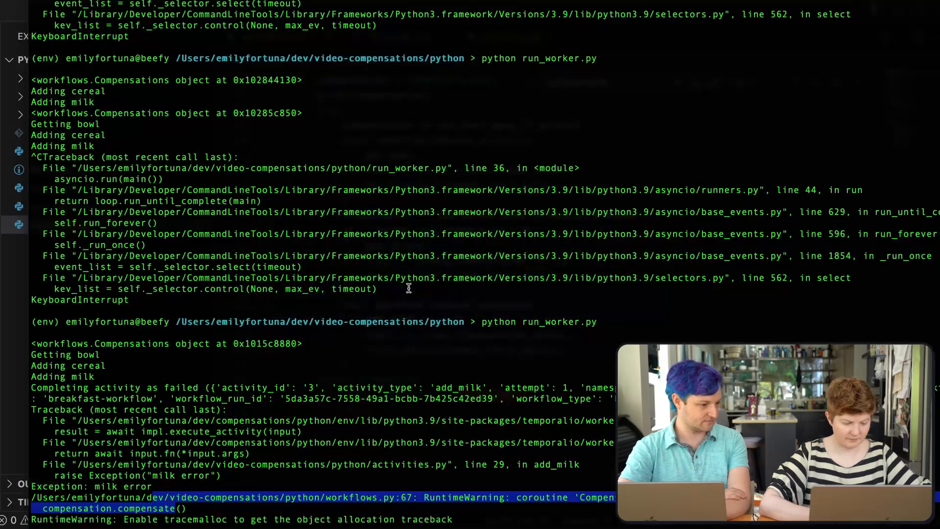
scroll(down, 3)
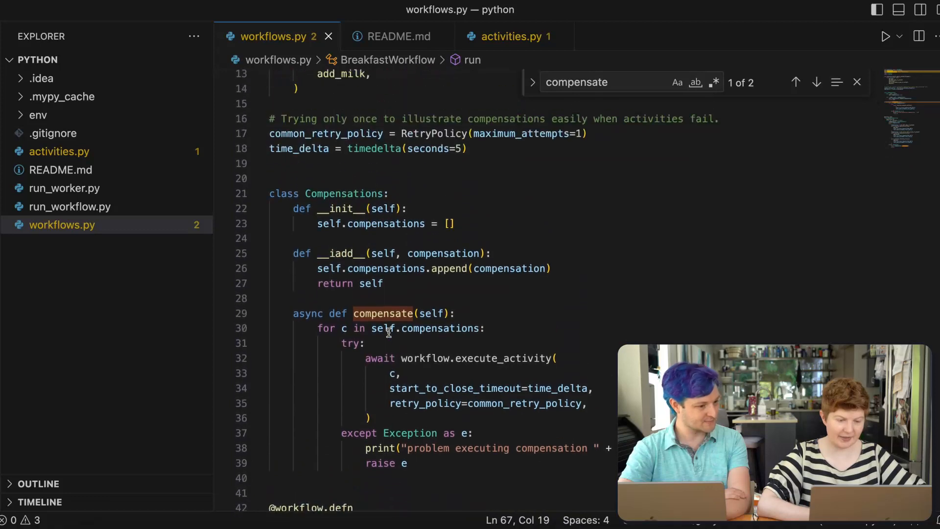
scroll(down, 3)
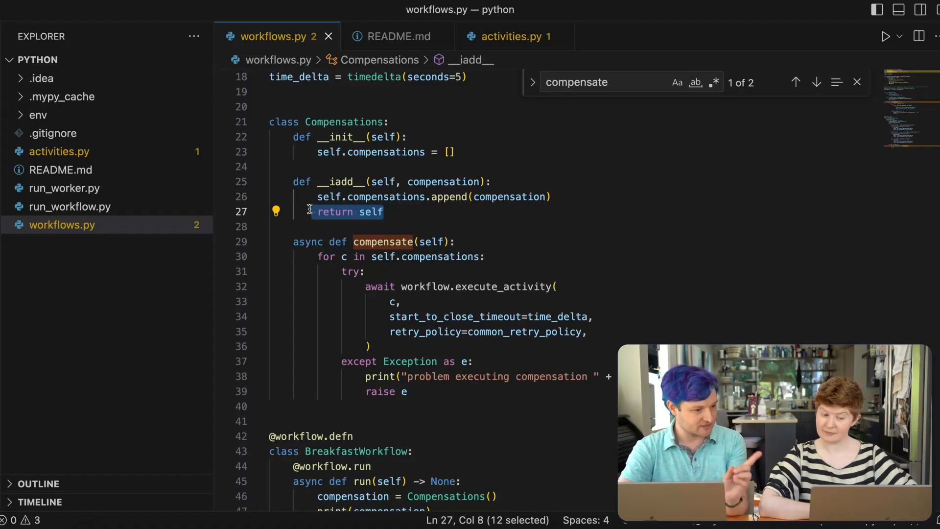
scroll(down, 3)
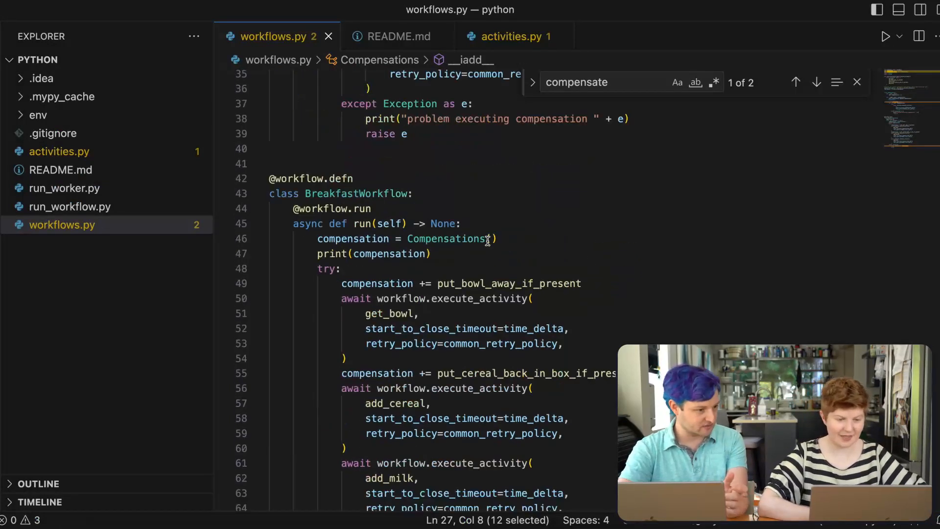
scroll(up, 3)
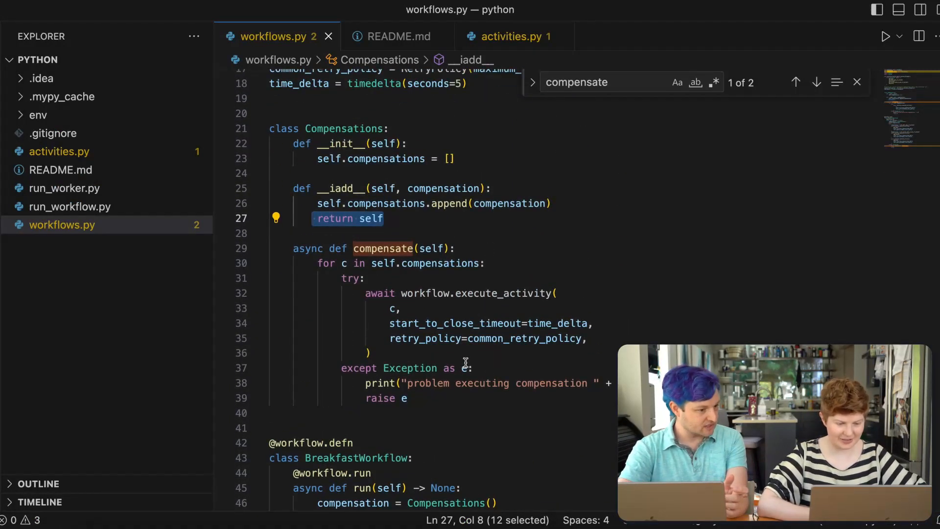